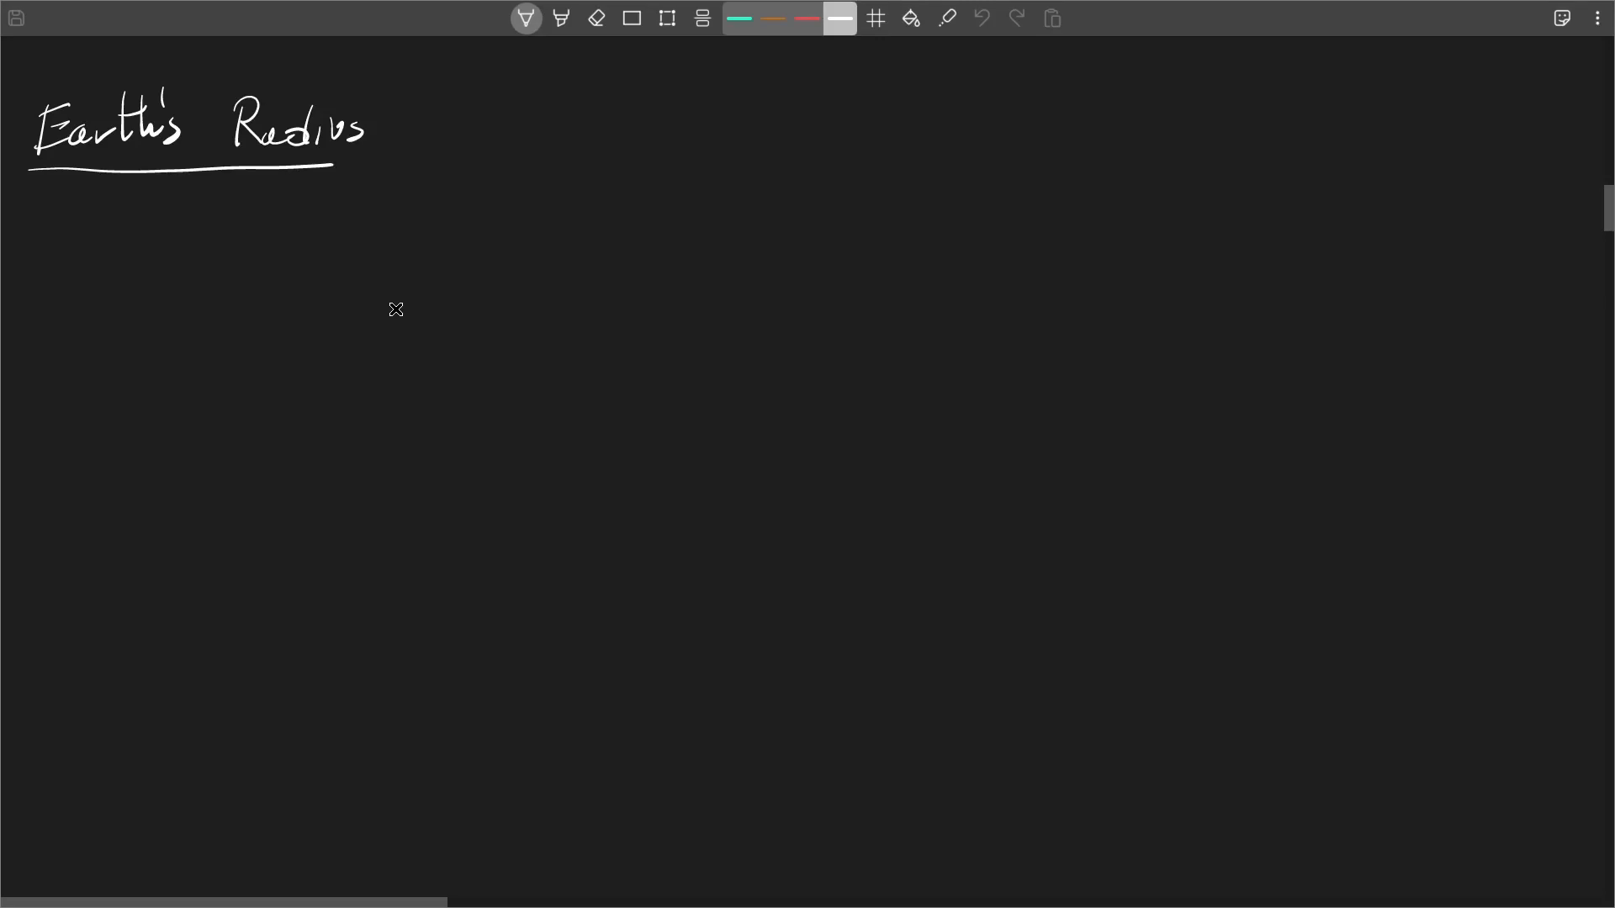
{"action": "mouse_move", "coordinate": [680, 487]}
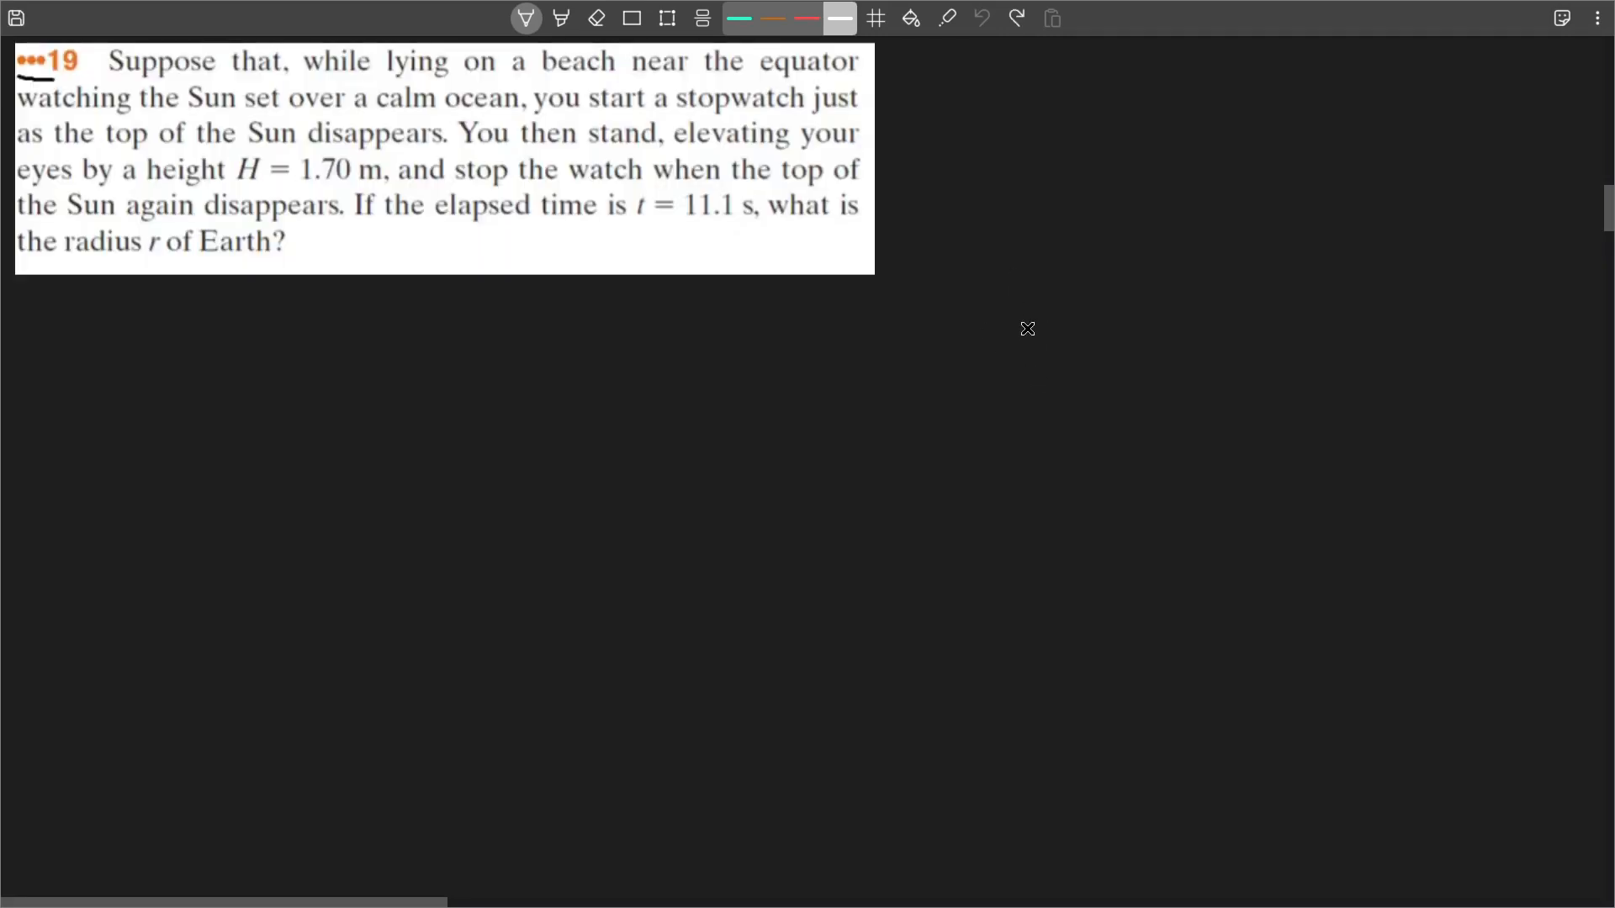
Draw a circle representing Earth beside the pasted problem
{"action": "left_click_drag", "start_coordinate": [1027, 329], "coordinate": [1023, 280]}
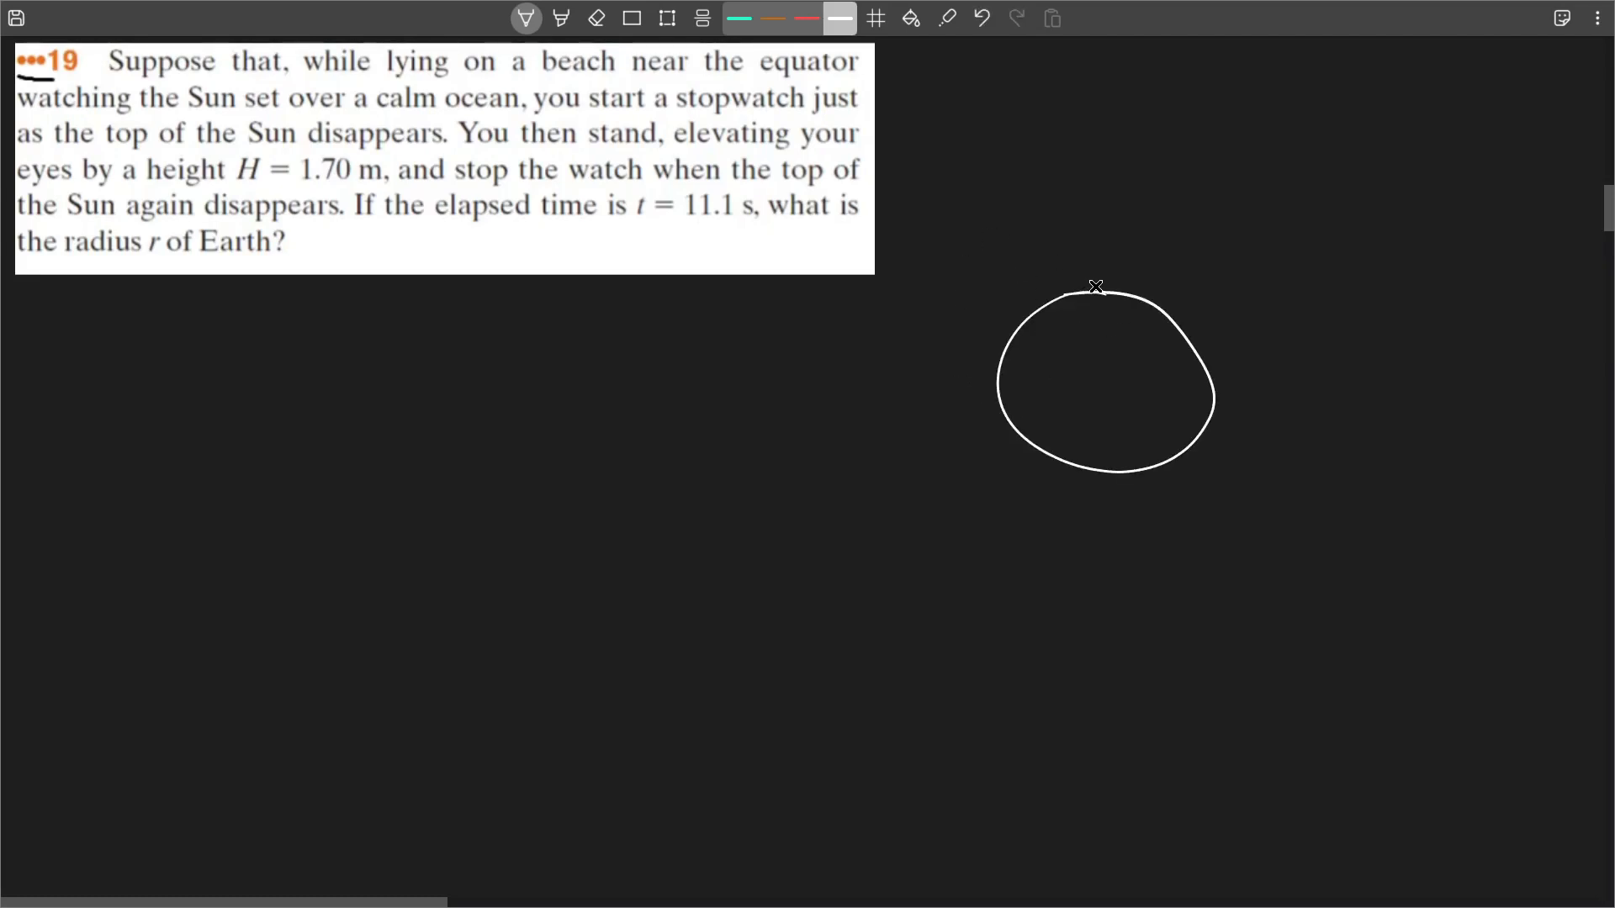
{"action": "mouse_move", "coordinate": [1113, 276]}
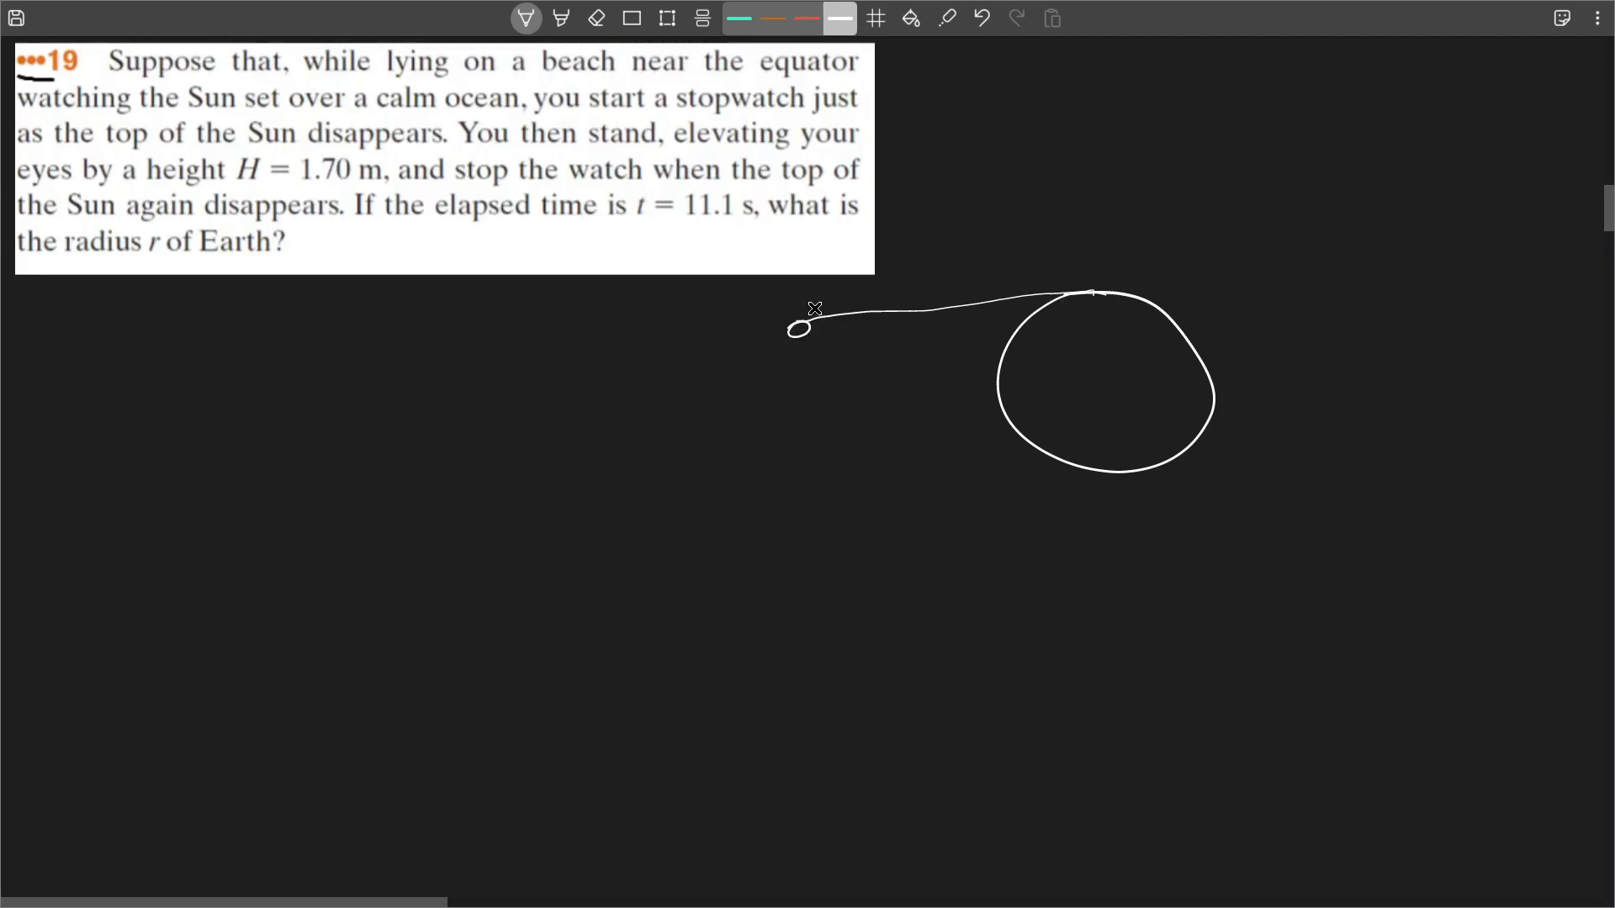
{"action": "mouse_move", "coordinate": [931, 358]}
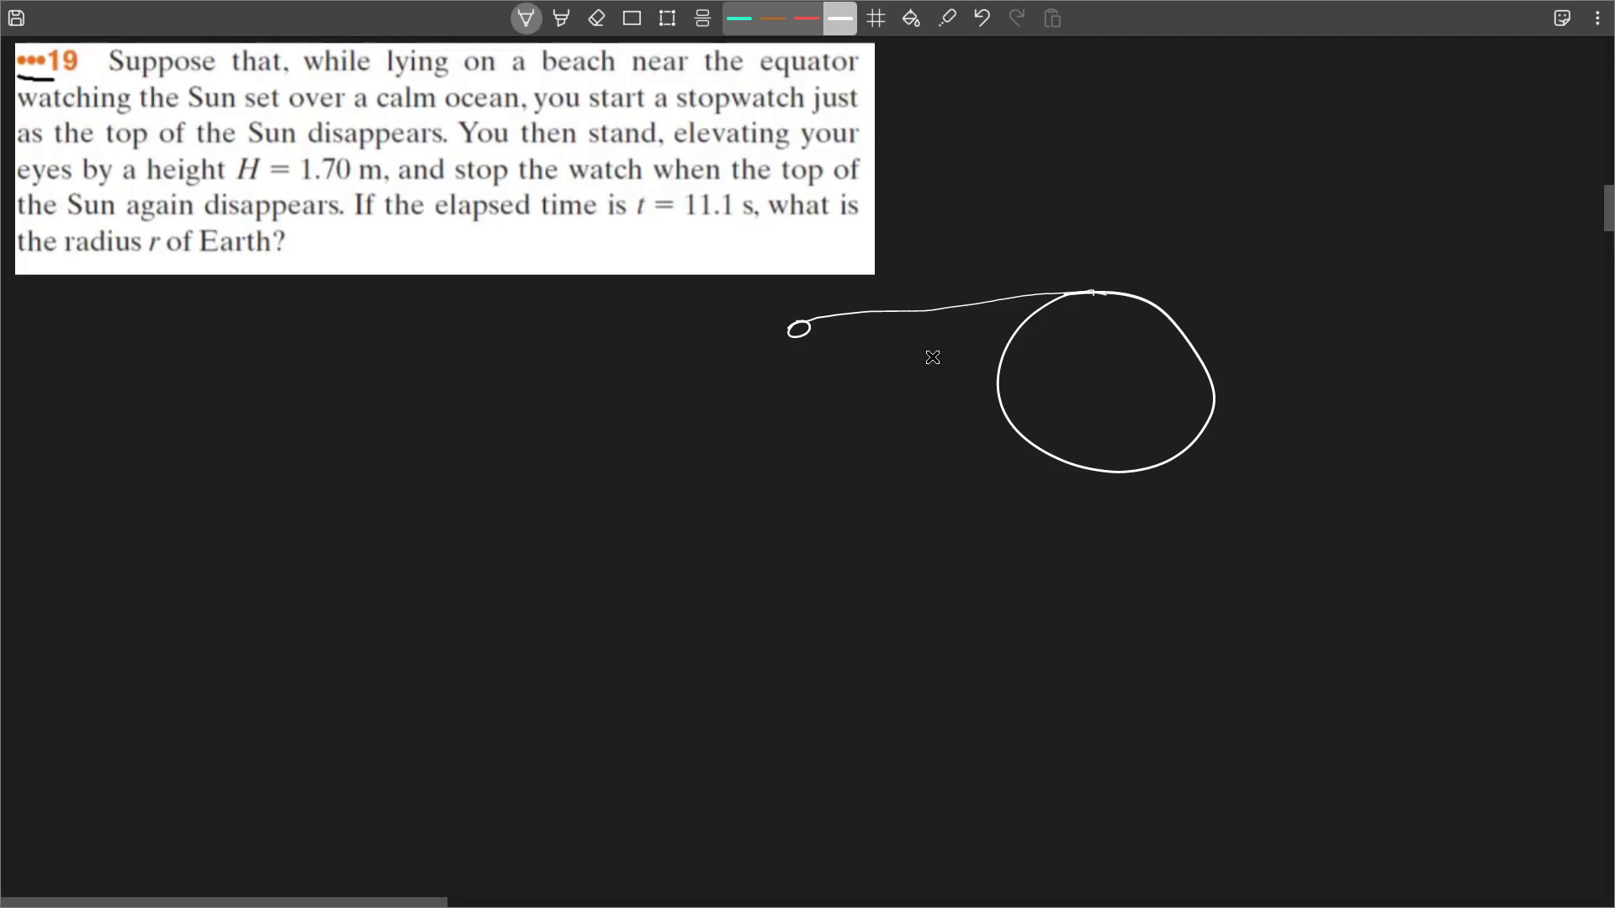
{"action": "mouse_move", "coordinate": [1104, 273]}
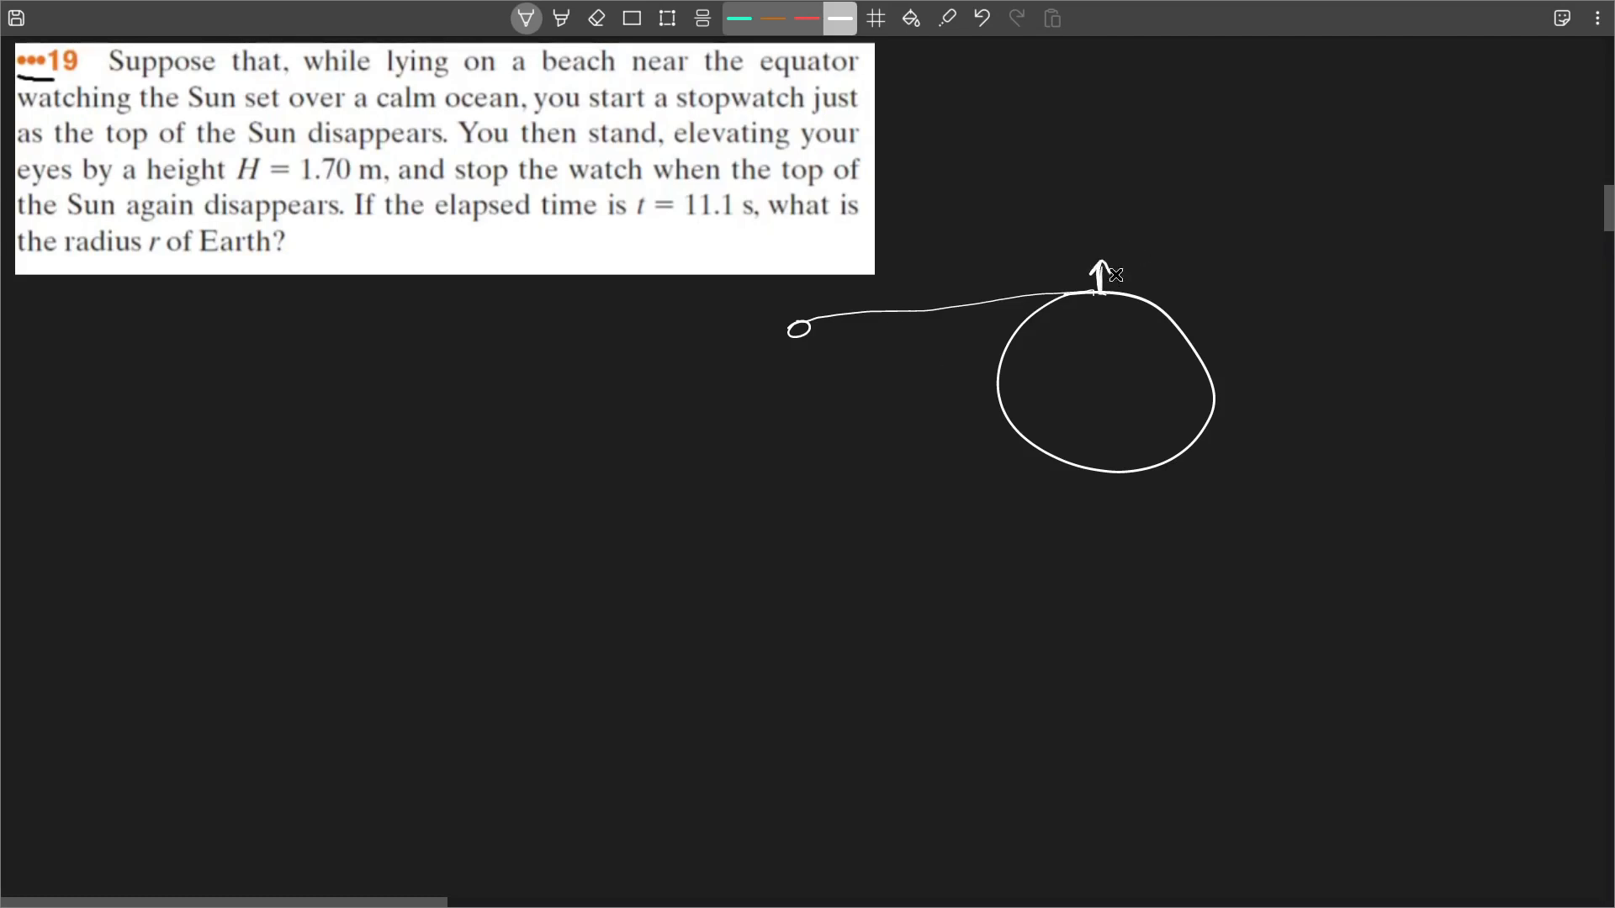
{"action": "mouse_move", "coordinate": [1130, 250]}
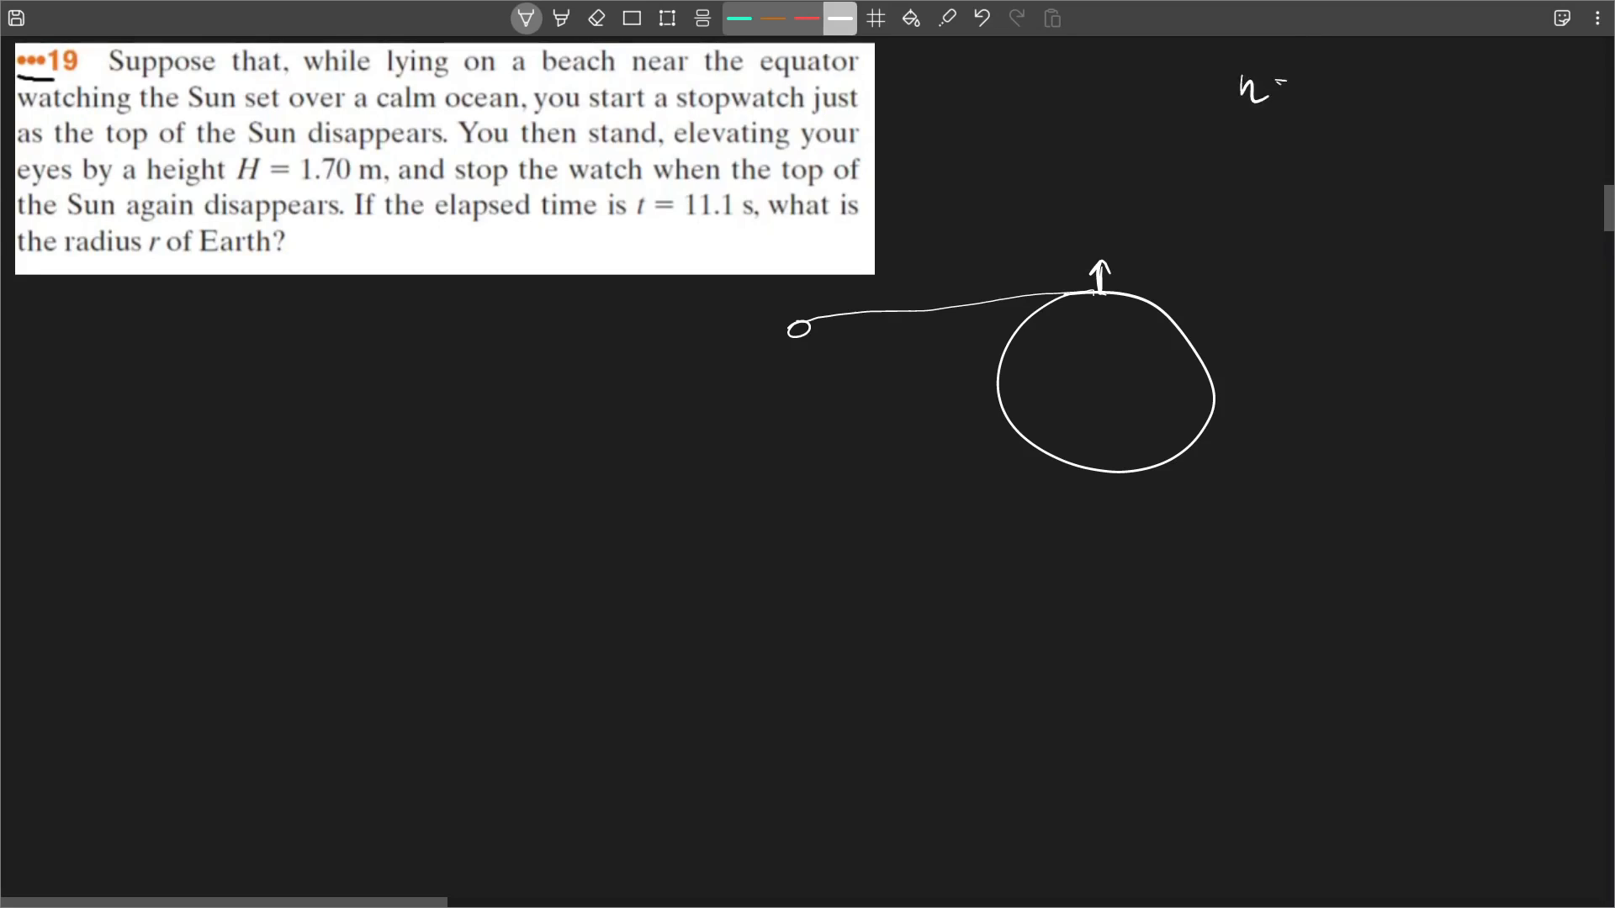
Note h = 1,7m and t = 11,1s, and draw the radius r from Earth's center
{"action": "type", "text": "=1,7m"}
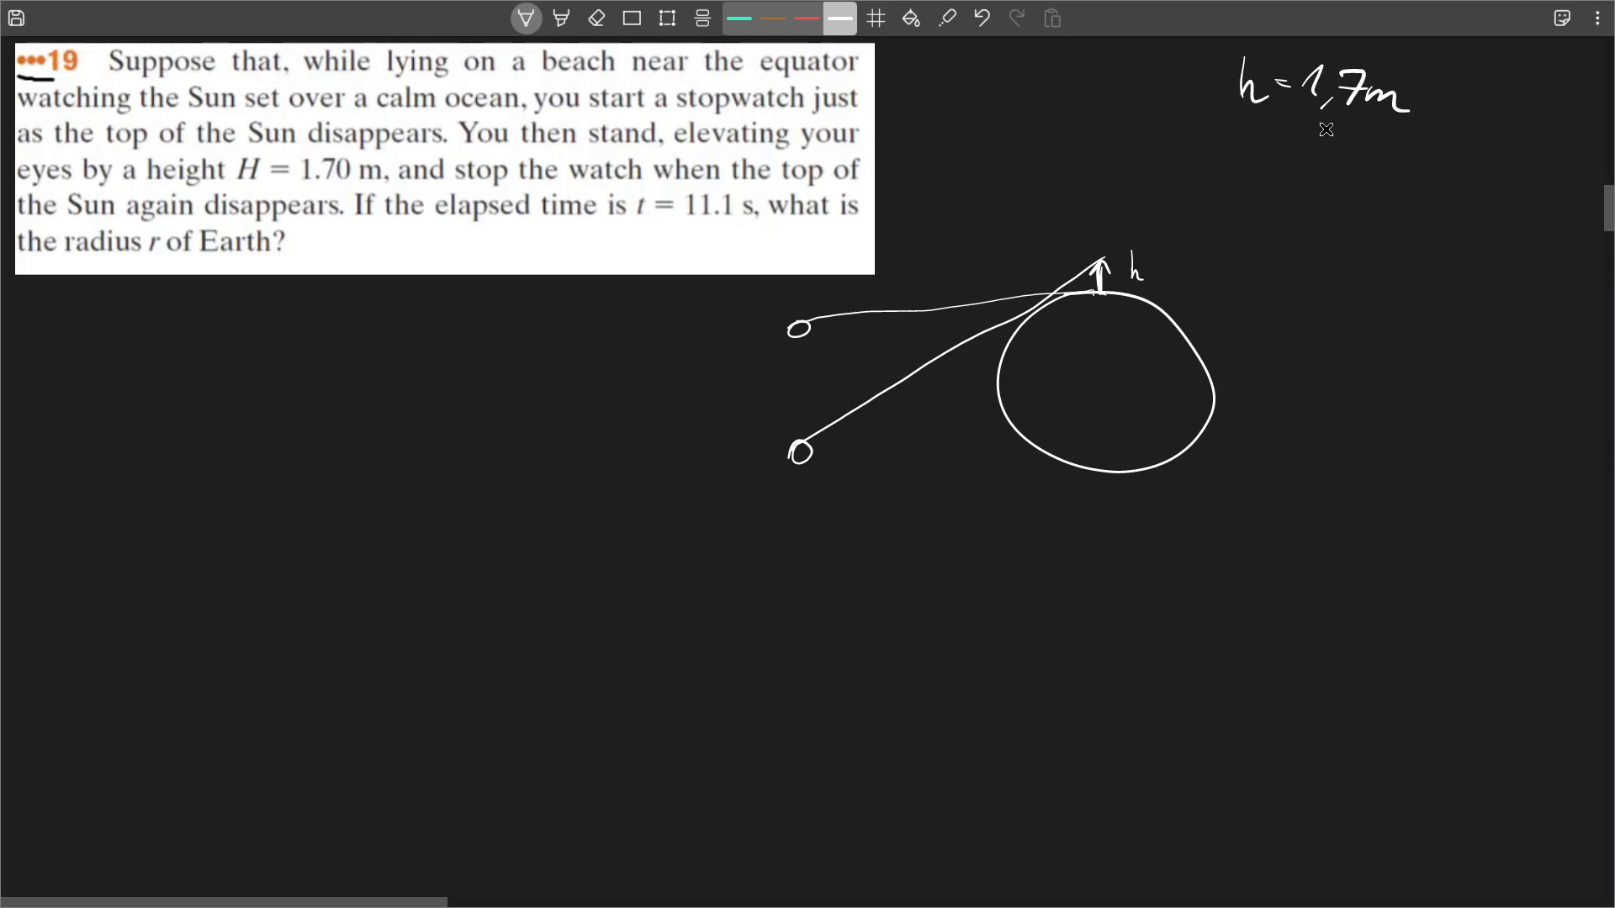
{"action": "mouse_move", "coordinate": [1060, 298]}
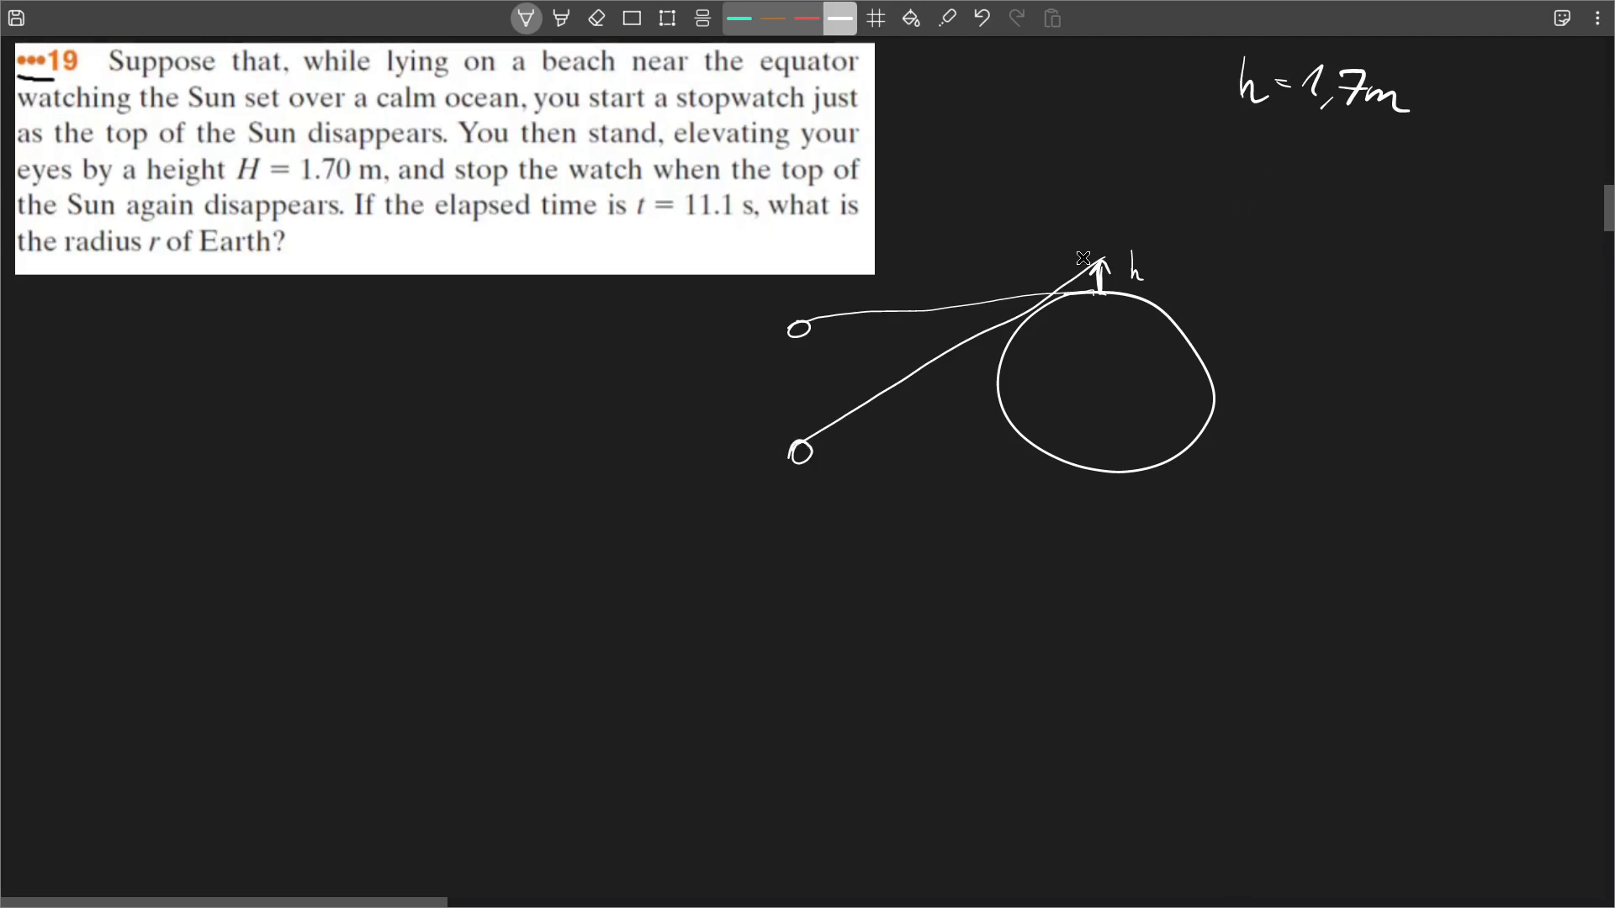
{"action": "left_click_drag", "start_coordinate": [790, 360], "coordinate": [789, 424]}
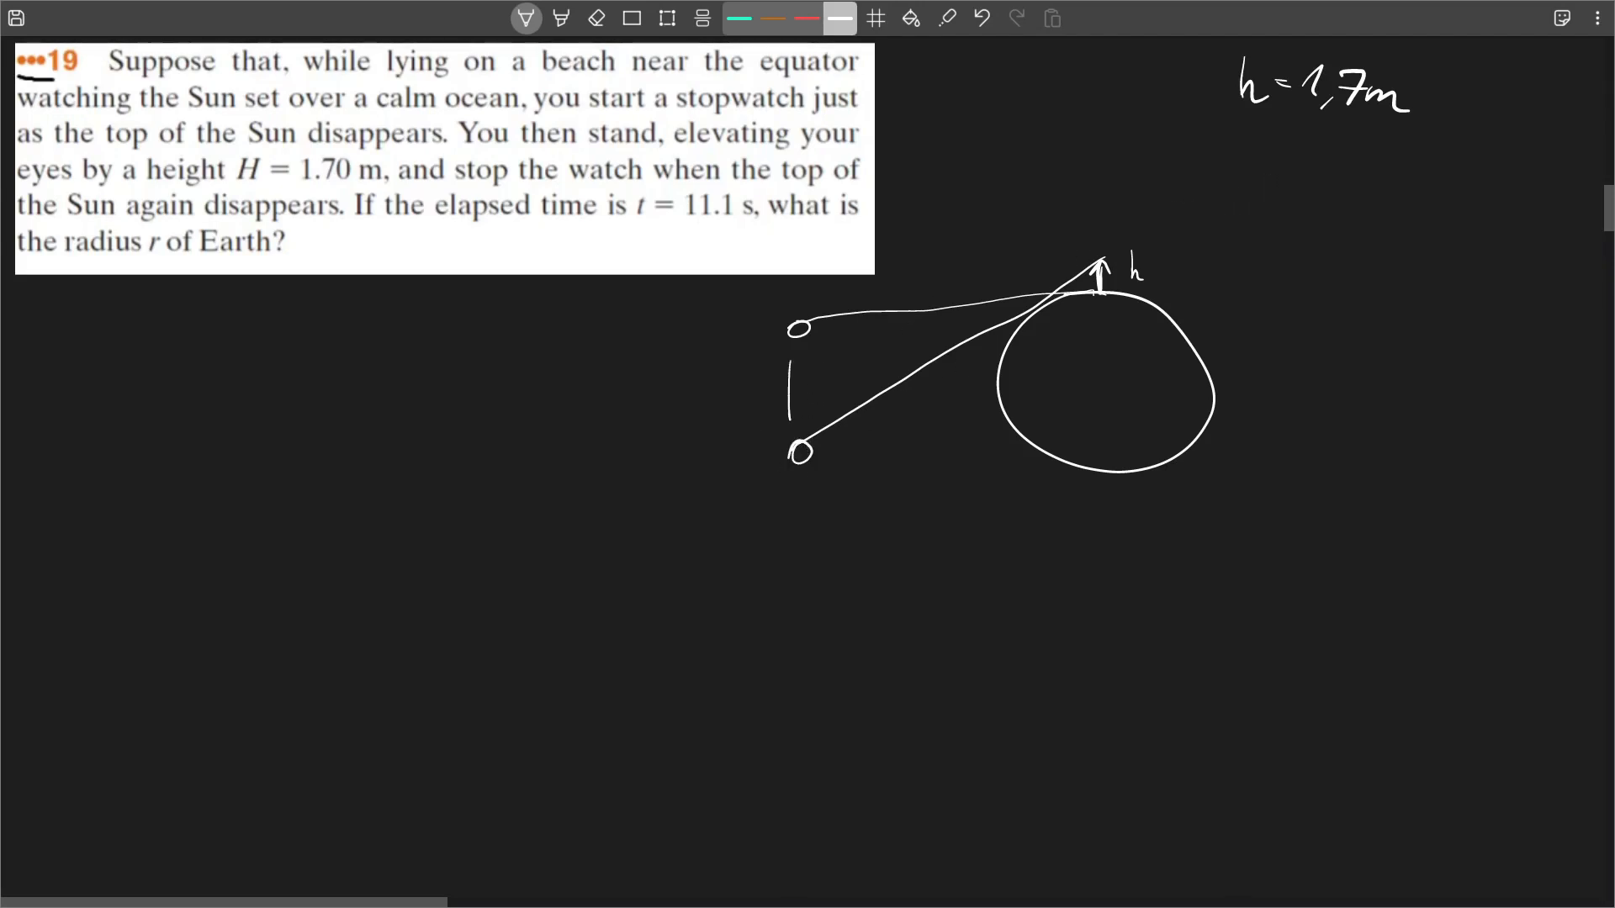
{"action": "left_click_drag", "start_coordinate": [790, 366], "coordinate": [791, 422]}
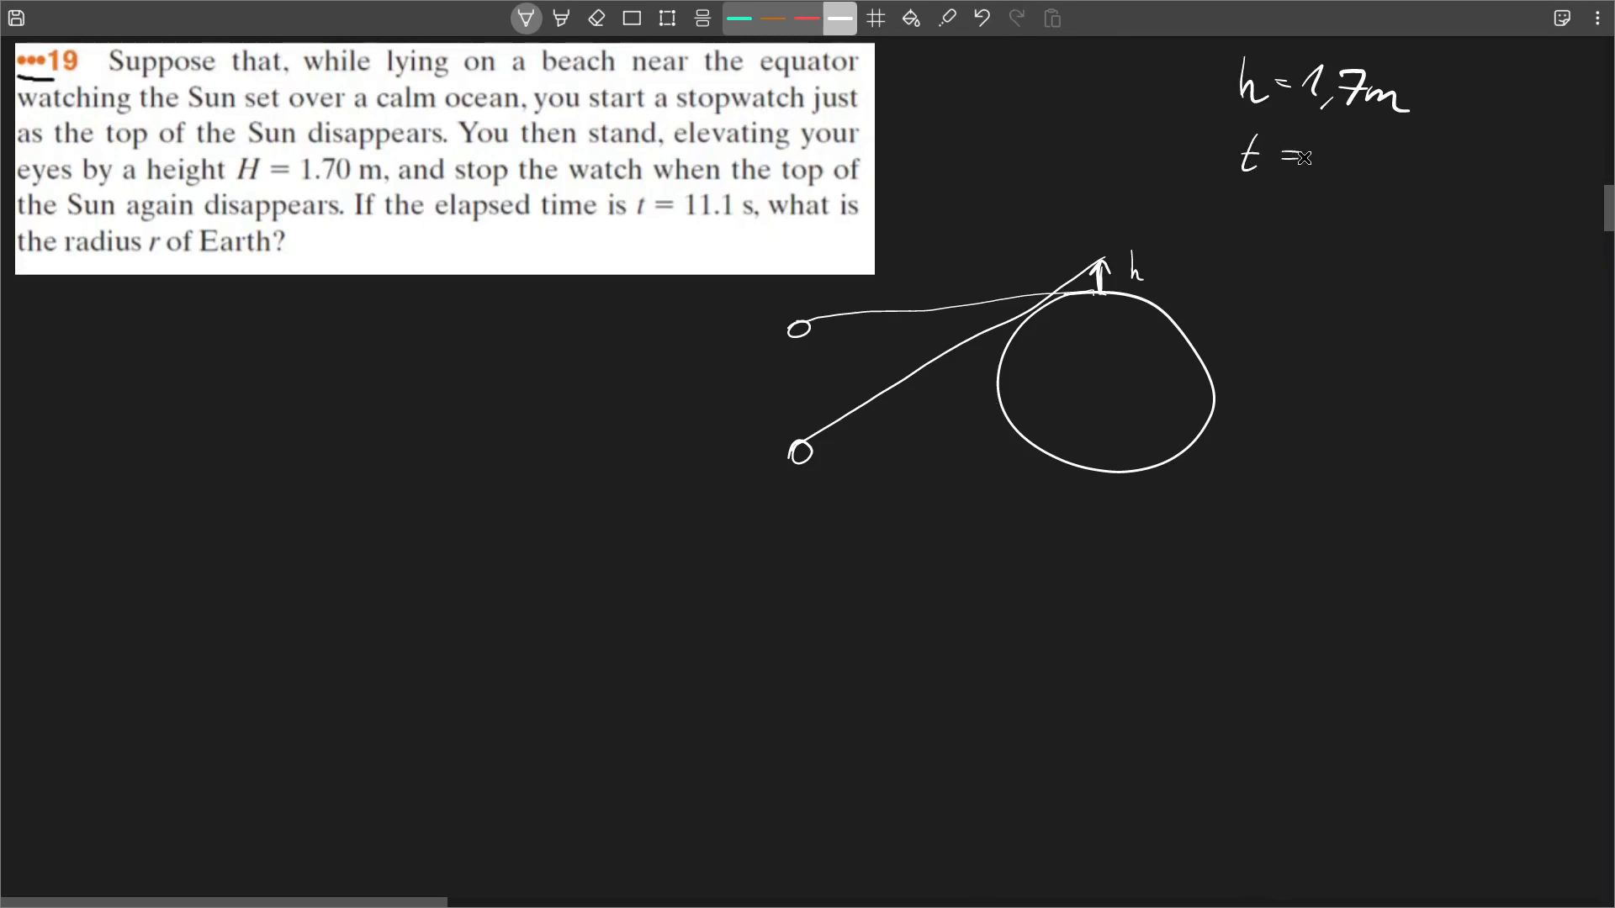
{"action": "type", "text": "11,1s"}
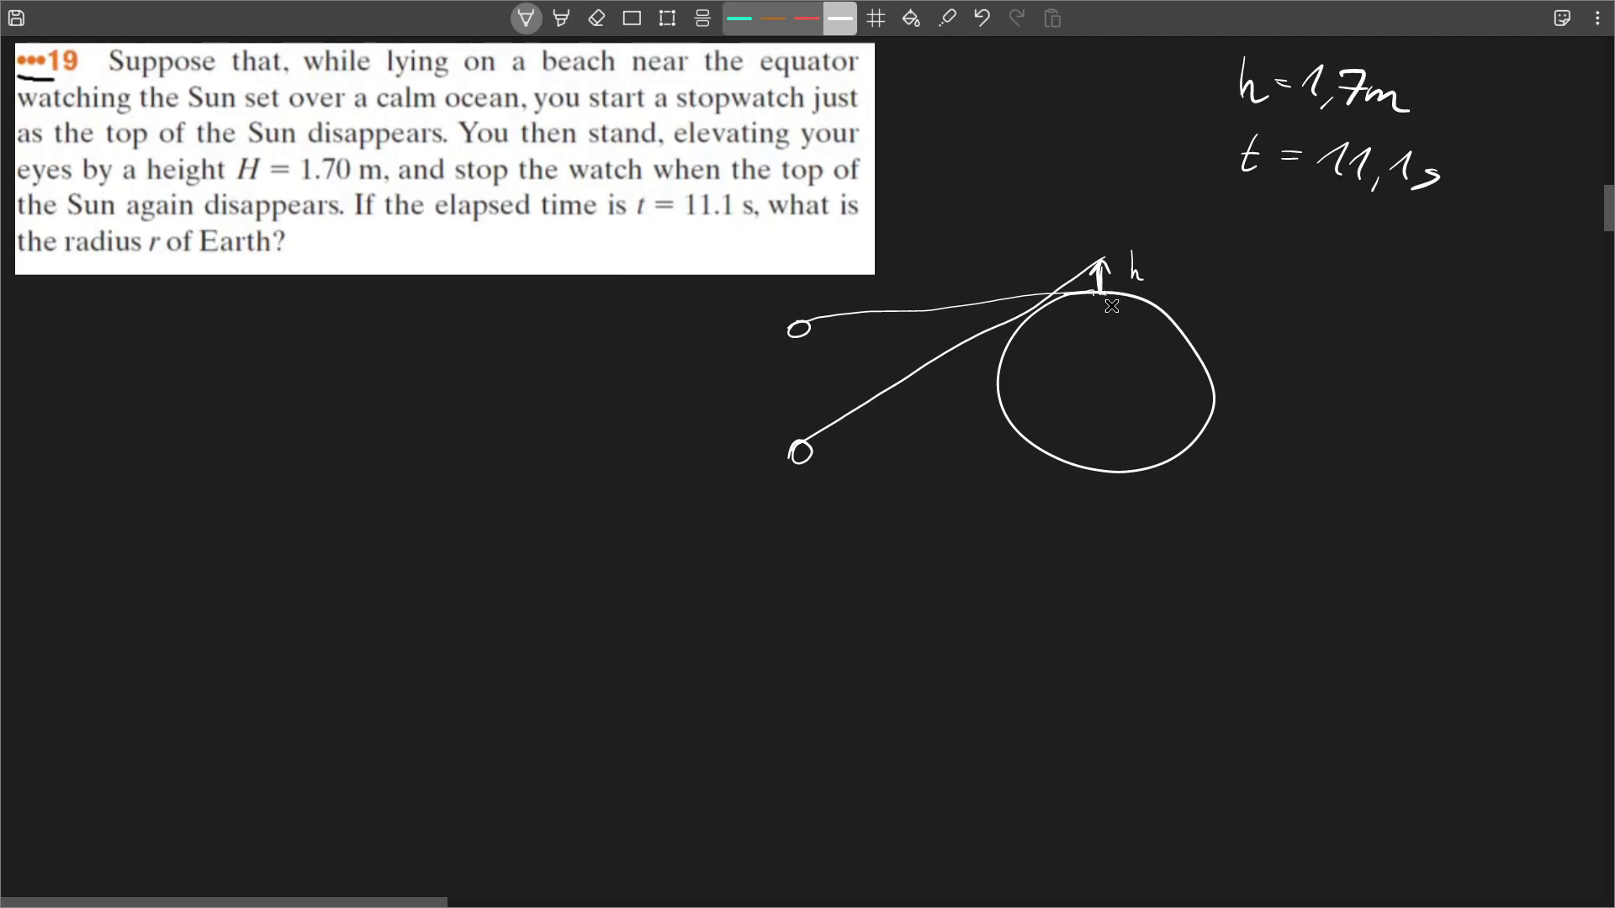
{"action": "left_click_drag", "start_coordinate": [1102, 294], "coordinate": [1104, 399]}
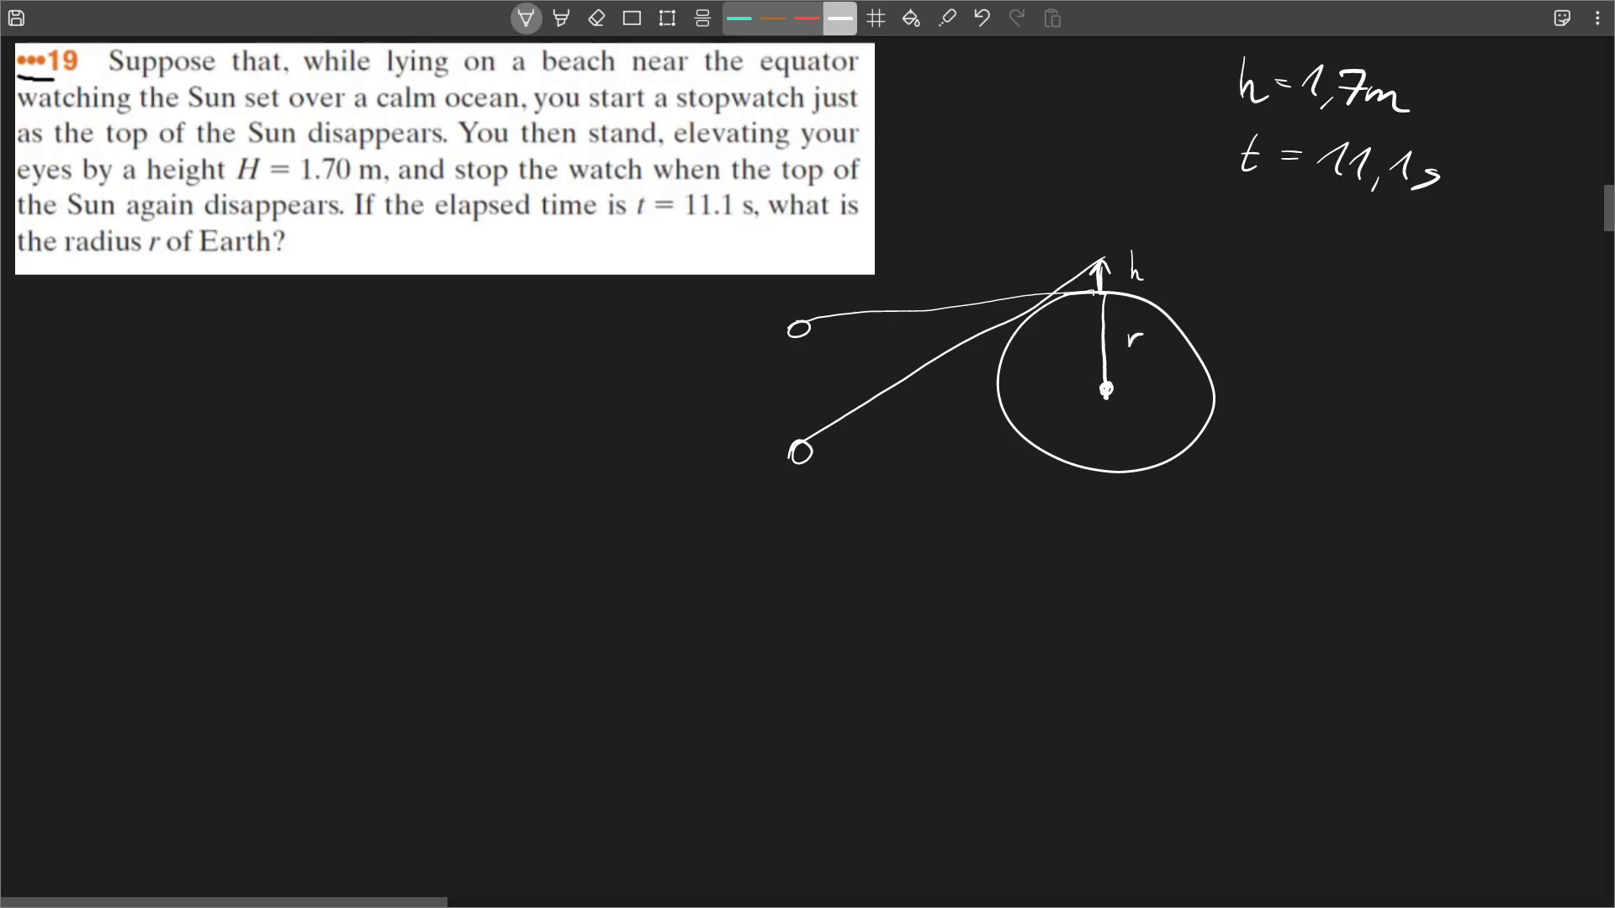
Draw the second radius r to the tangent point, label d, and remove the problem image
{"action": "left_click_drag", "start_coordinate": [1045, 314], "coordinate": [1104, 388]}
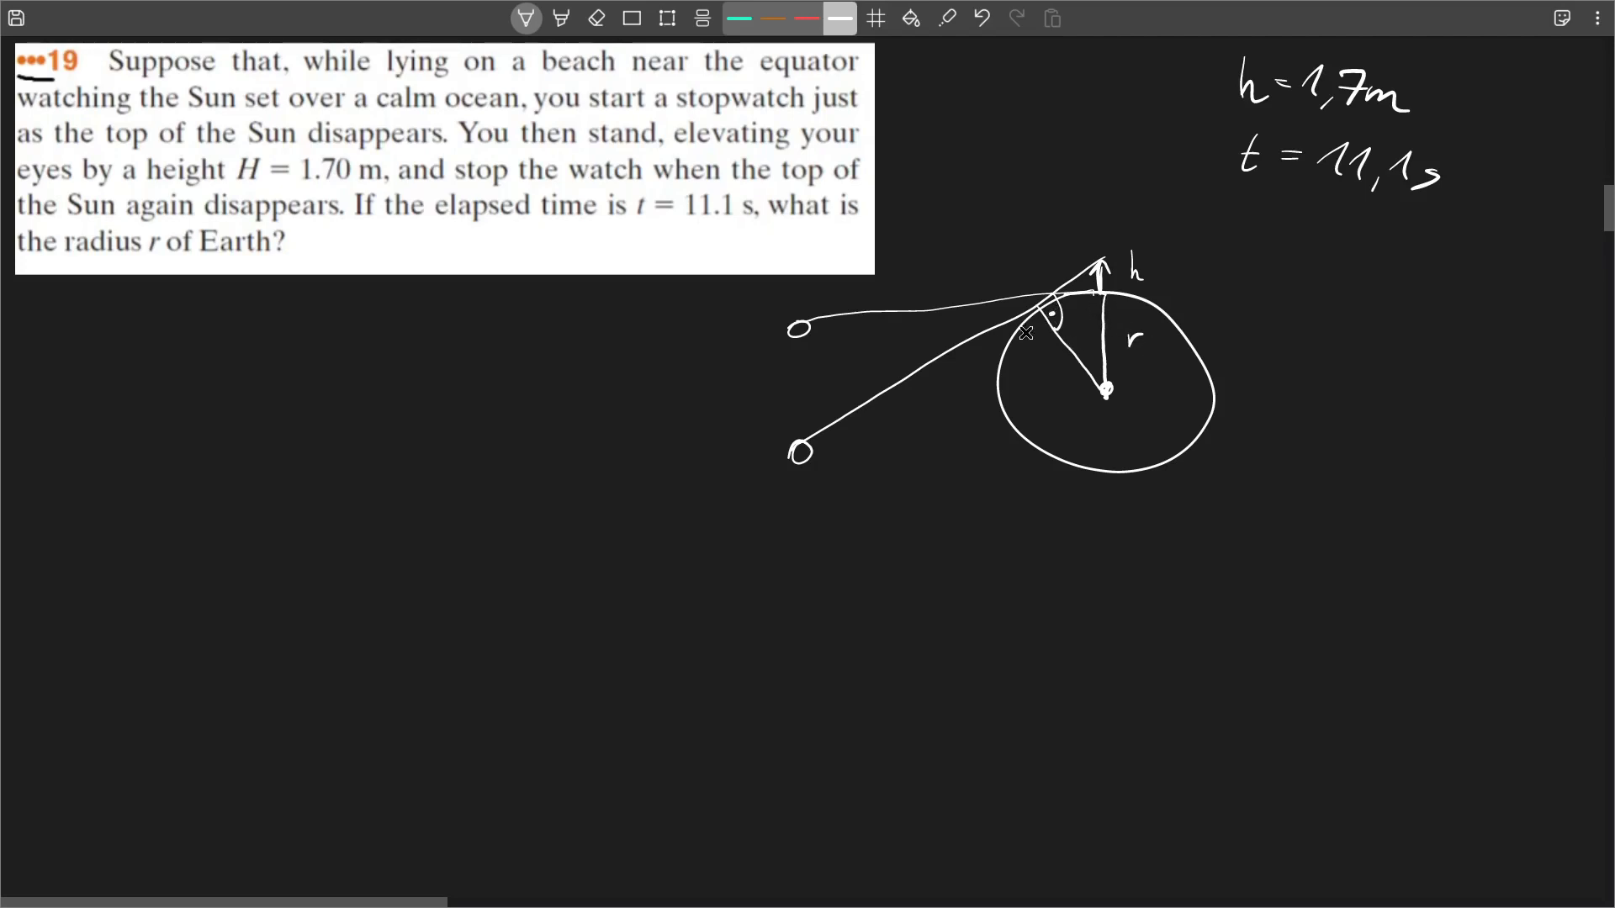
{"action": "left_click_drag", "start_coordinate": [1056, 329], "coordinate": [1065, 361]}
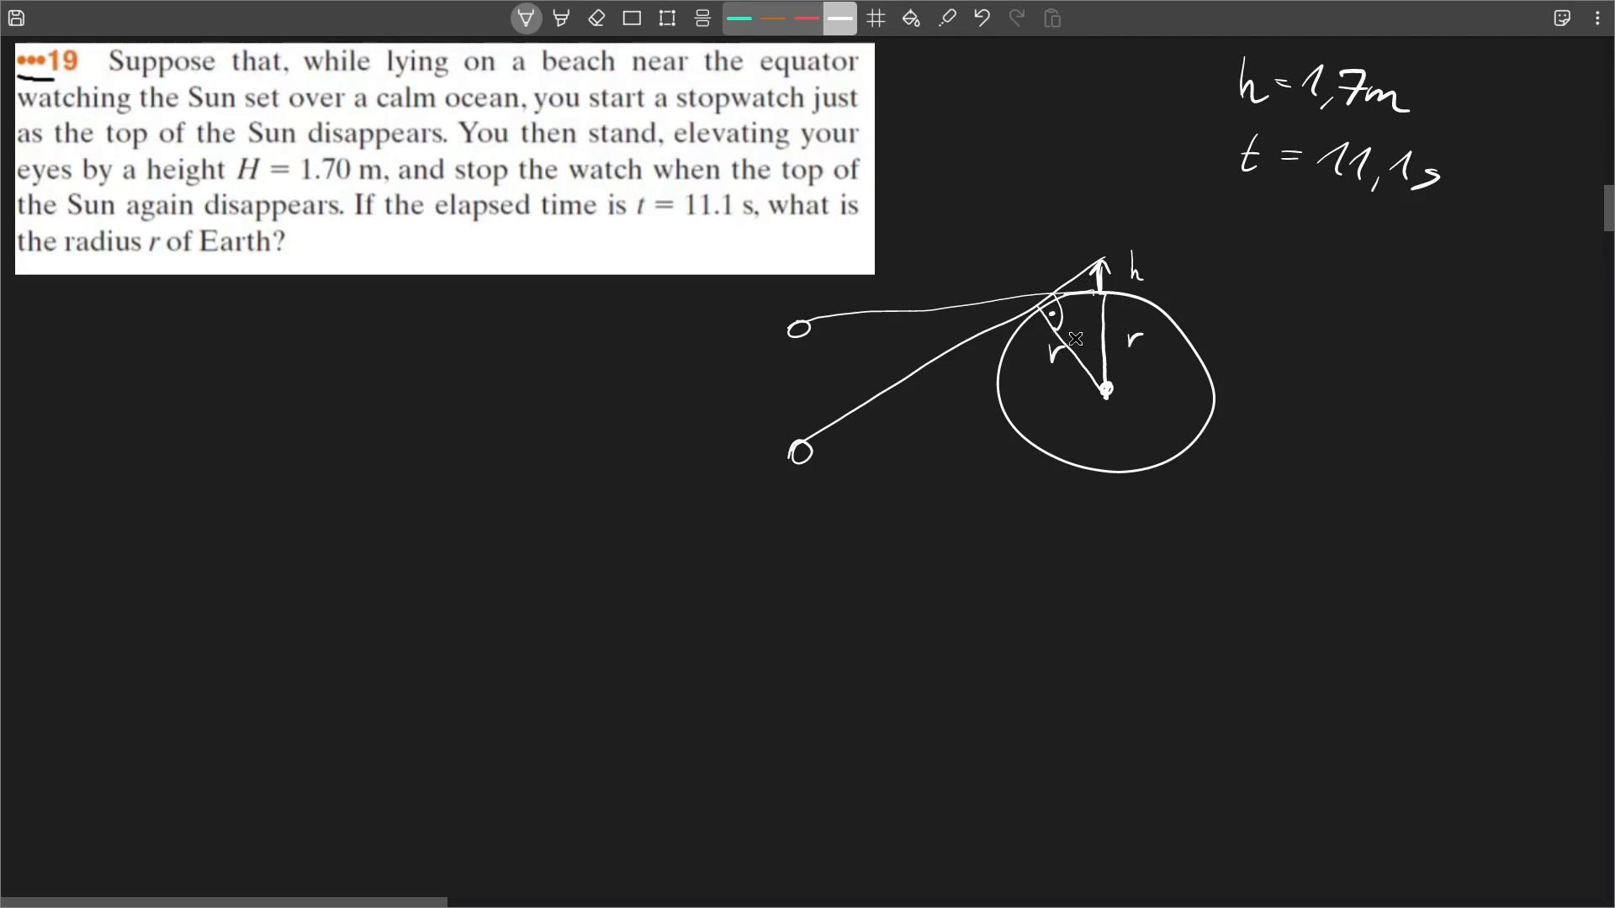
{"action": "left_click_drag", "start_coordinate": [1040, 283], "coordinate": [1014, 258]}
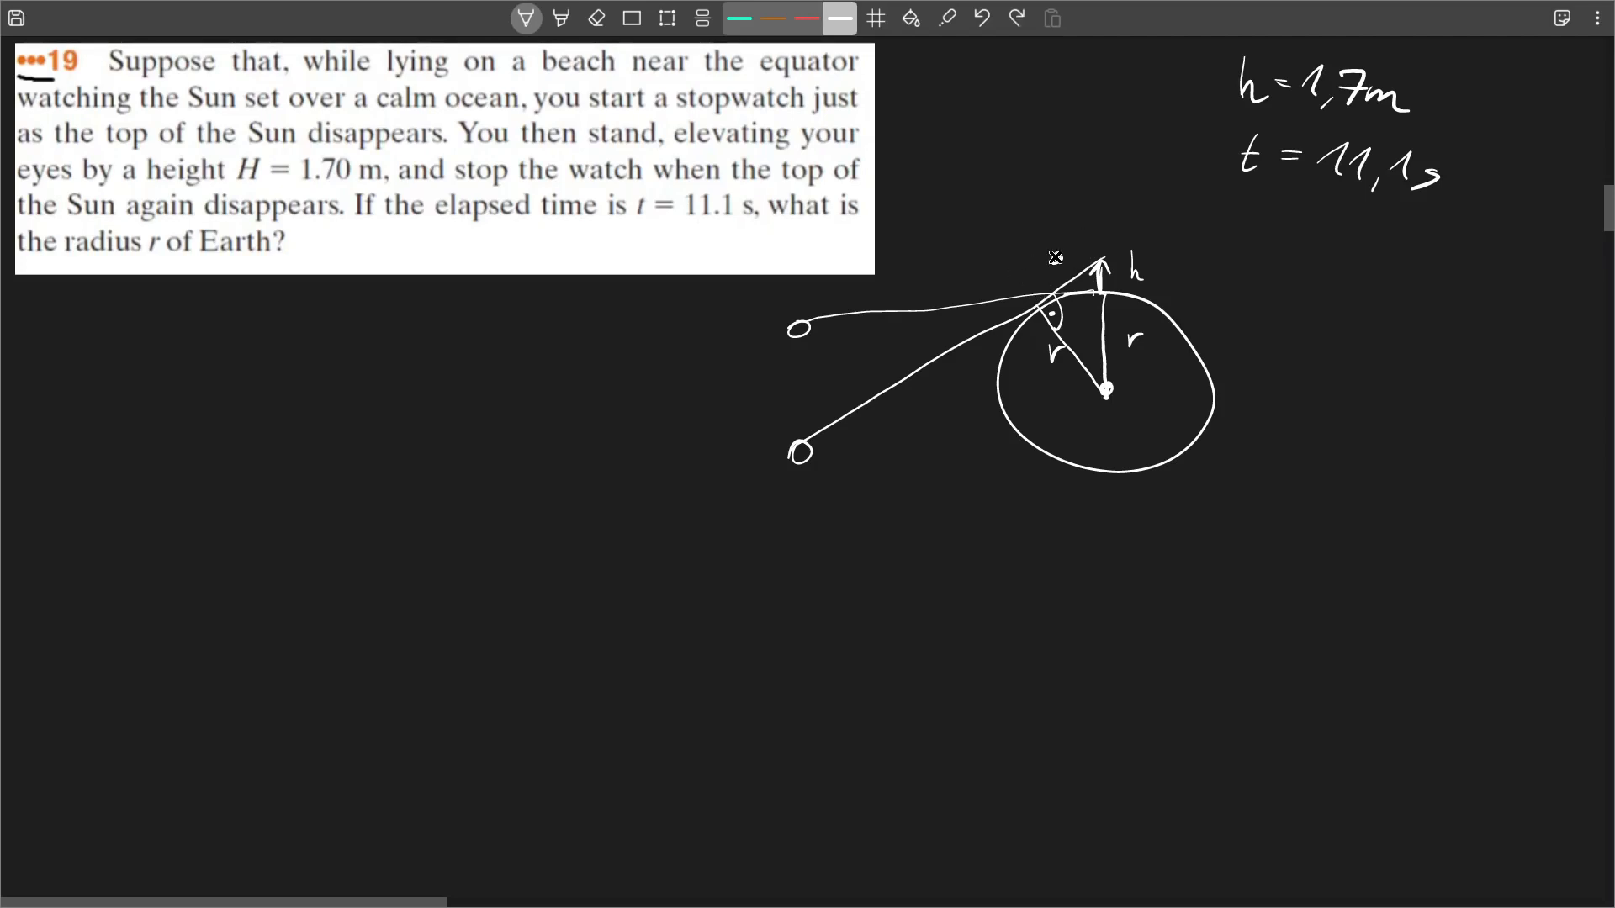
{"action": "left_click", "coordinate": [1055, 247]}
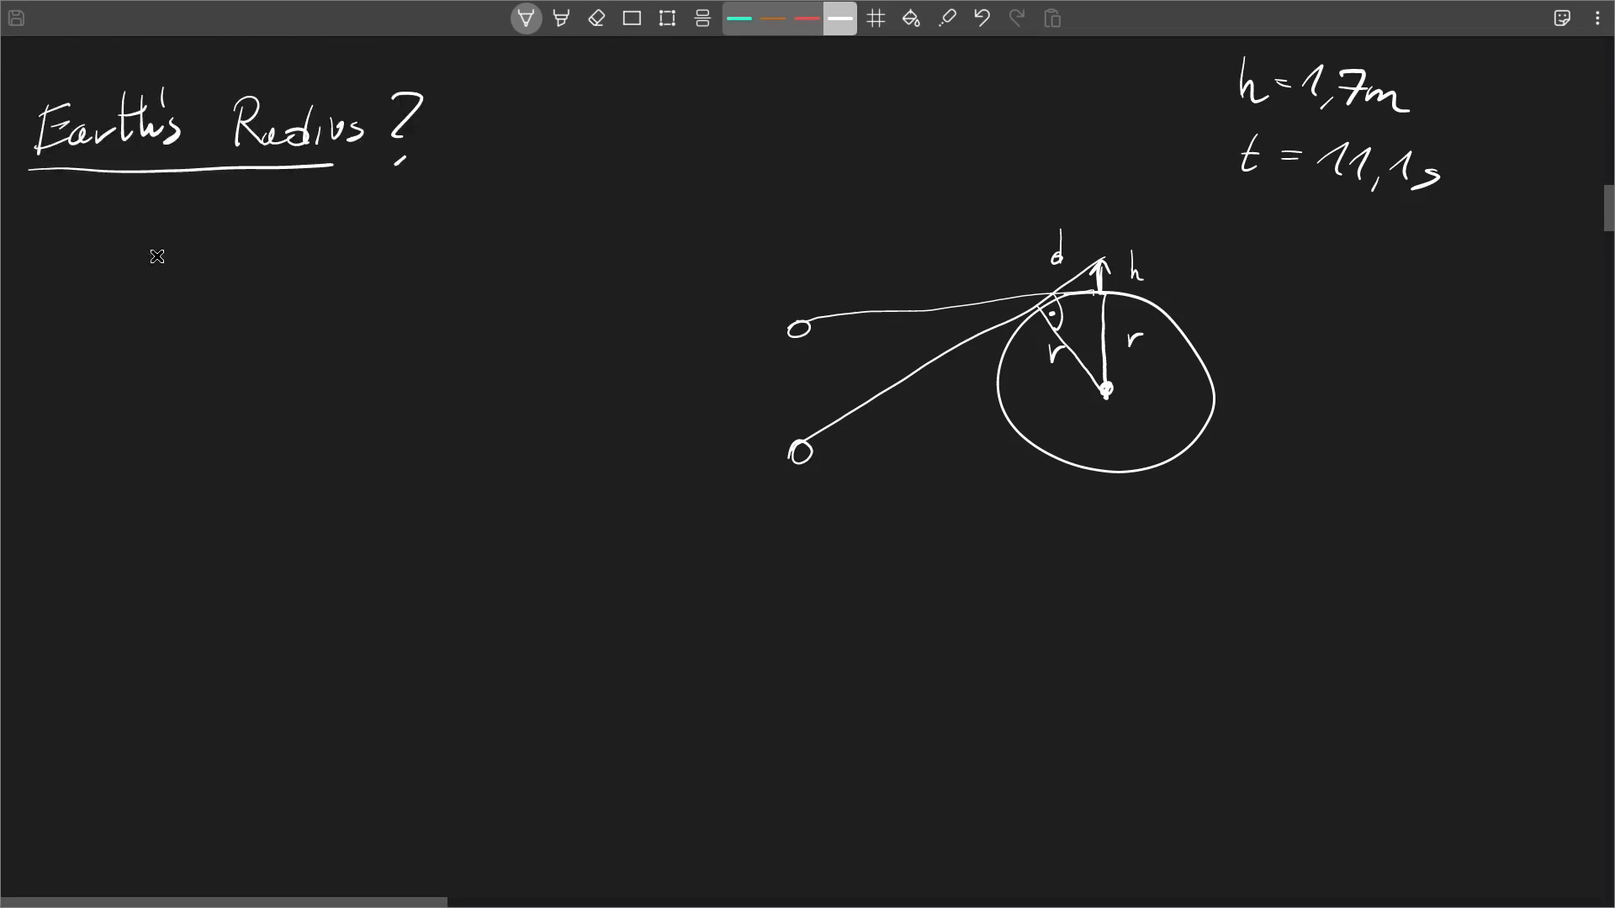
Write d, r, r+h and expand d²+r²=(r+h)², crossing out h² as too small
{"action": "left_click_drag", "start_coordinate": [52, 268], "coordinate": [67, 267]}
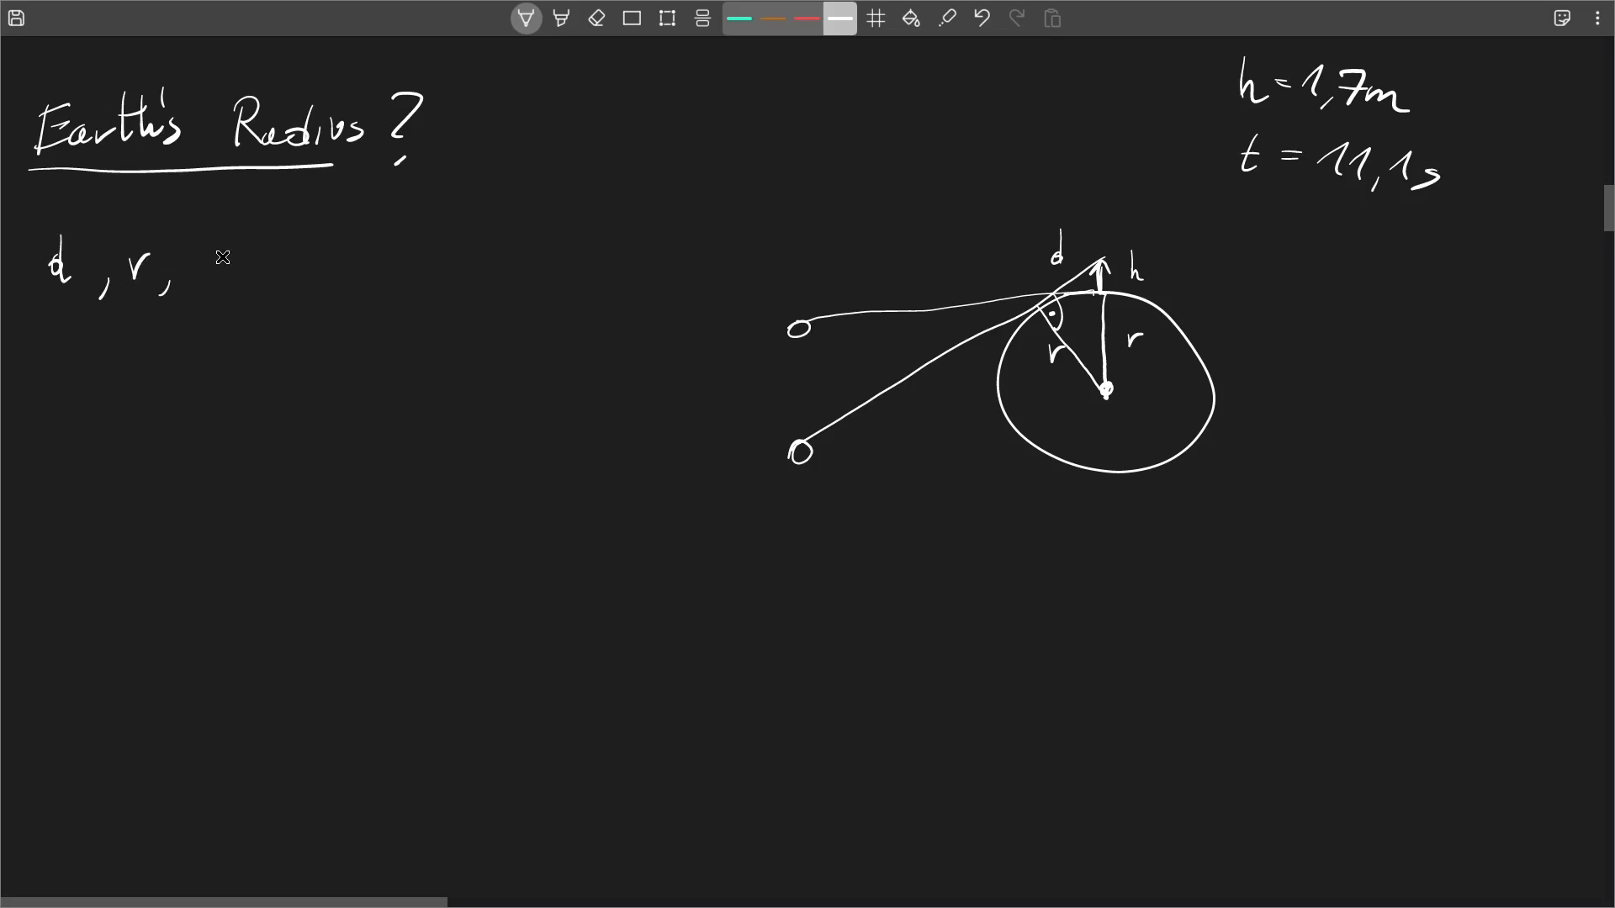
{"action": "left_click_drag", "start_coordinate": [216, 267], "coordinate": [309, 268]}
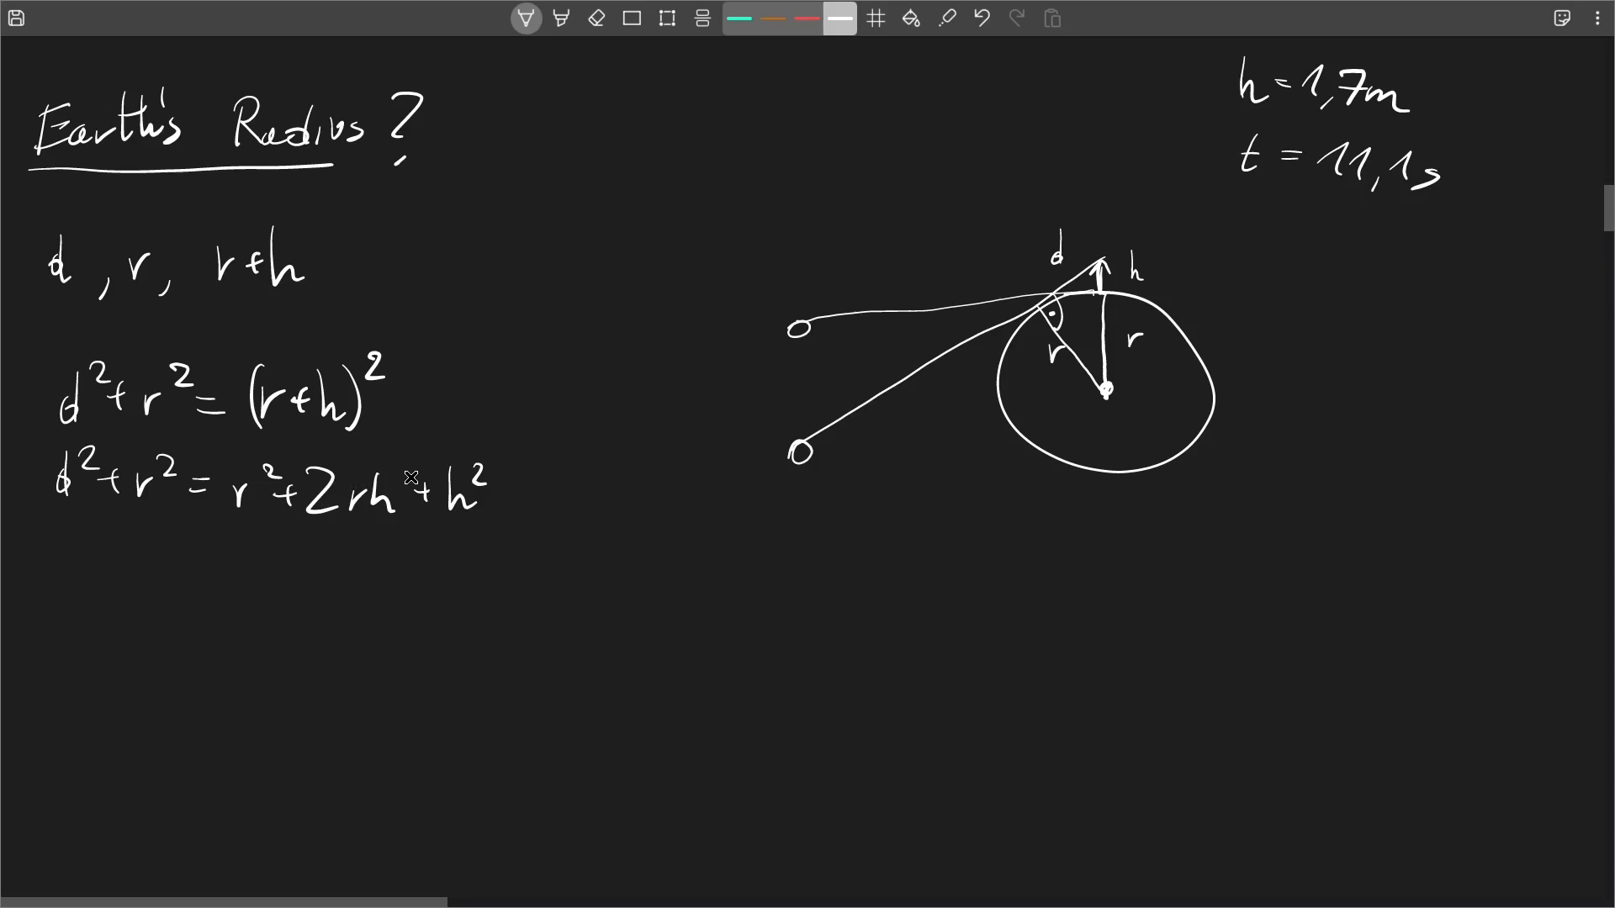
{"action": "left_click_drag", "start_coordinate": [431, 525], "coordinate": [504, 468]}
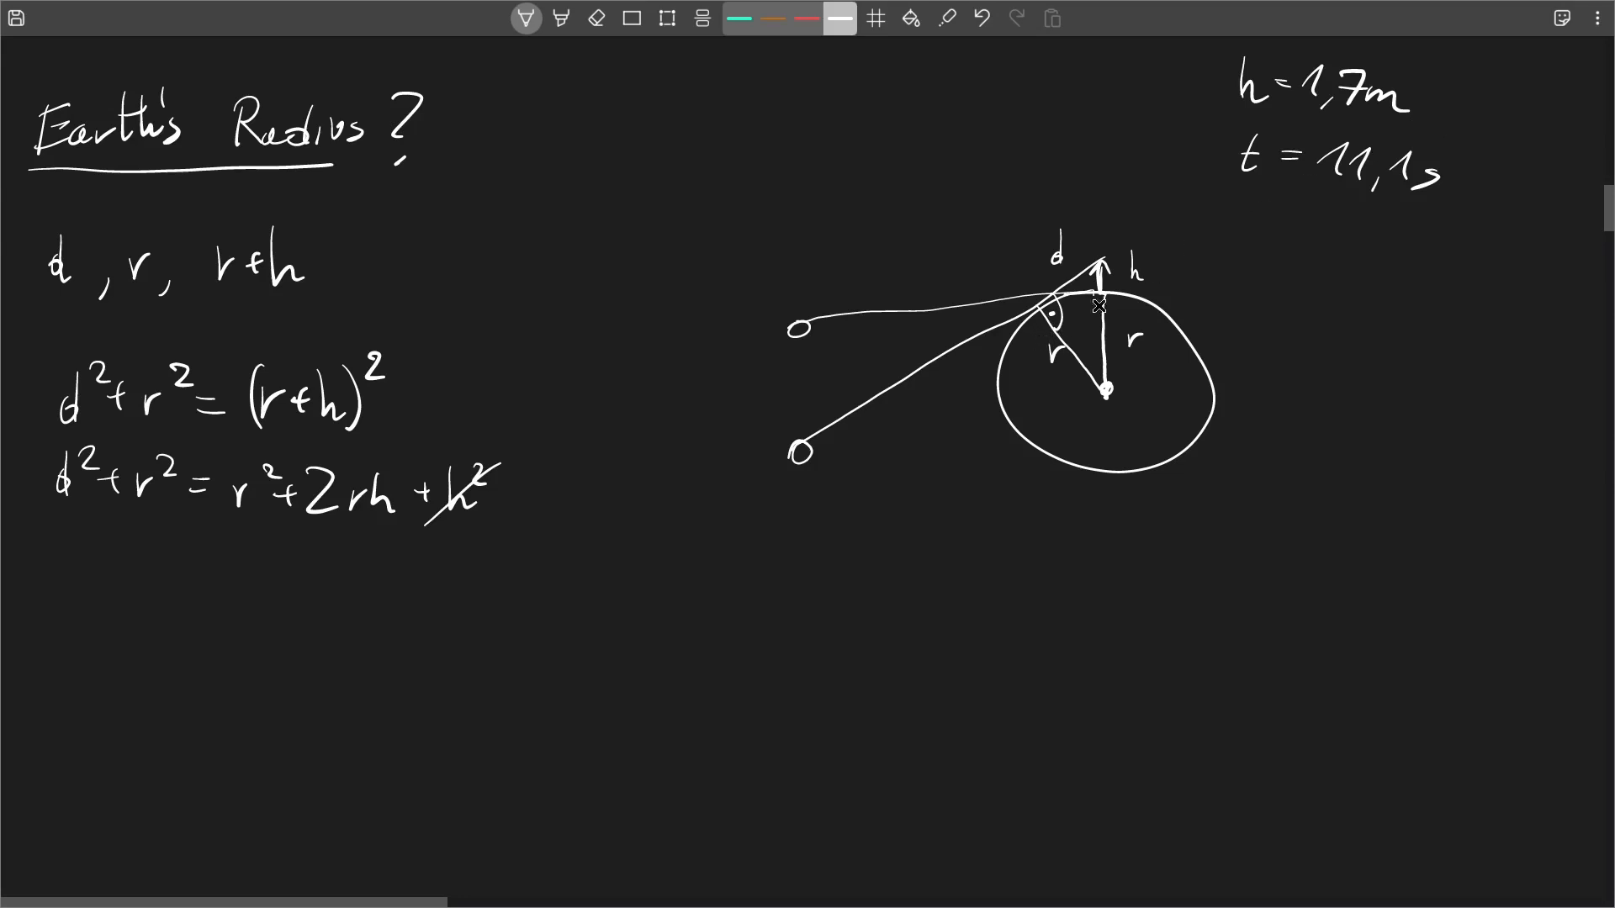
{"action": "left_click_drag", "start_coordinate": [1160, 253], "coordinate": [1159, 381]}
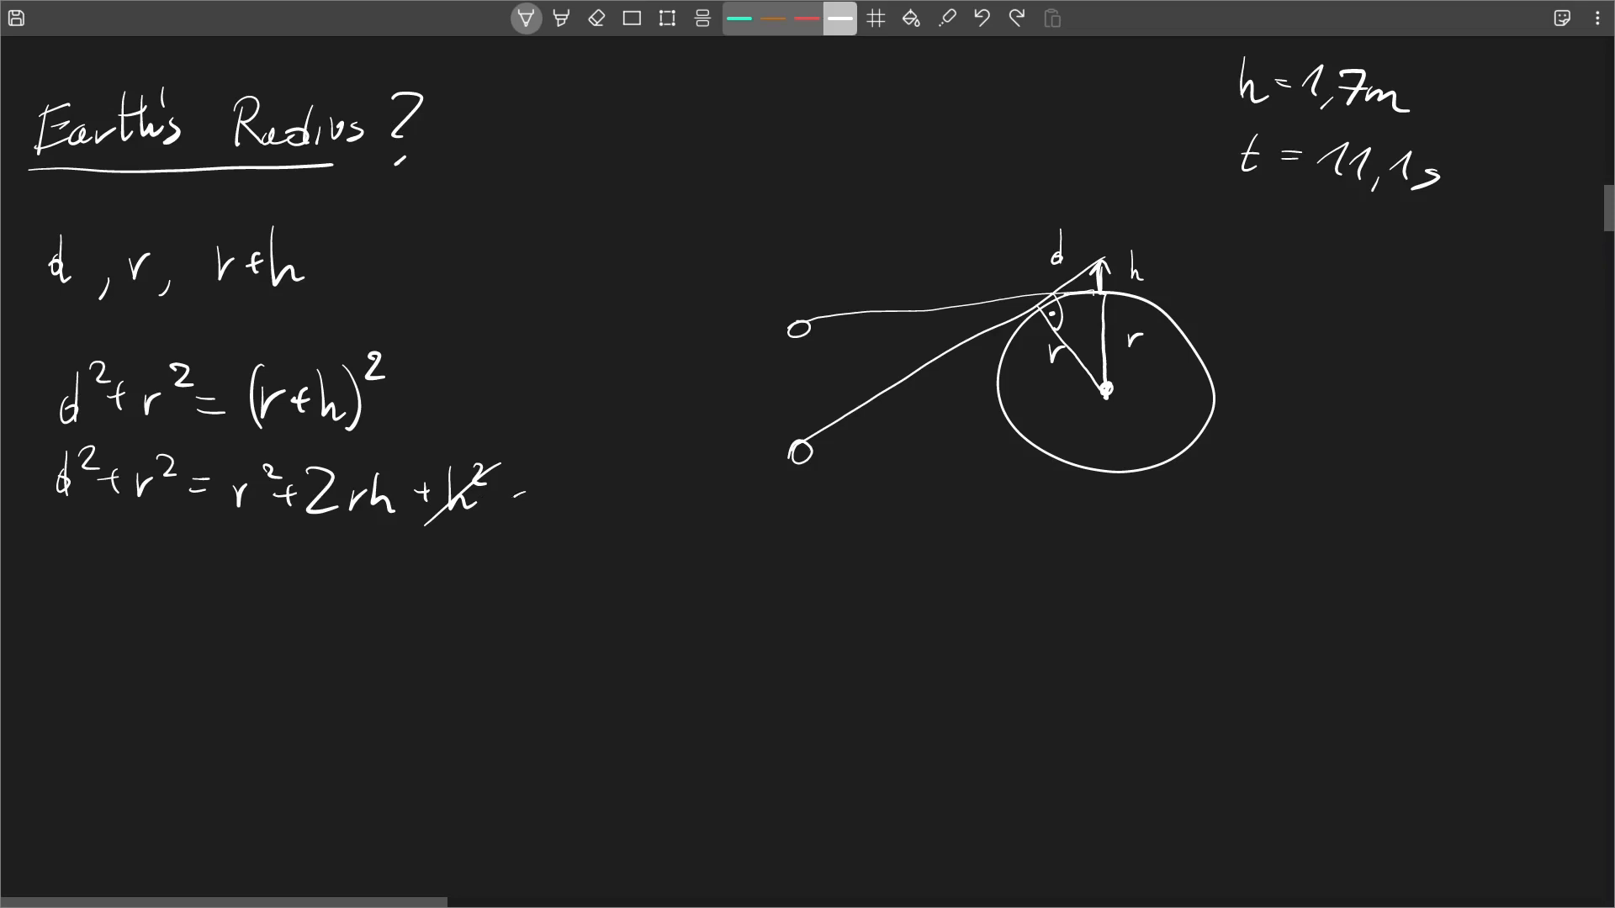
{"action": "left_click_drag", "start_coordinate": [505, 509], "coordinate": [648, 515]}
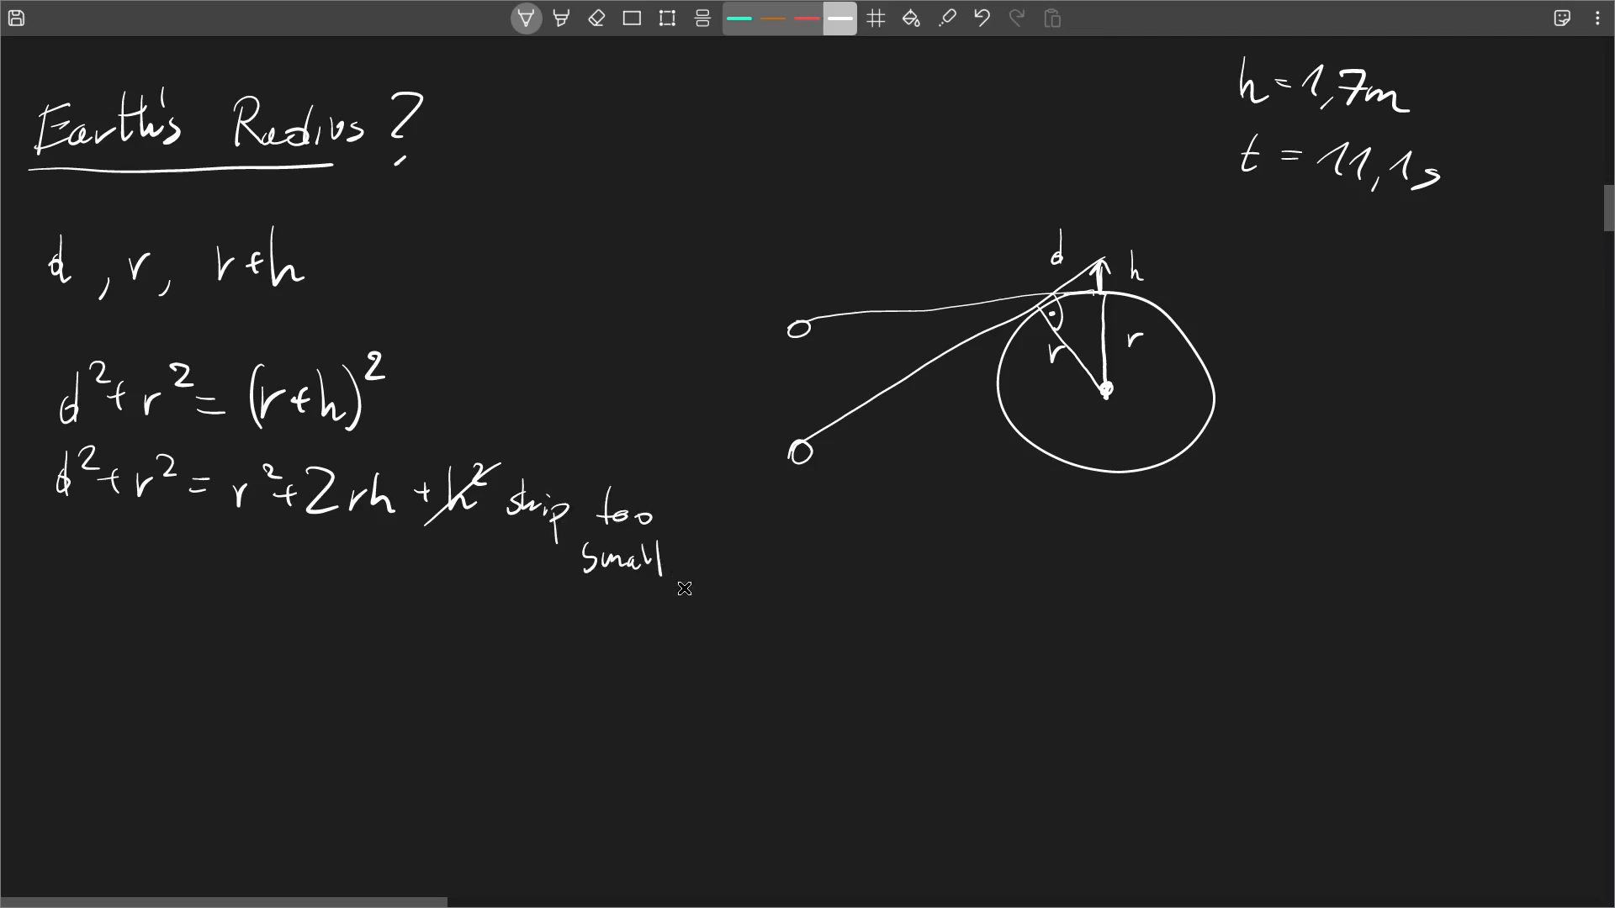
{"action": "mouse_move", "coordinate": [200, 526]}
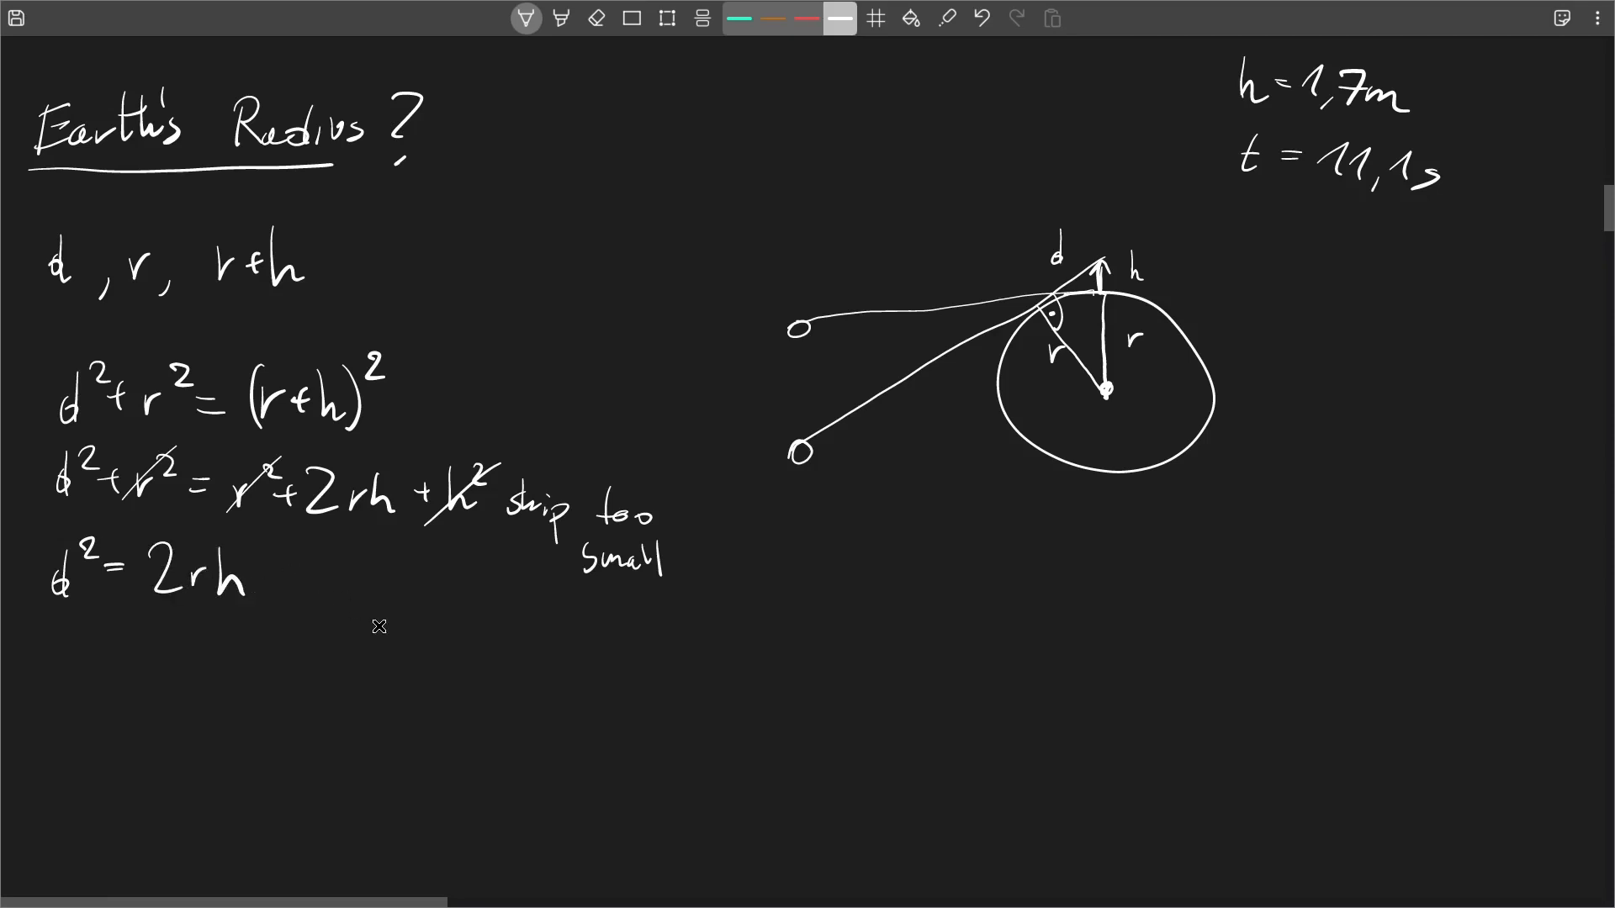
{"action": "mouse_move", "coordinate": [51, 586]}
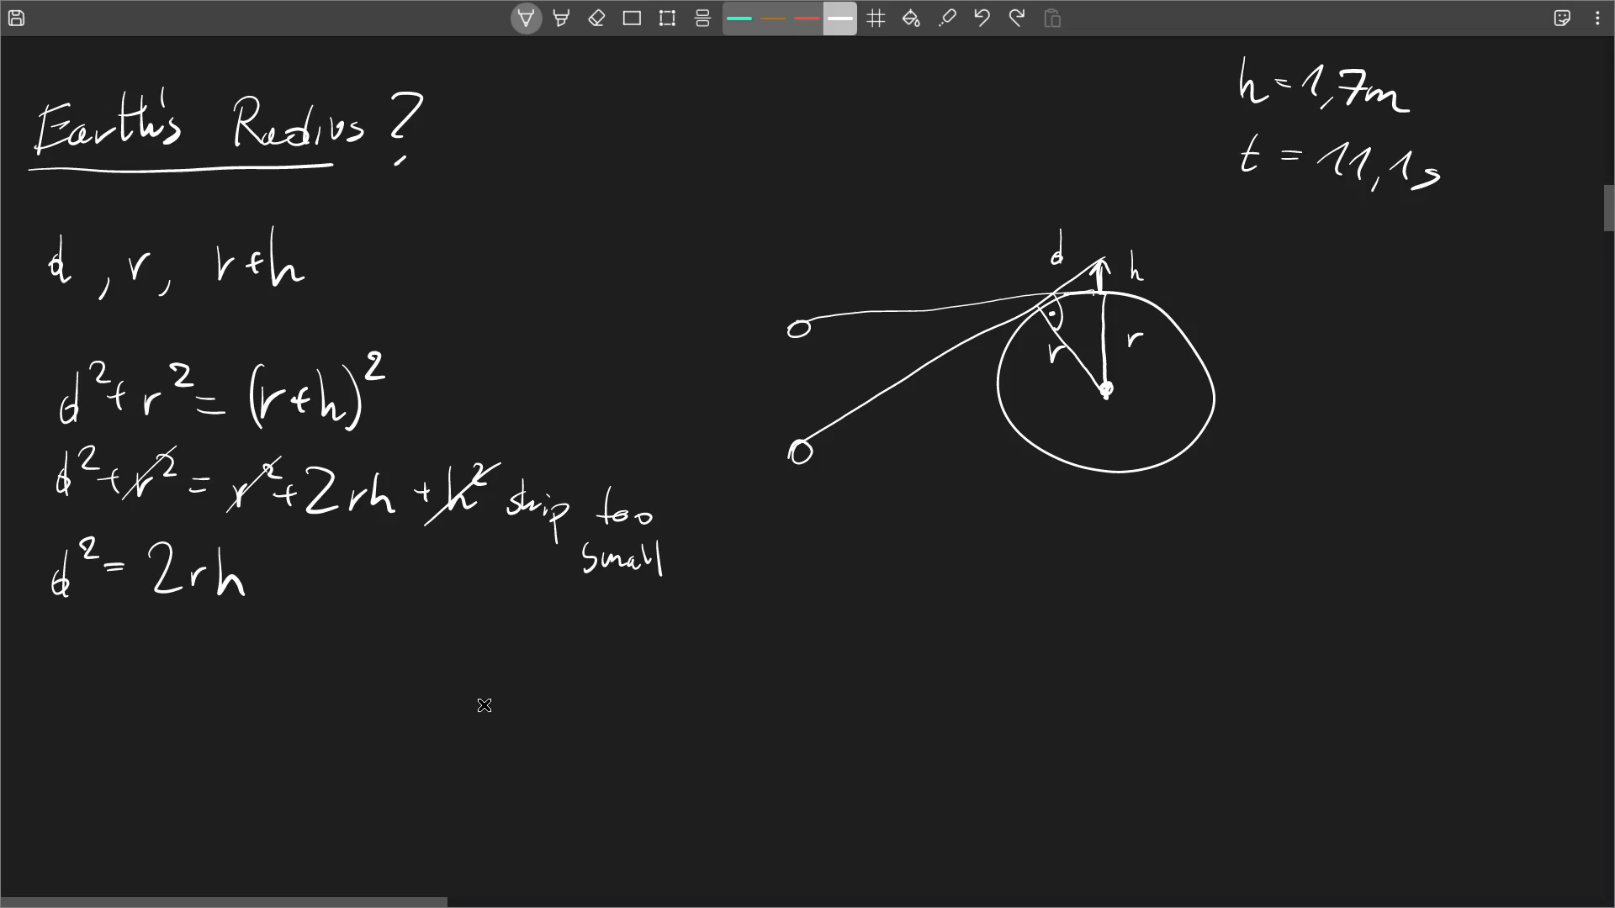
{"action": "mouse_move", "coordinate": [213, 623]}
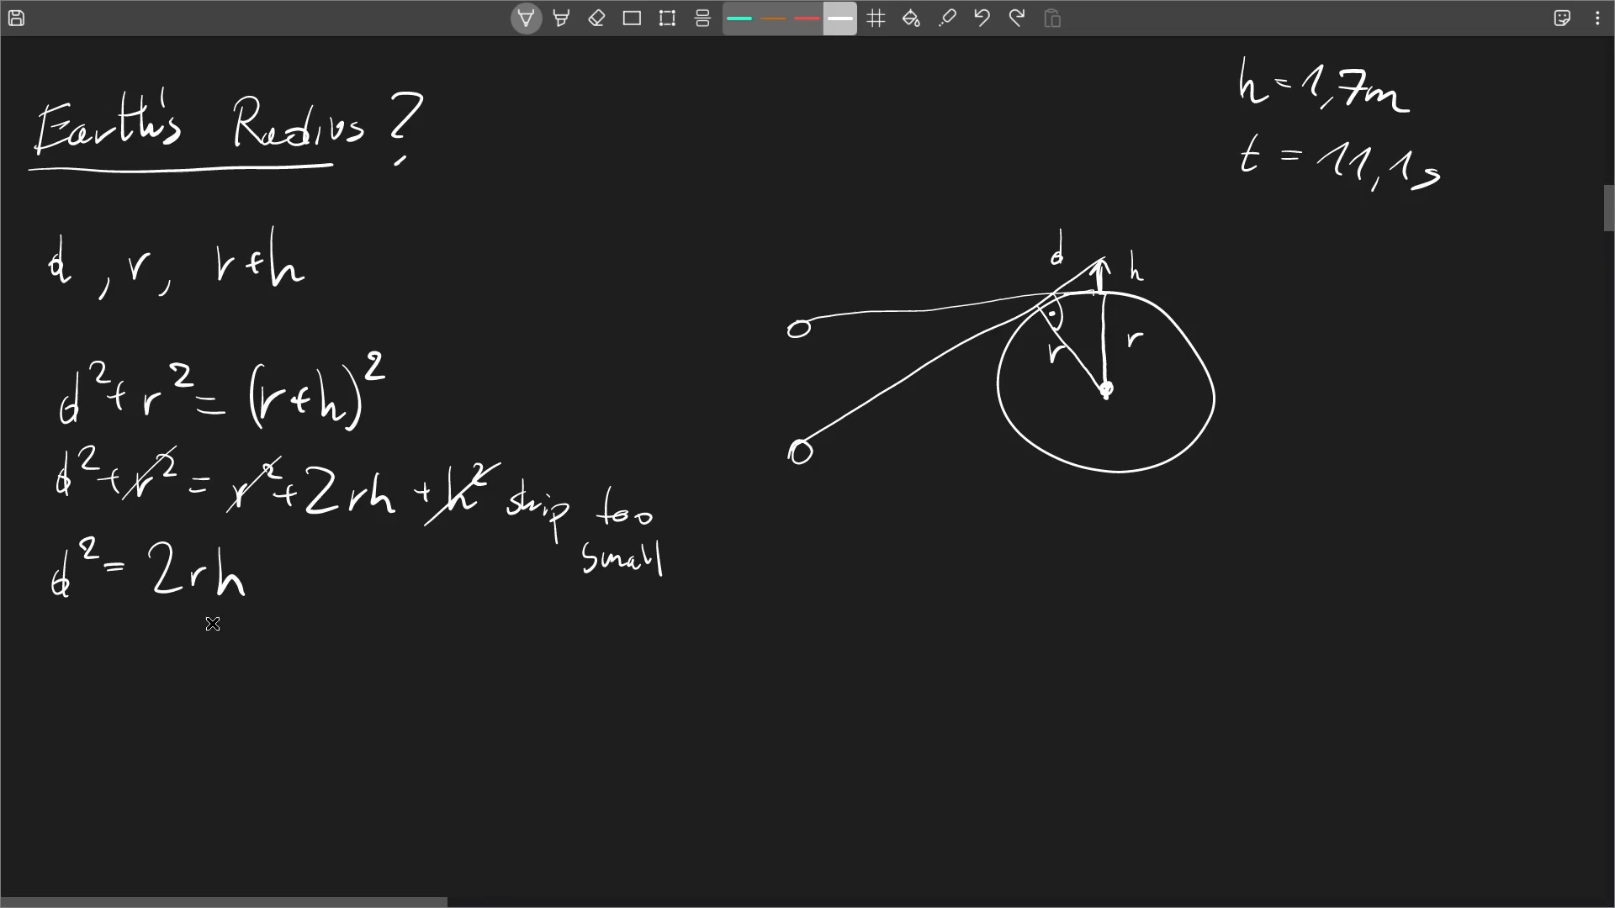
{"action": "mouse_move", "coordinate": [197, 669]}
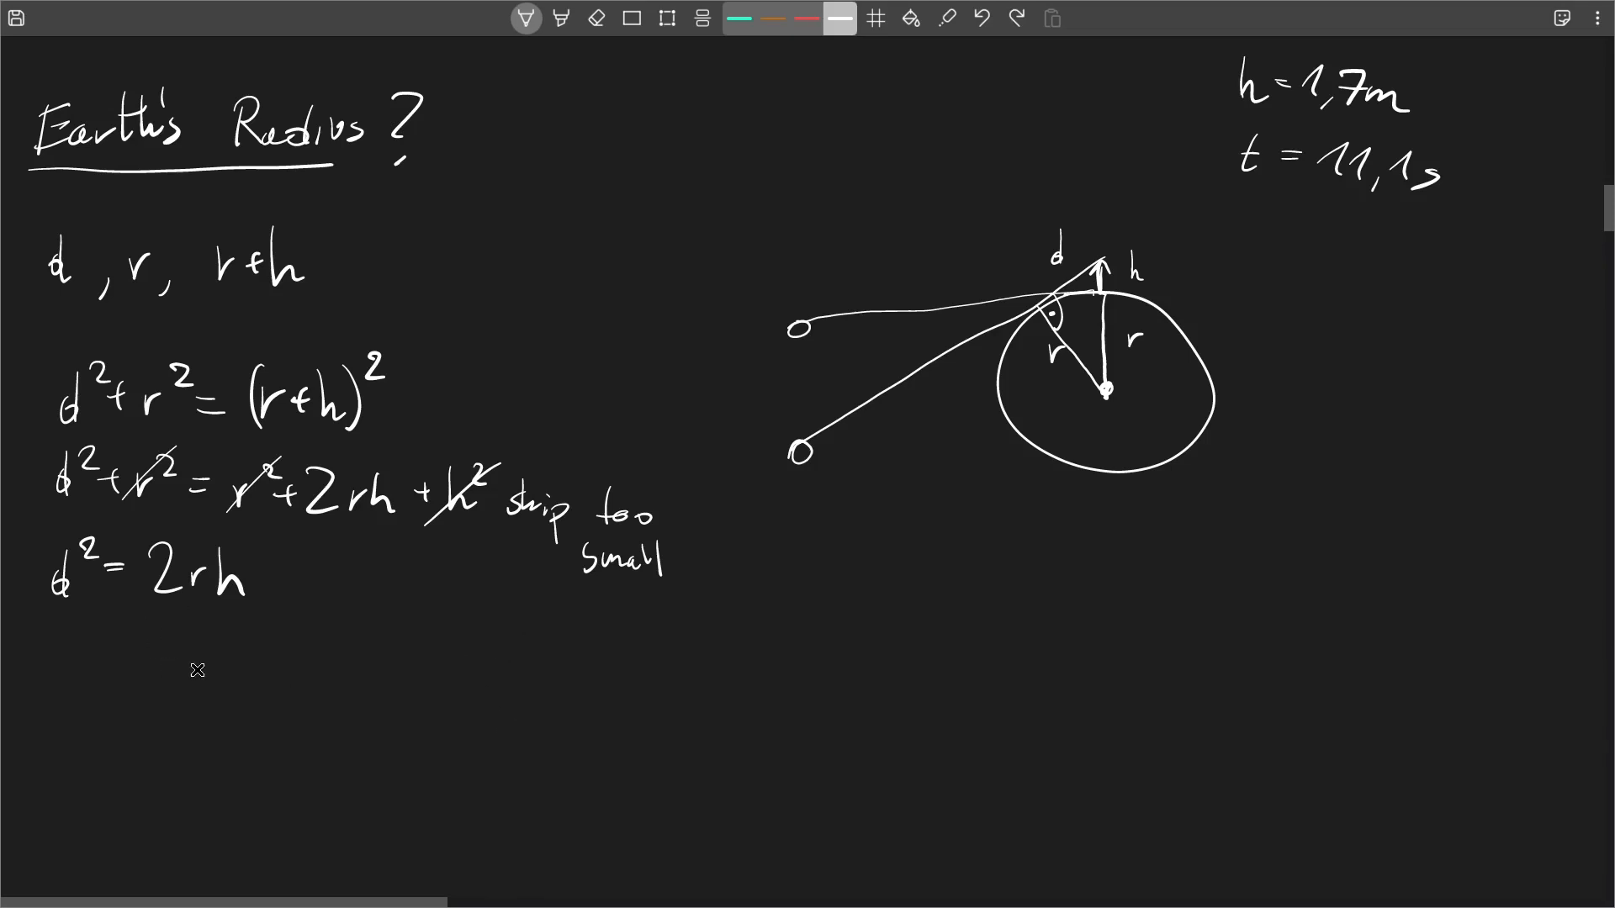
{"action": "mouse_move", "coordinate": [1023, 345]}
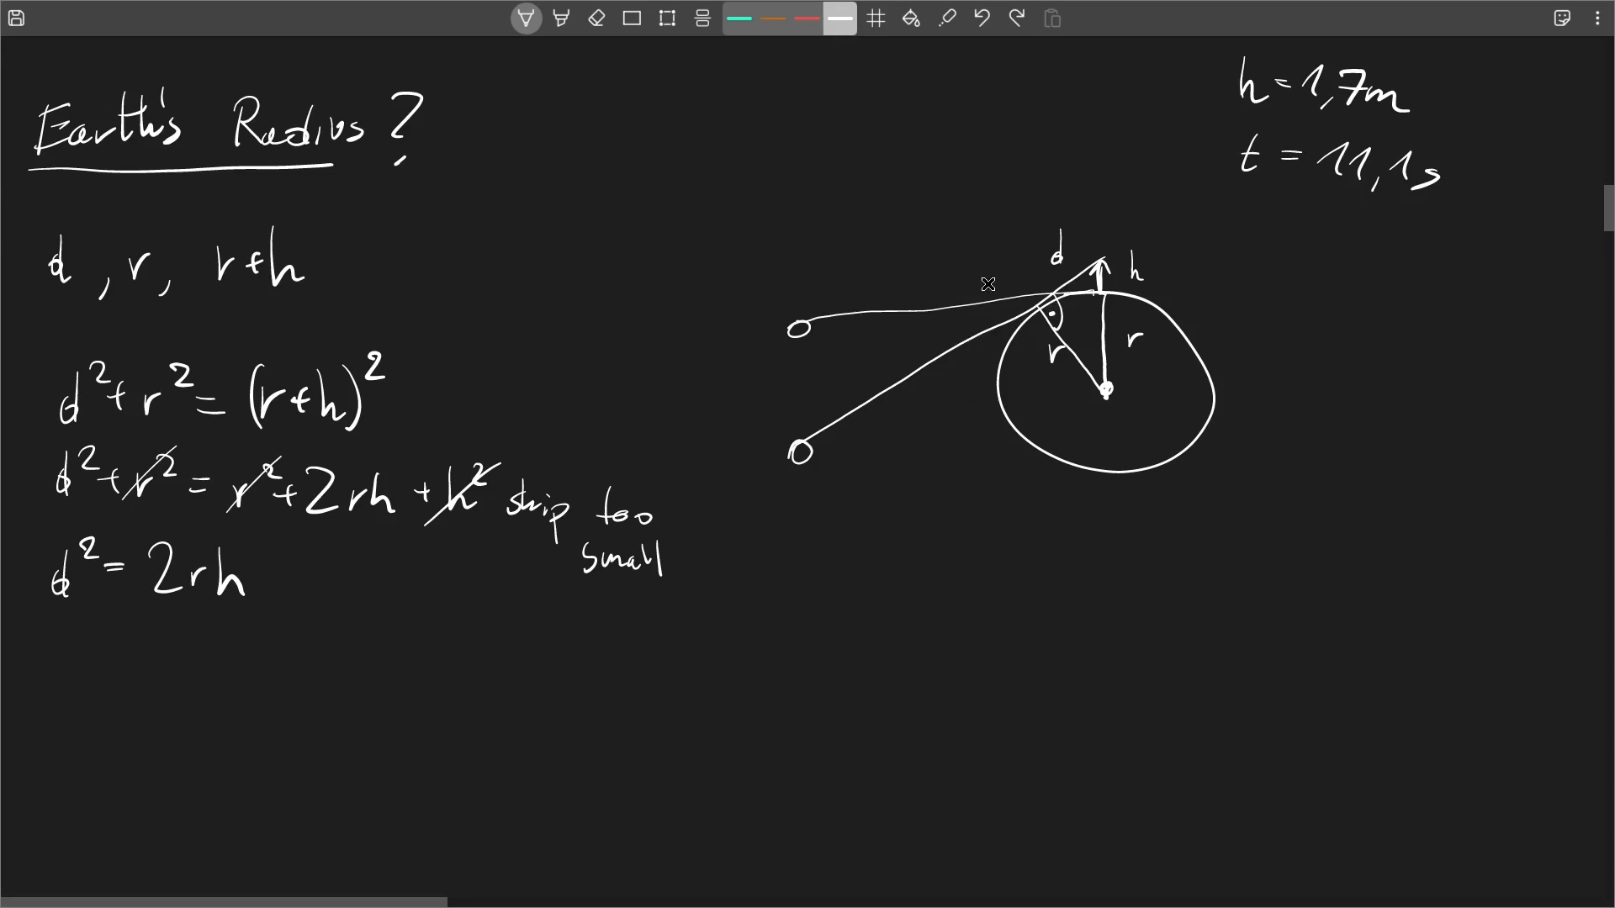
{"action": "mouse_move", "coordinate": [1211, 280]}
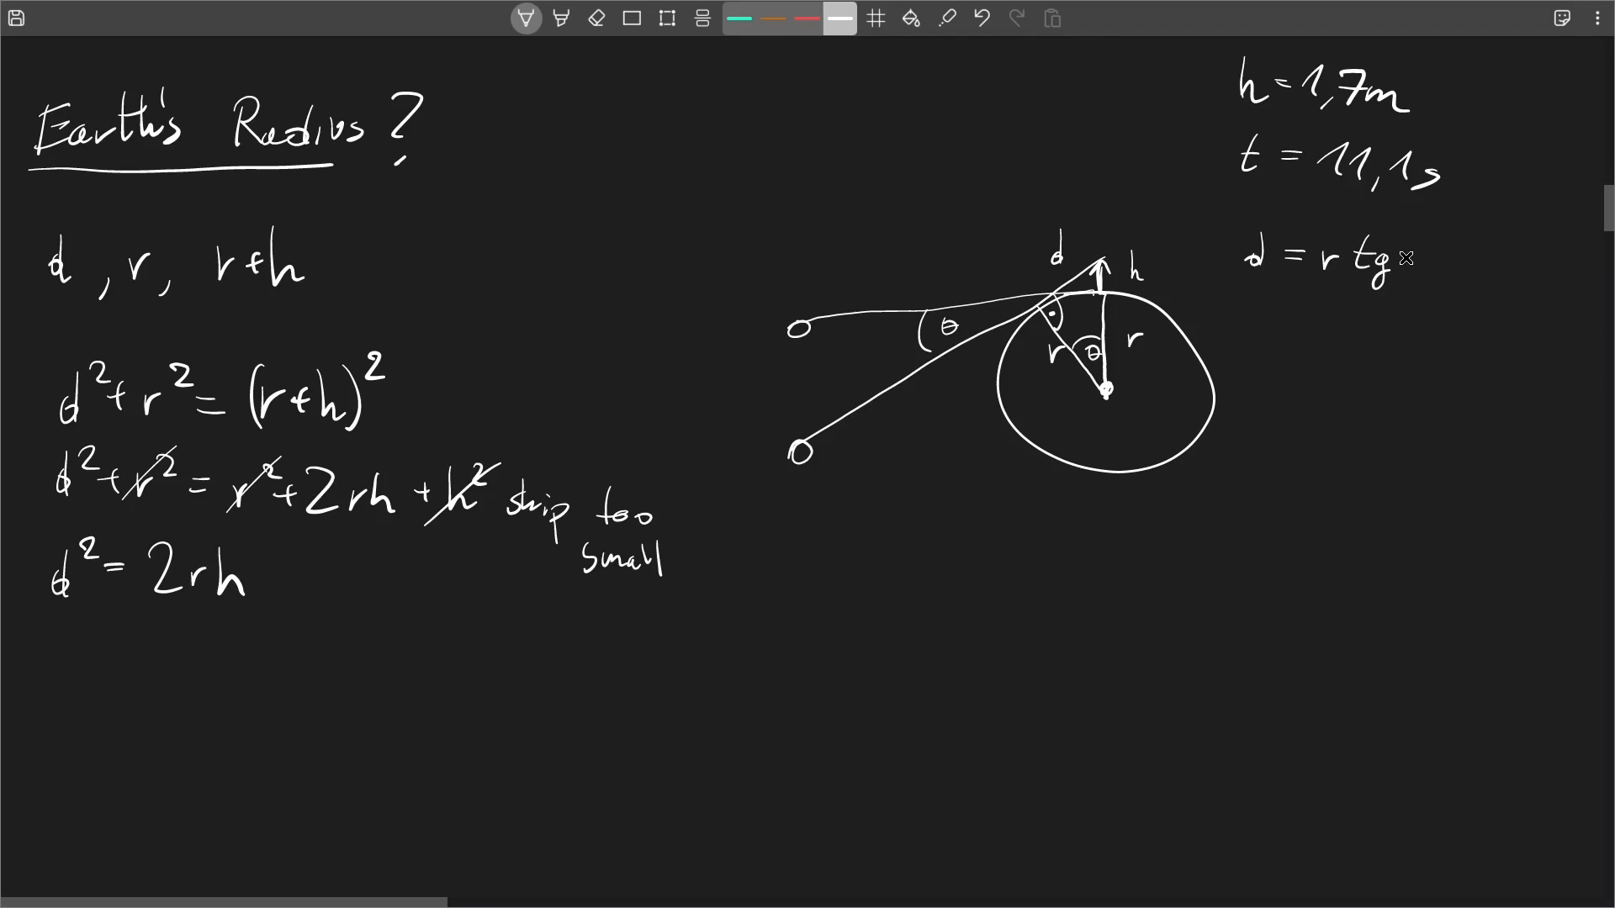
Write d = r tg(θ) and draw an arrow between the two observation points
{"action": "type", "text": "(θ"}
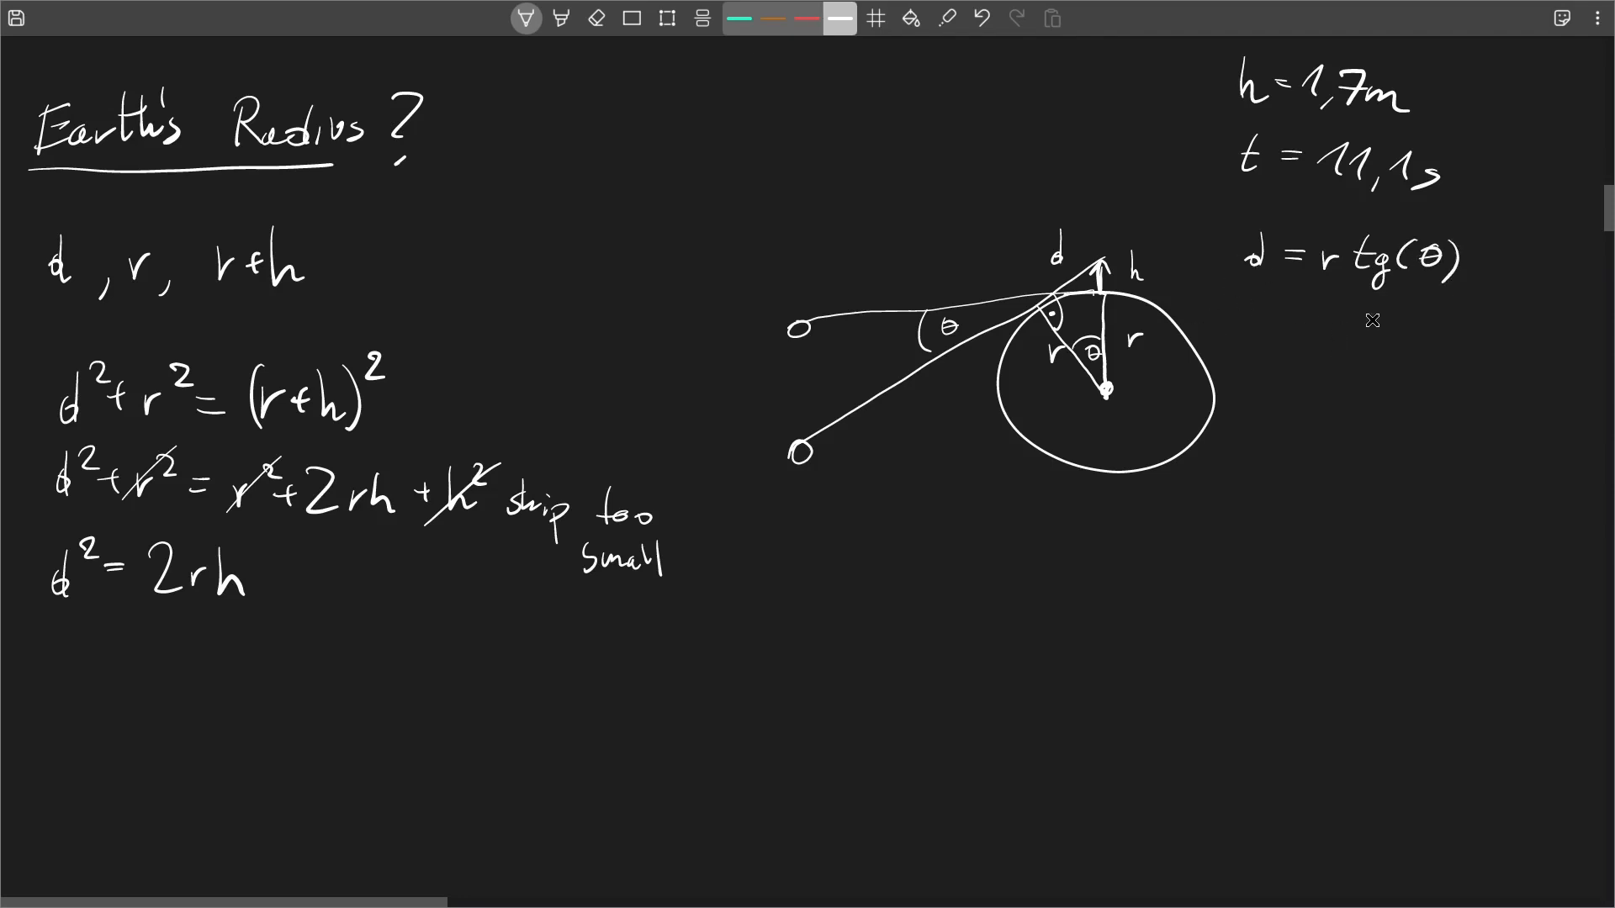
{"action": "mouse_move", "coordinate": [1196, 529]}
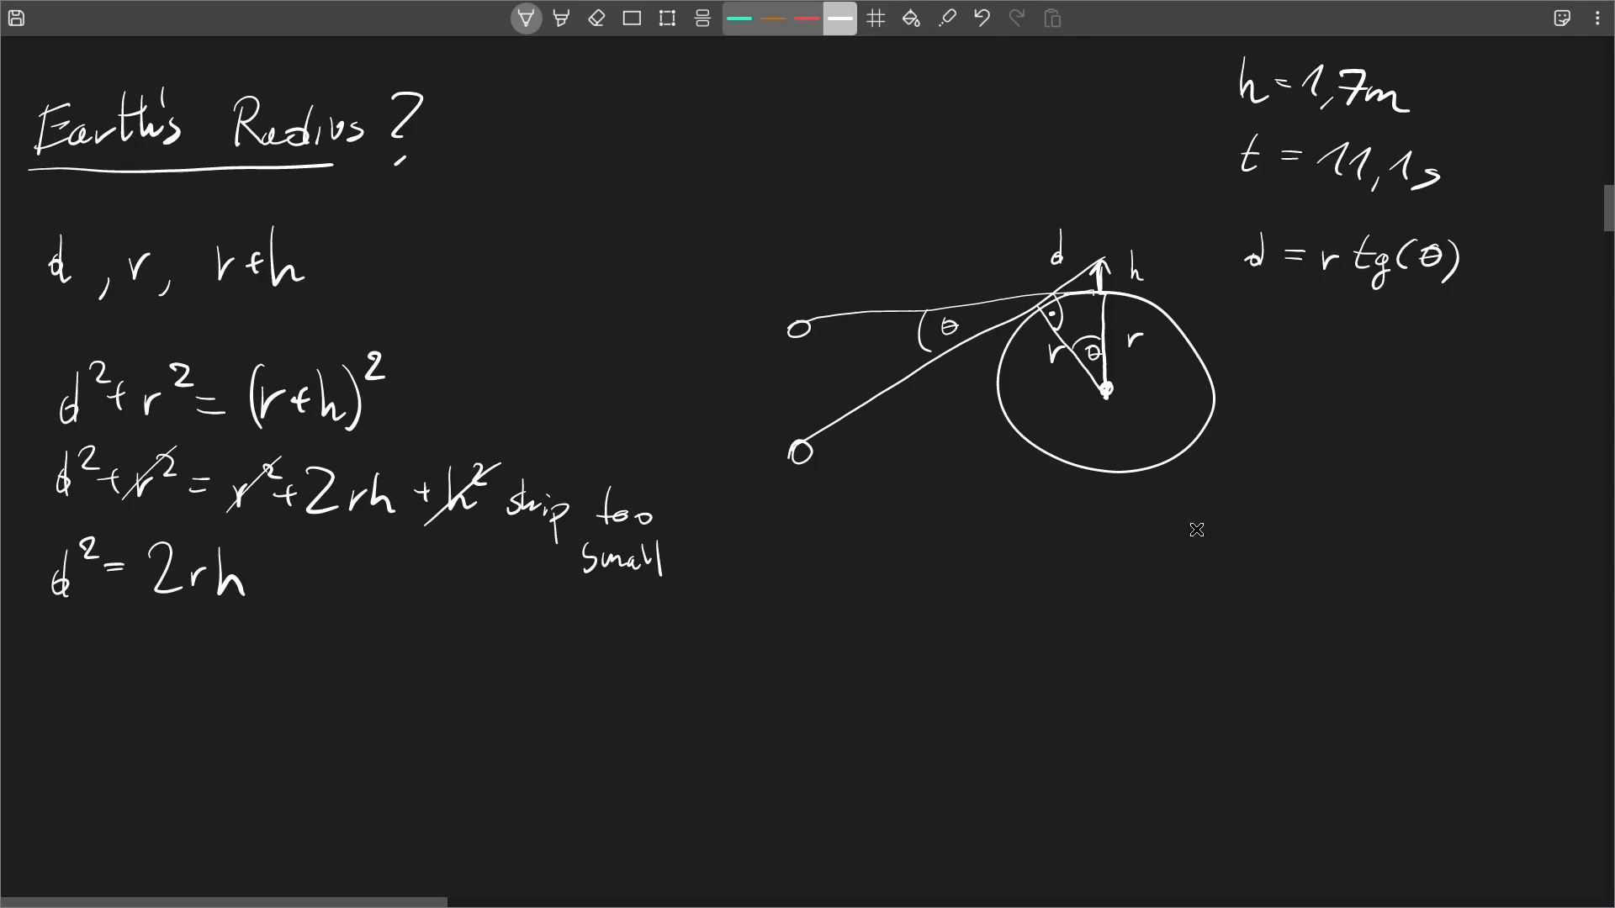
{"action": "left_click_drag", "start_coordinate": [62, 634], "coordinate": [60, 597]}
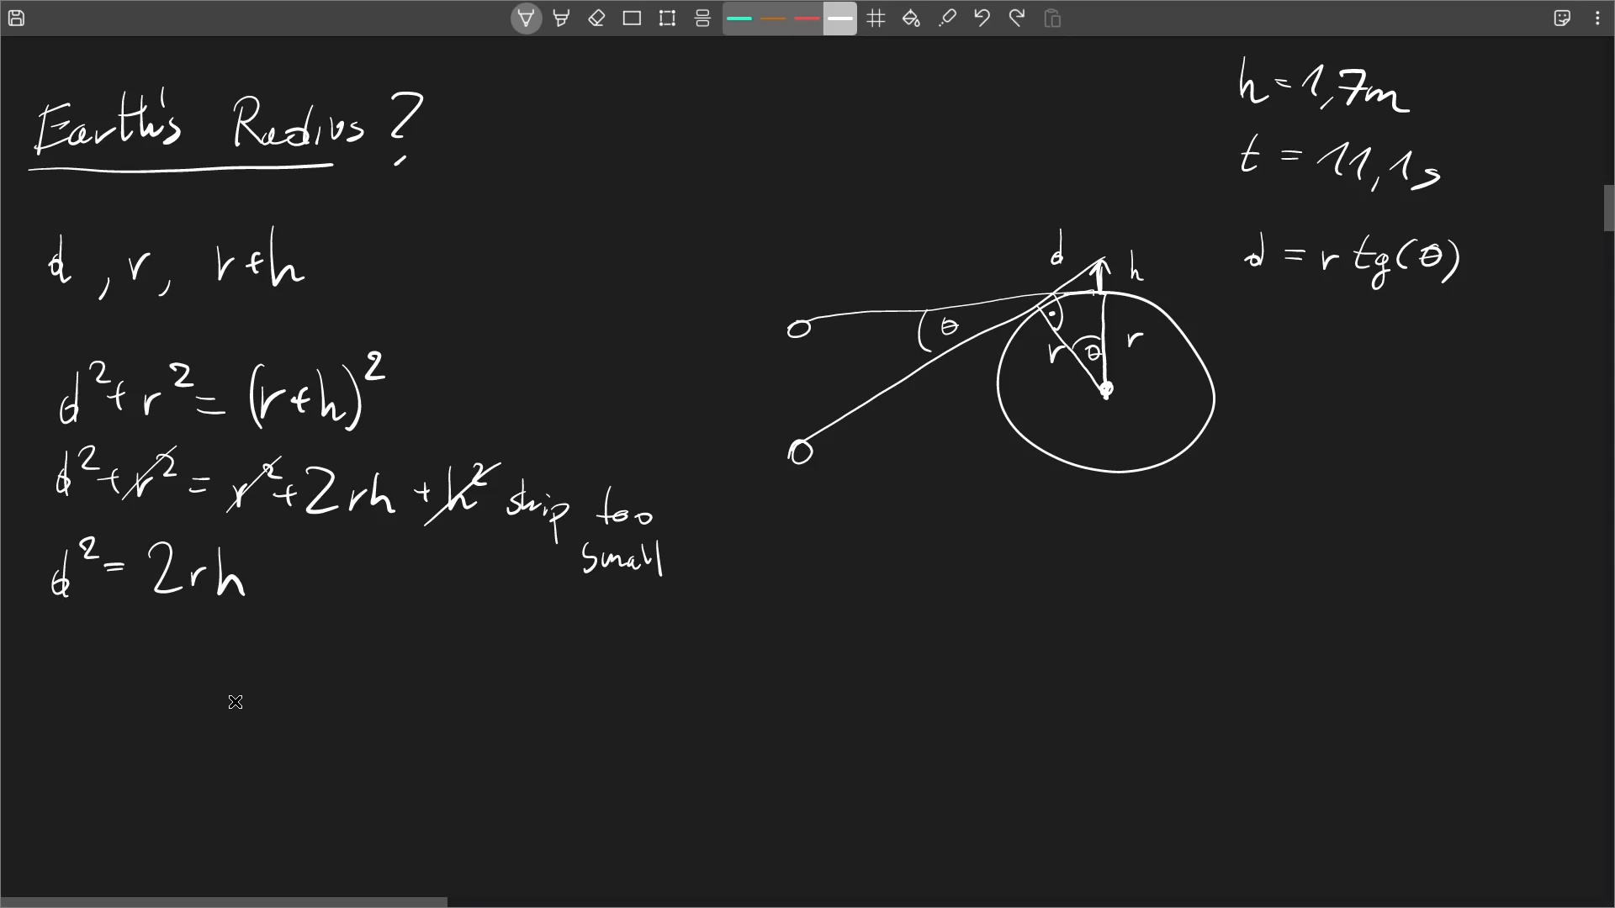
{"action": "mouse_move", "coordinate": [811, 353]}
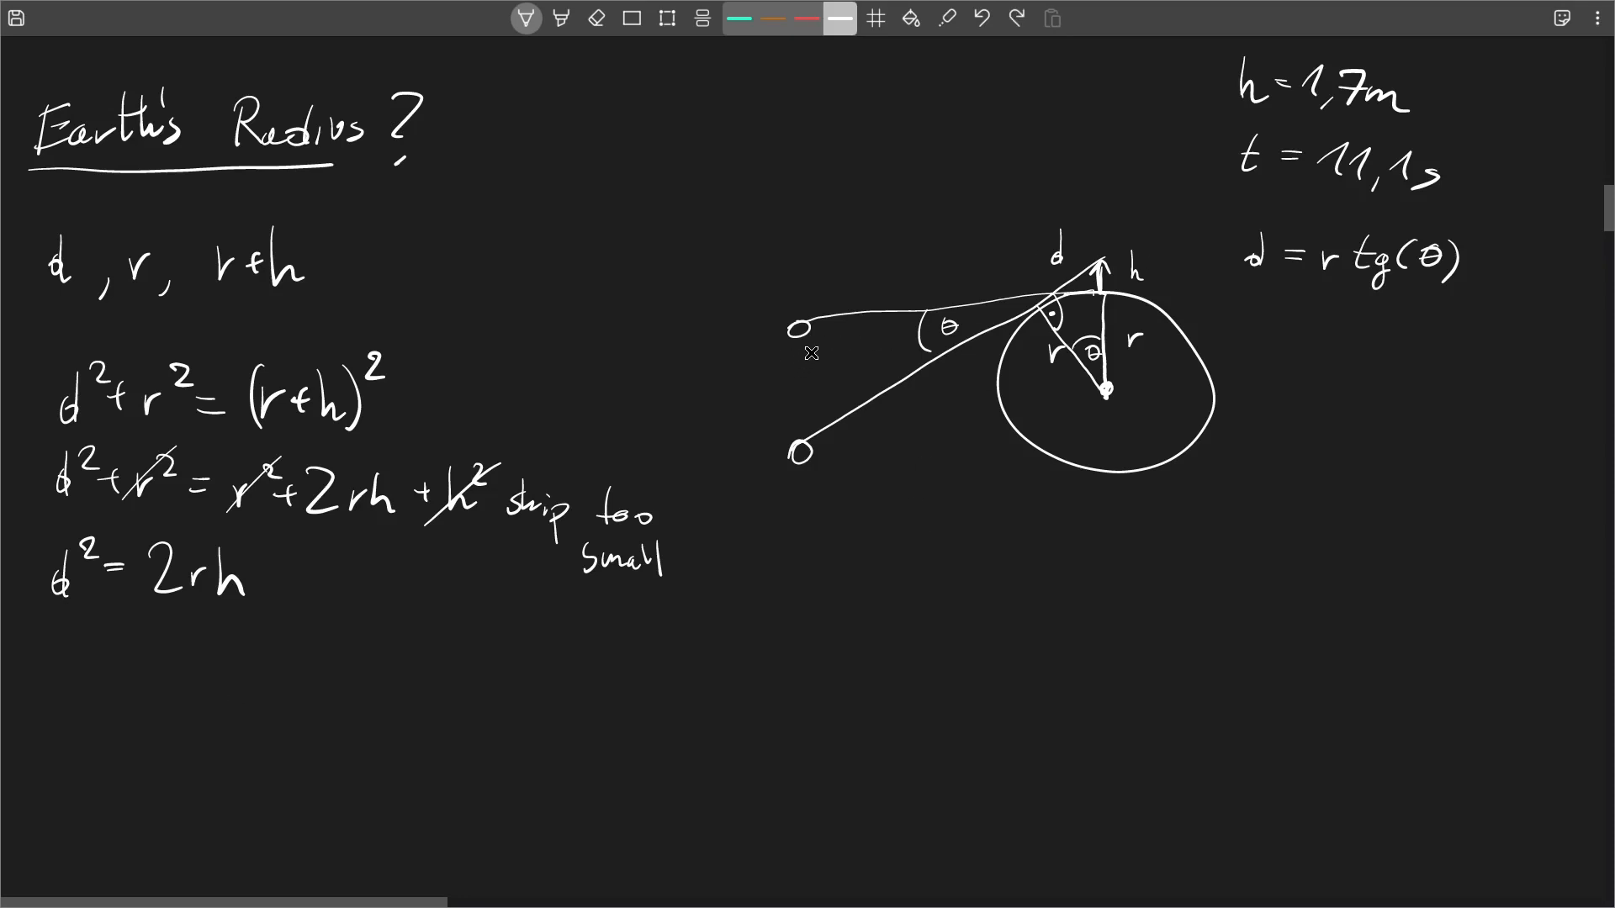
{"action": "left_click_drag", "start_coordinate": [811, 353], "coordinate": [790, 417]}
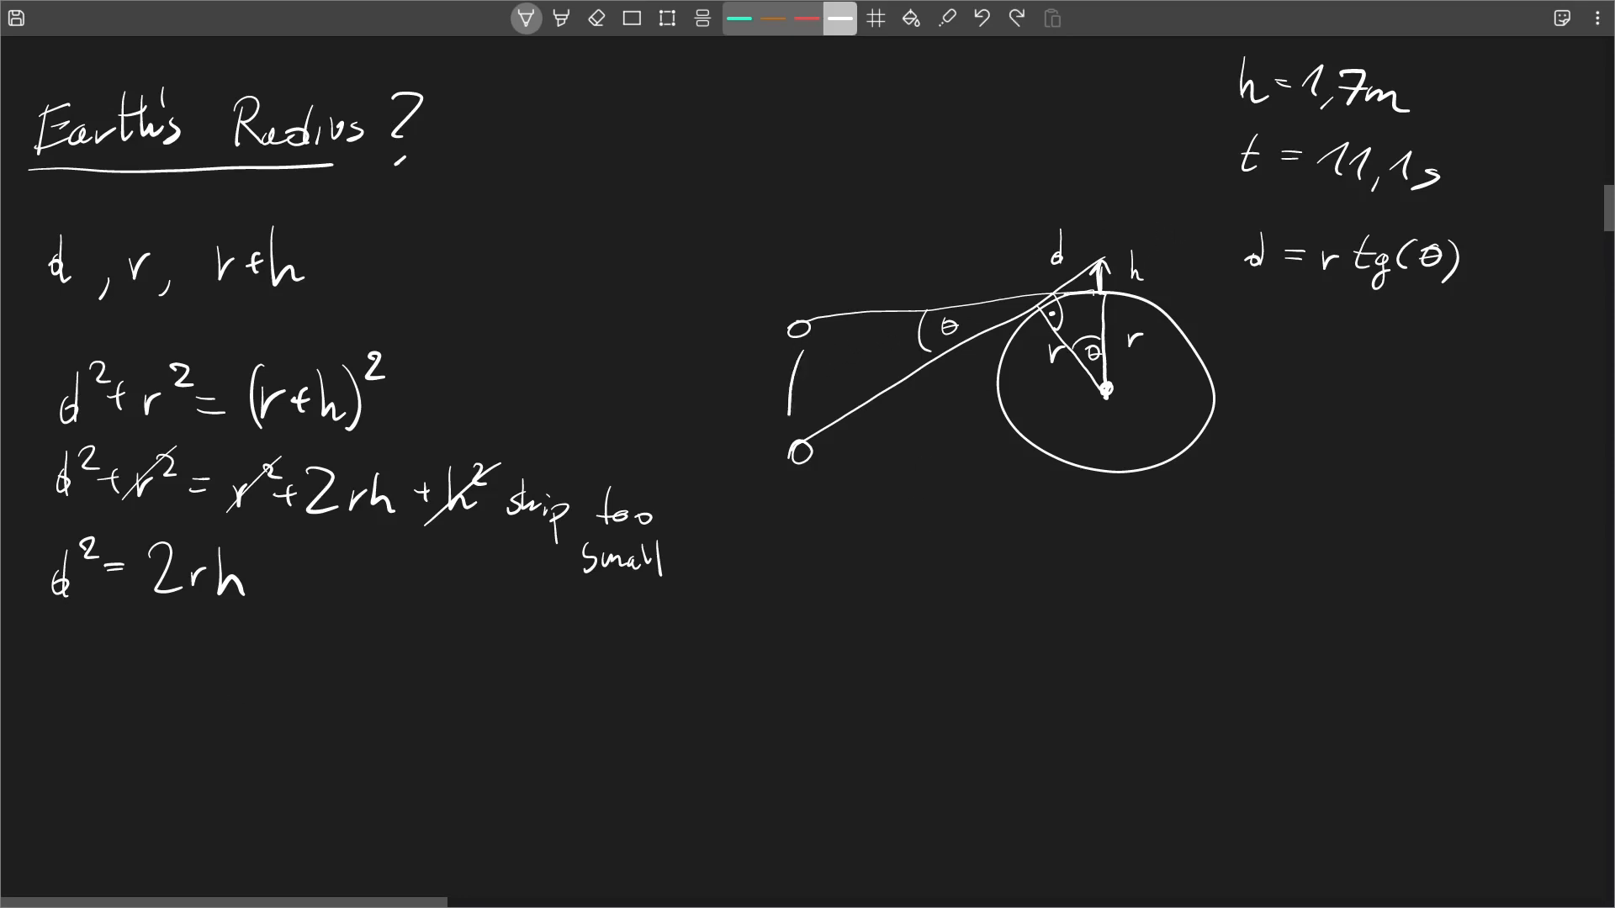
{"action": "left_click_drag", "start_coordinate": [802, 350], "coordinate": [788, 407]}
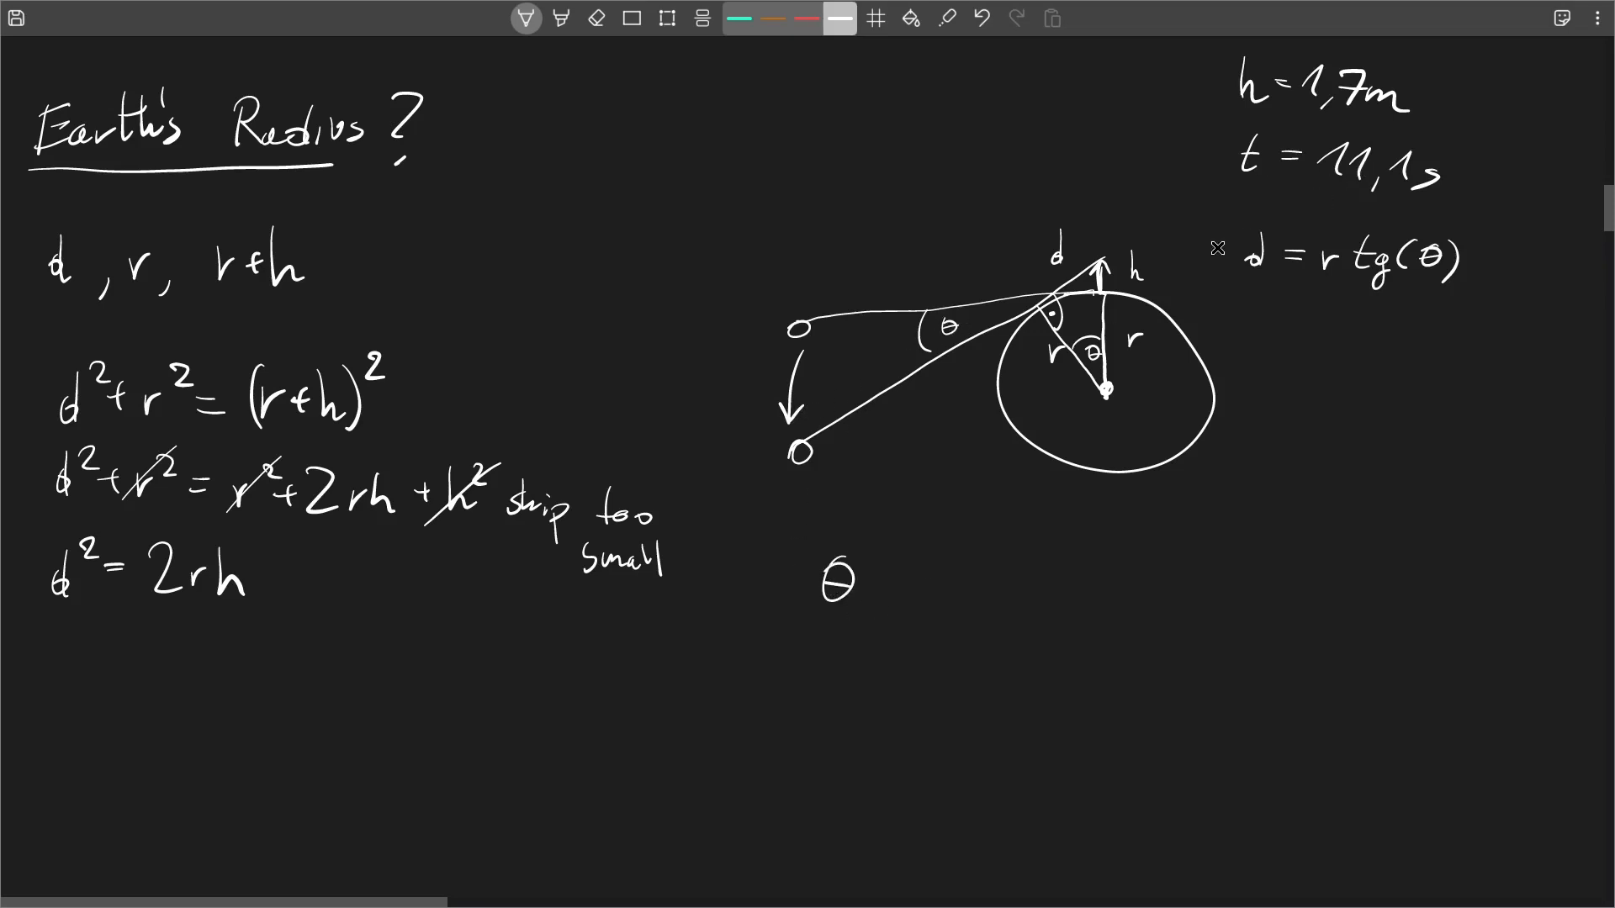
Write the proportion θ/360° = t/24h below the sketch
{"action": "left_click_drag", "start_coordinate": [890, 594], "coordinate": [921, 595]}
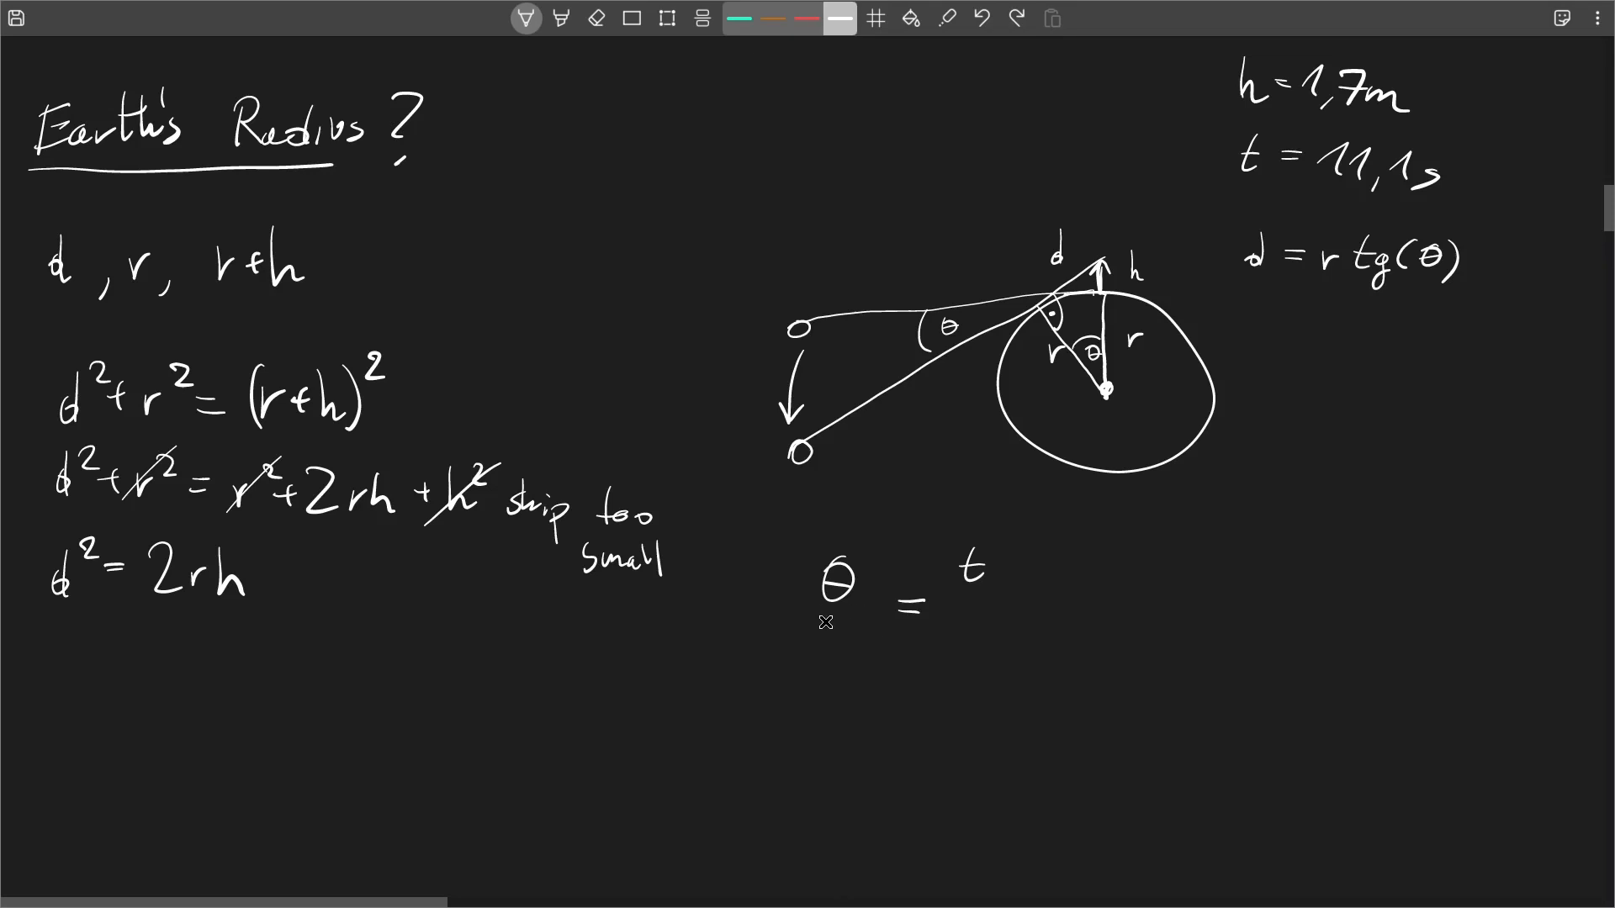
{"action": "left_click_drag", "start_coordinate": [802, 622], "coordinate": [836, 623]}
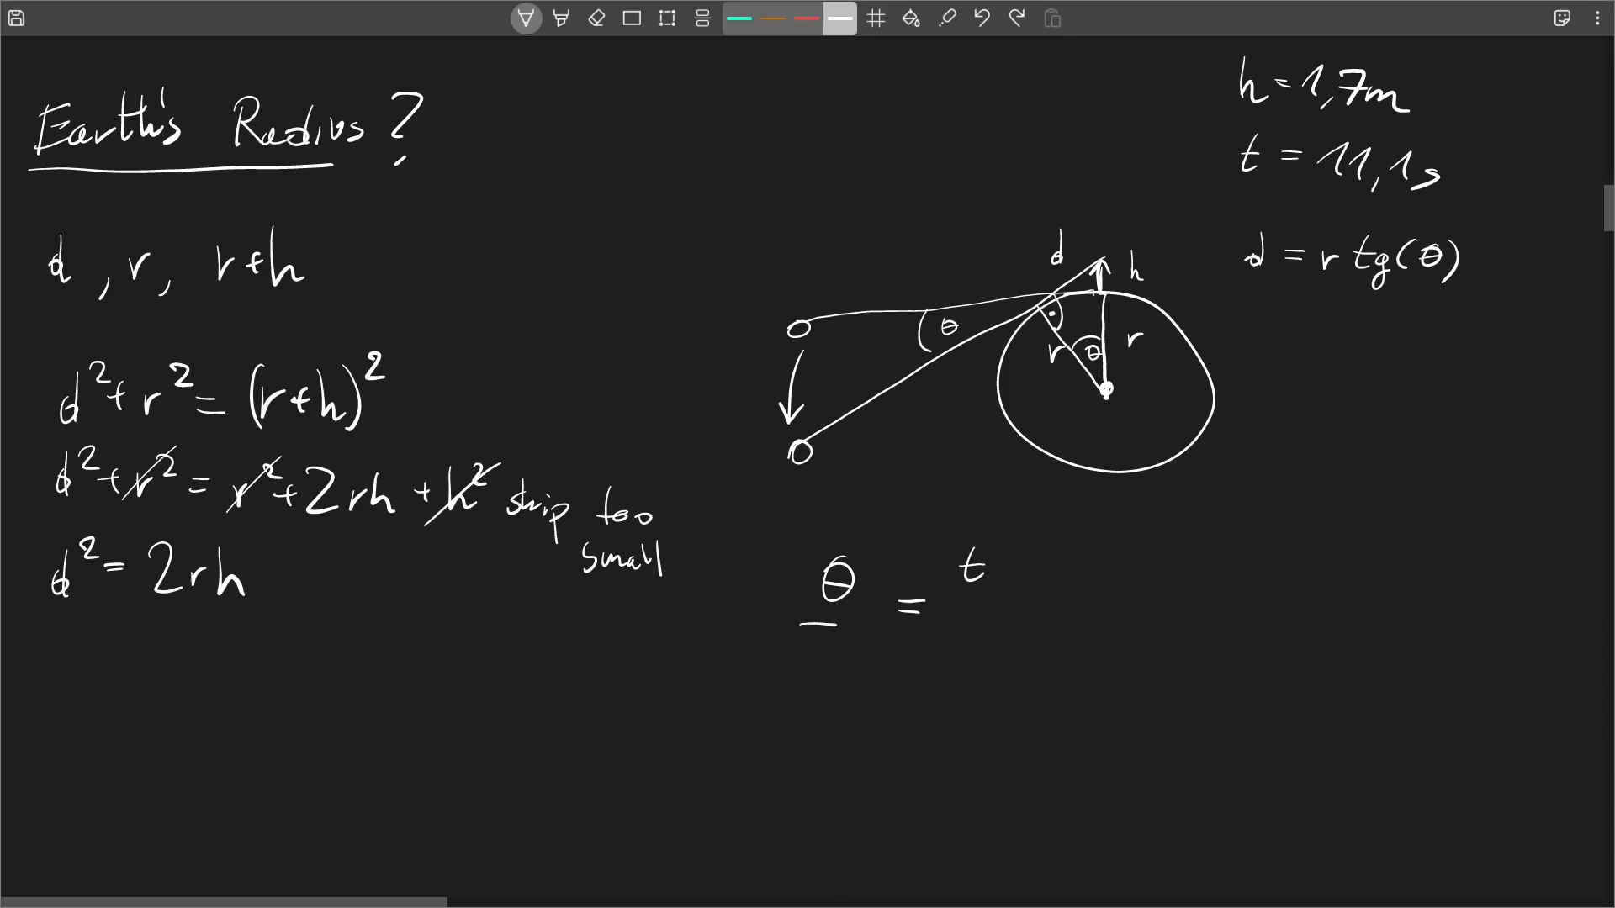
{"action": "type", "text": "360°"}
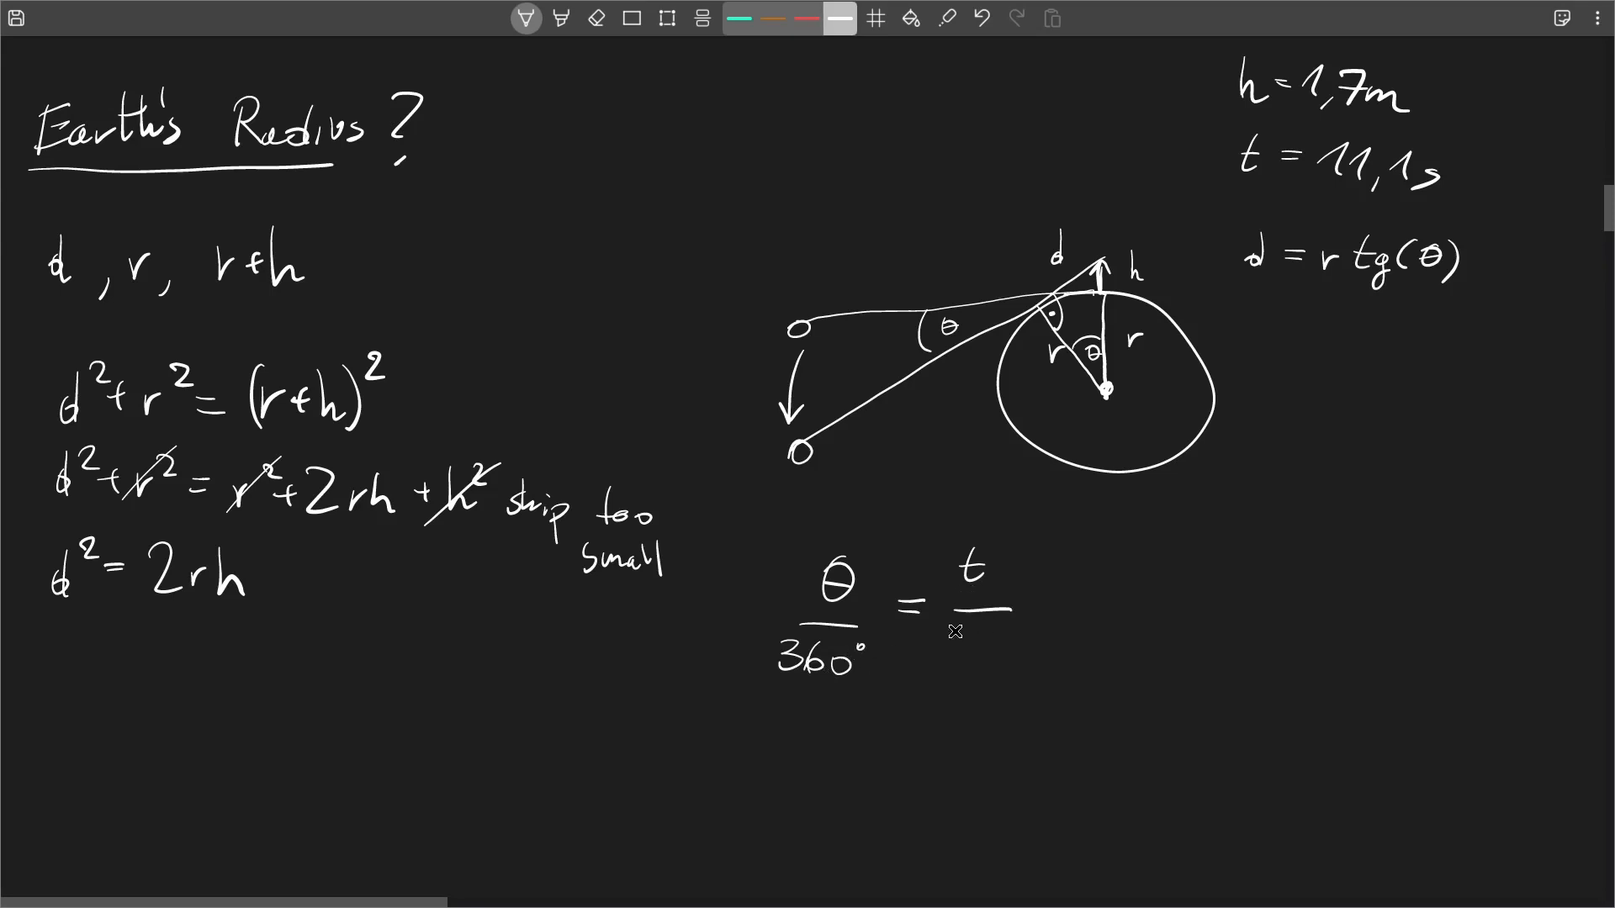
{"action": "type", "text": "24h"}
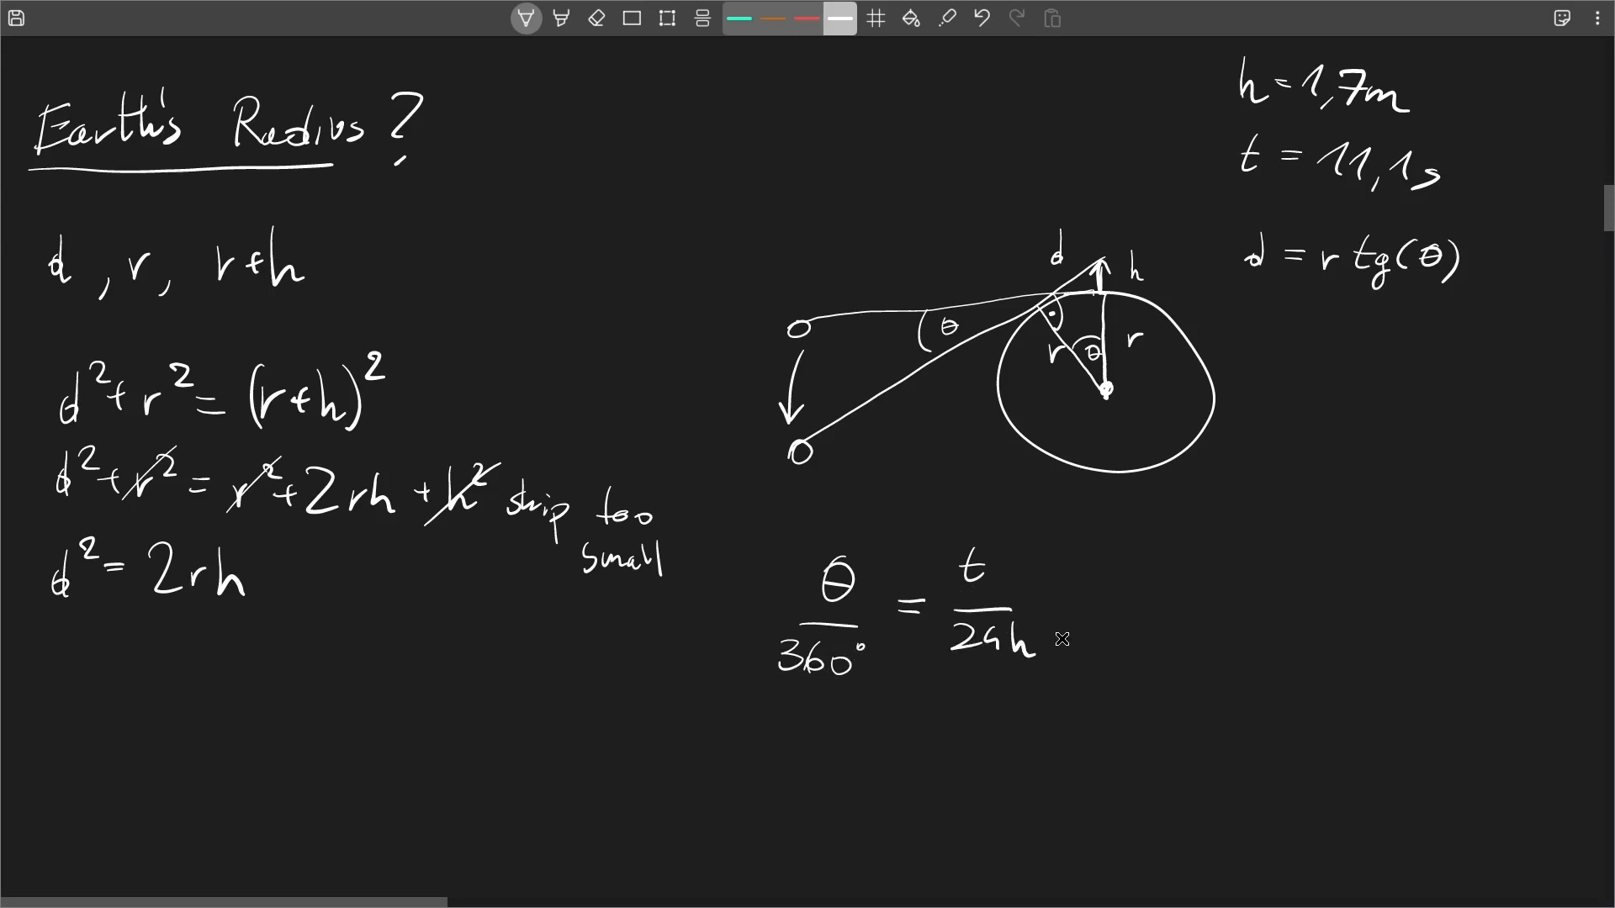
{"action": "mouse_move", "coordinate": [845, 545]}
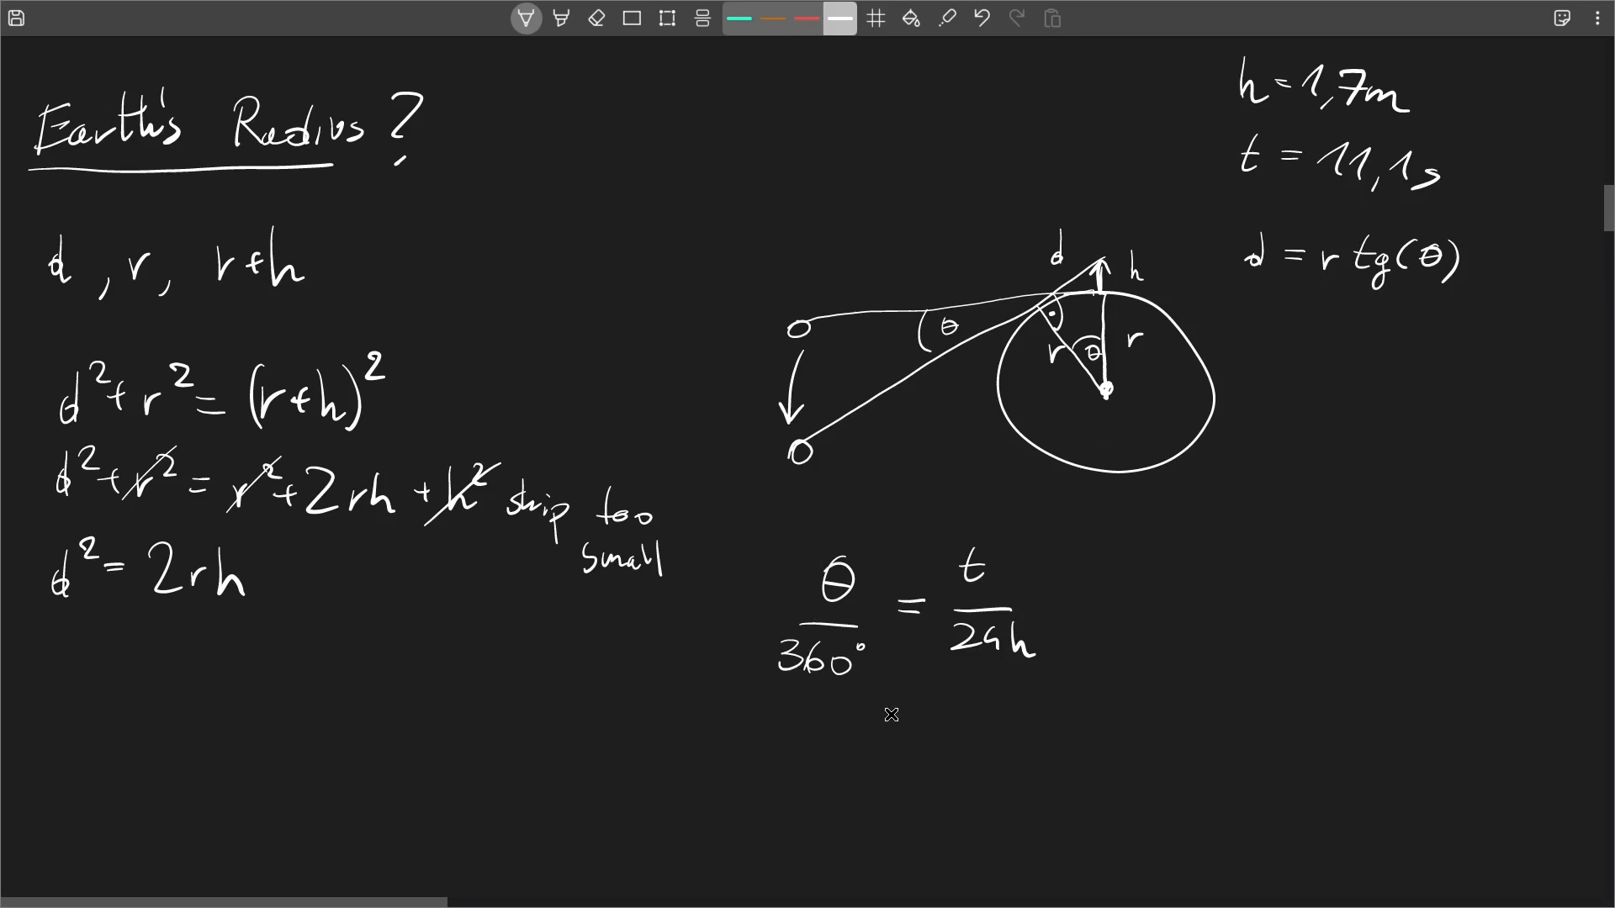
{"action": "scroll", "scroll_direction": "down", "scroll_amount": 3}
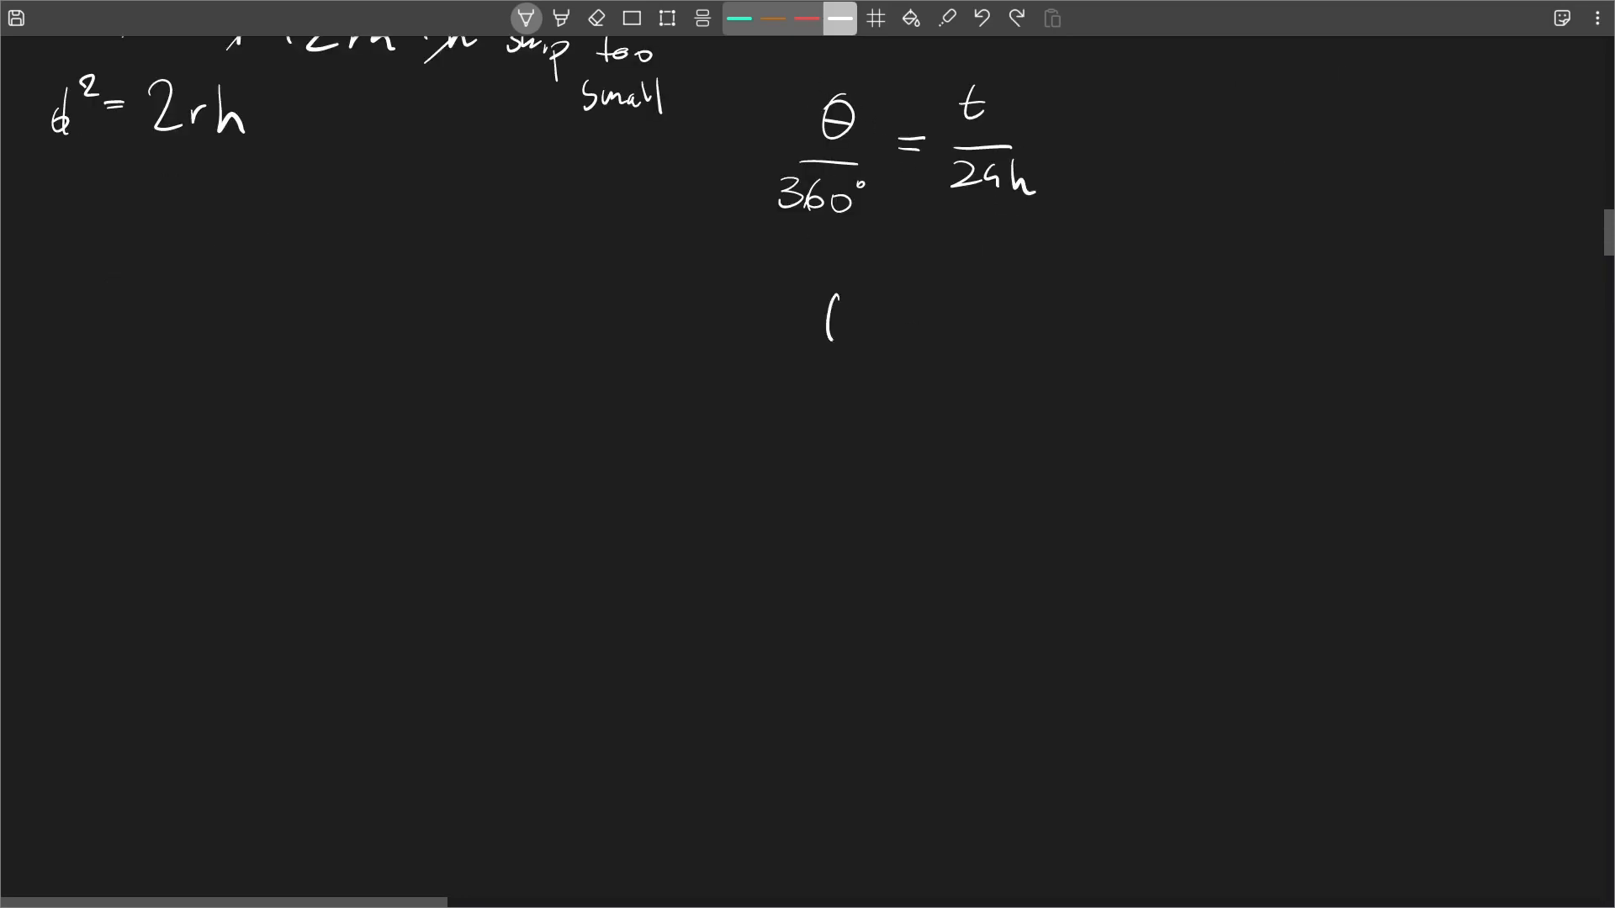
Simplify to θ = 11,1/240° = 0,04625 and move the calculator terminal aside
{"action": "left_click_drag", "start_coordinate": [813, 320], "coordinate": [989, 514]}
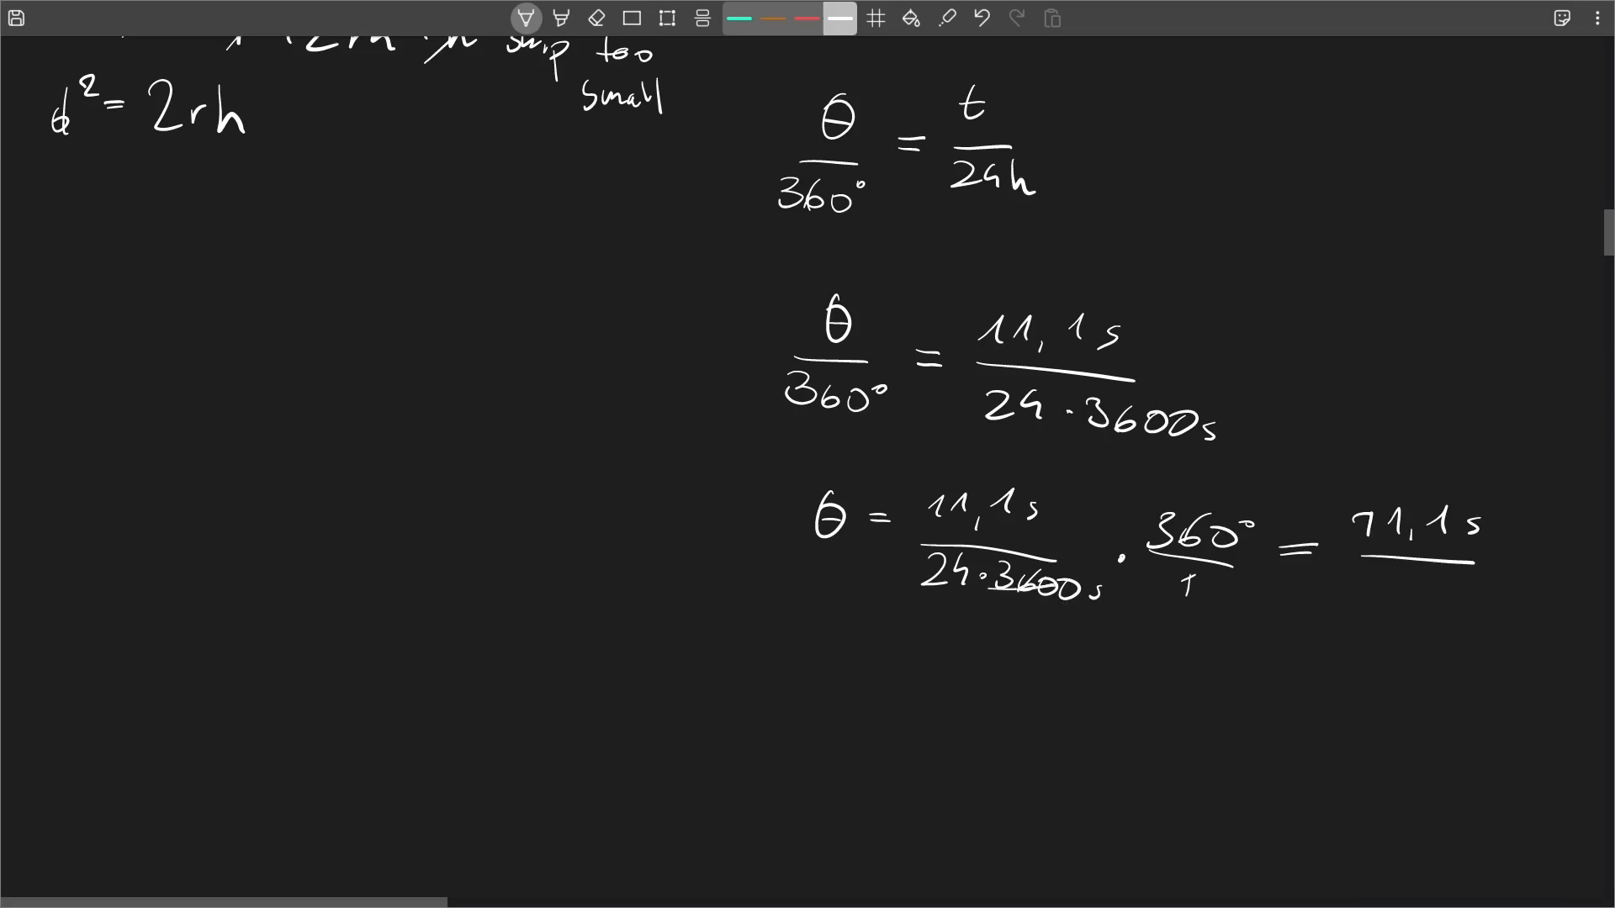
{"action": "type", "text": "240°"}
{"action": "type", "text": "11.1/240"}
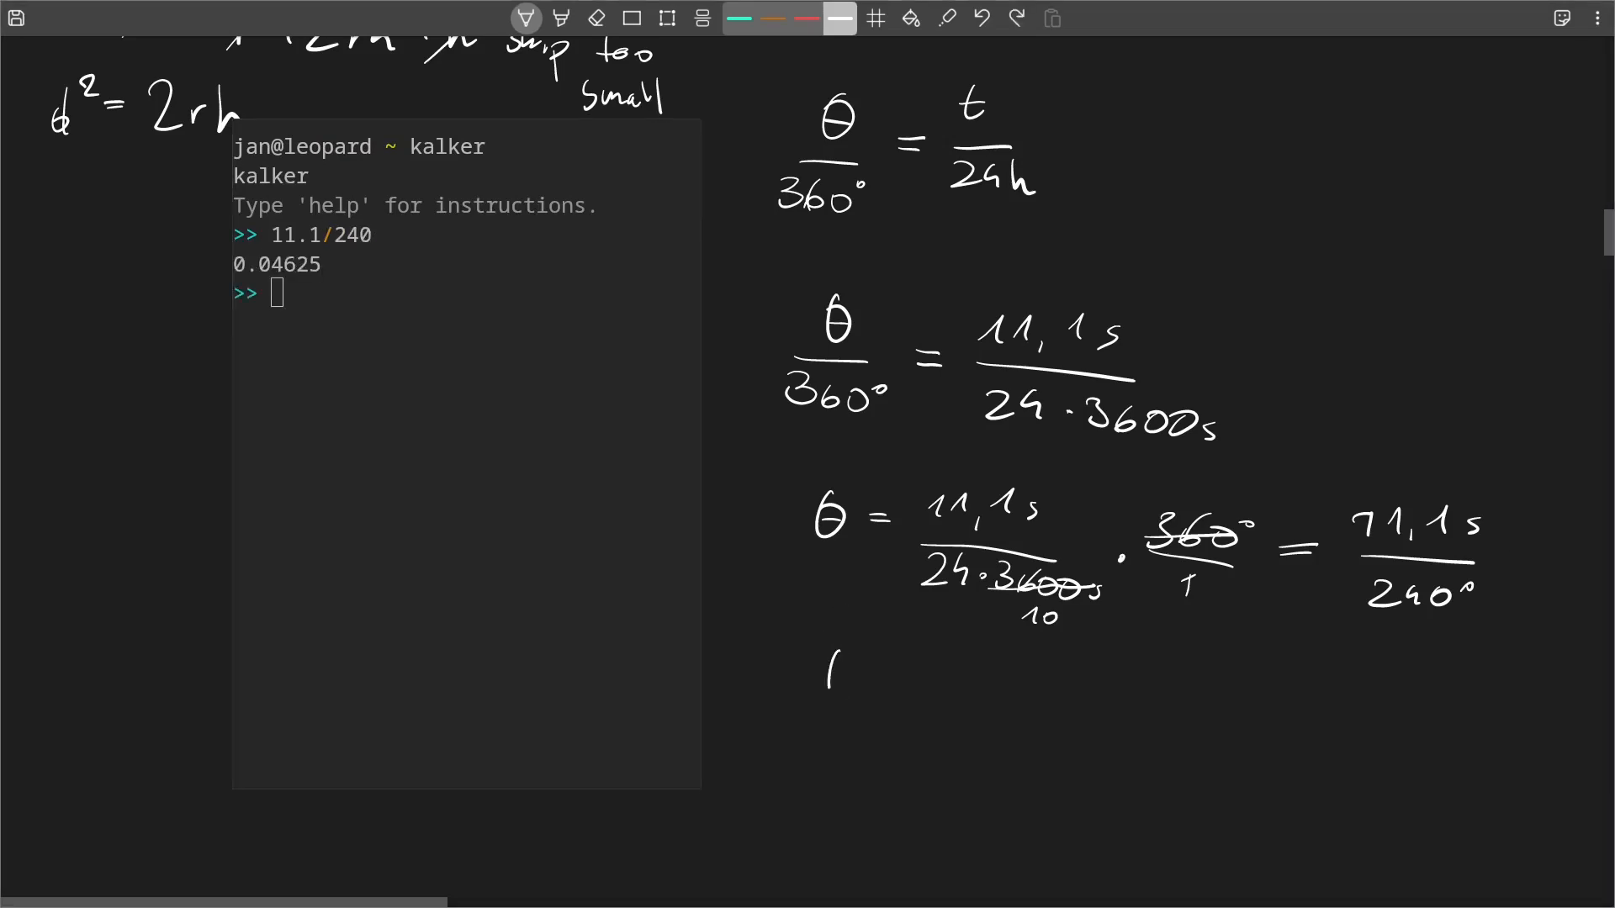
{"action": "left_click_drag", "start_coordinate": [824, 669], "coordinate": [963, 711]}
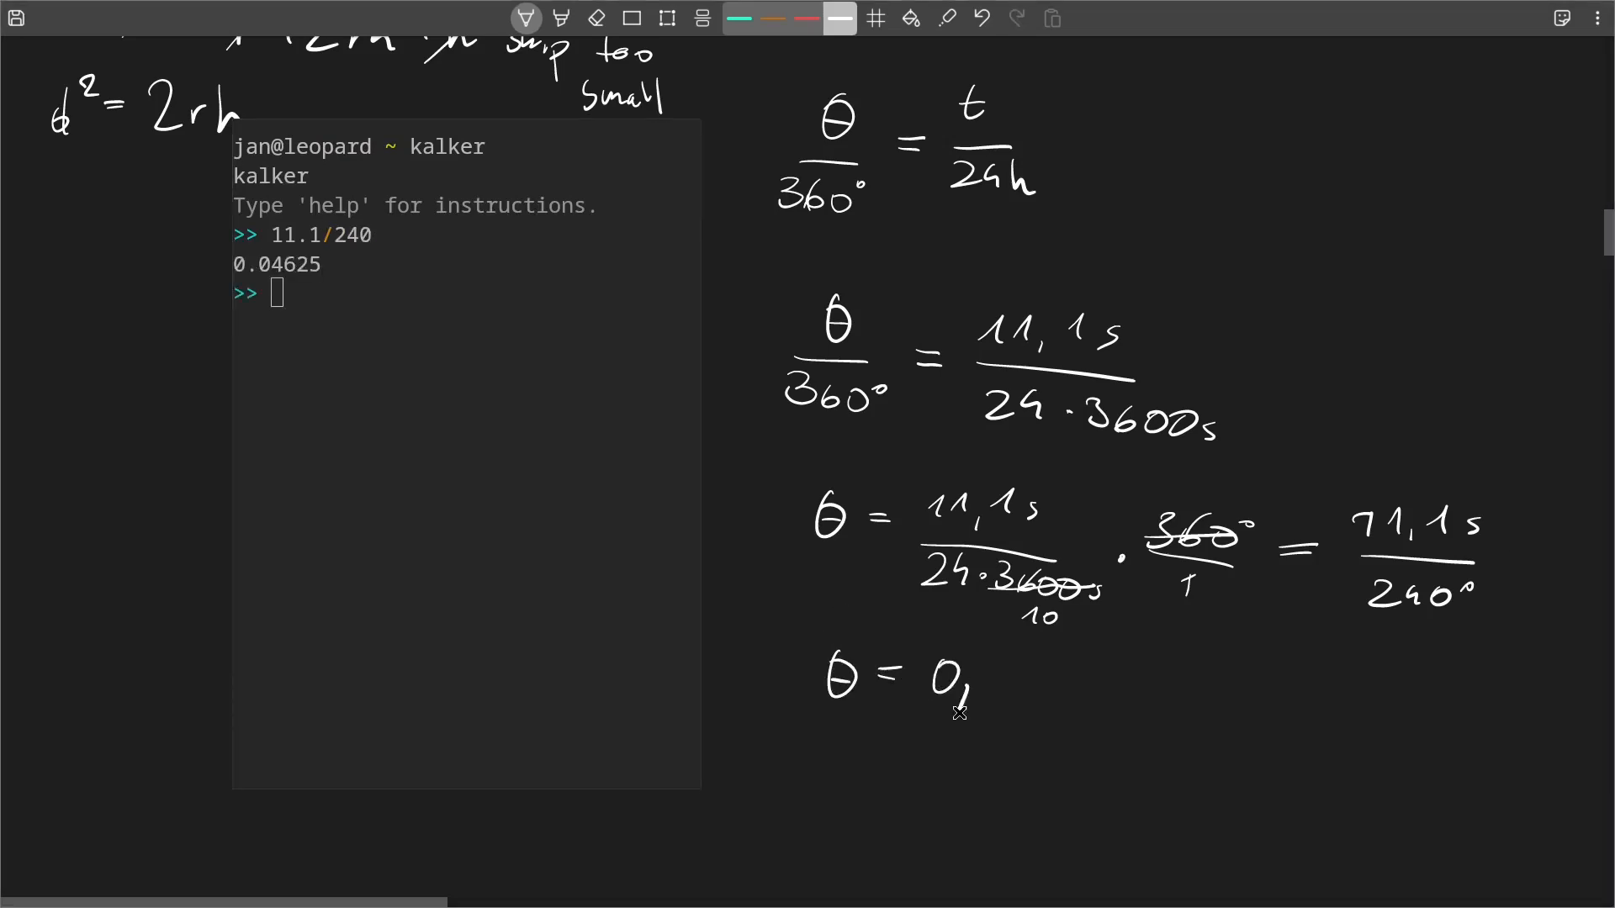
{"action": "left_click_drag", "start_coordinate": [967, 680], "coordinate": [1040, 675]}
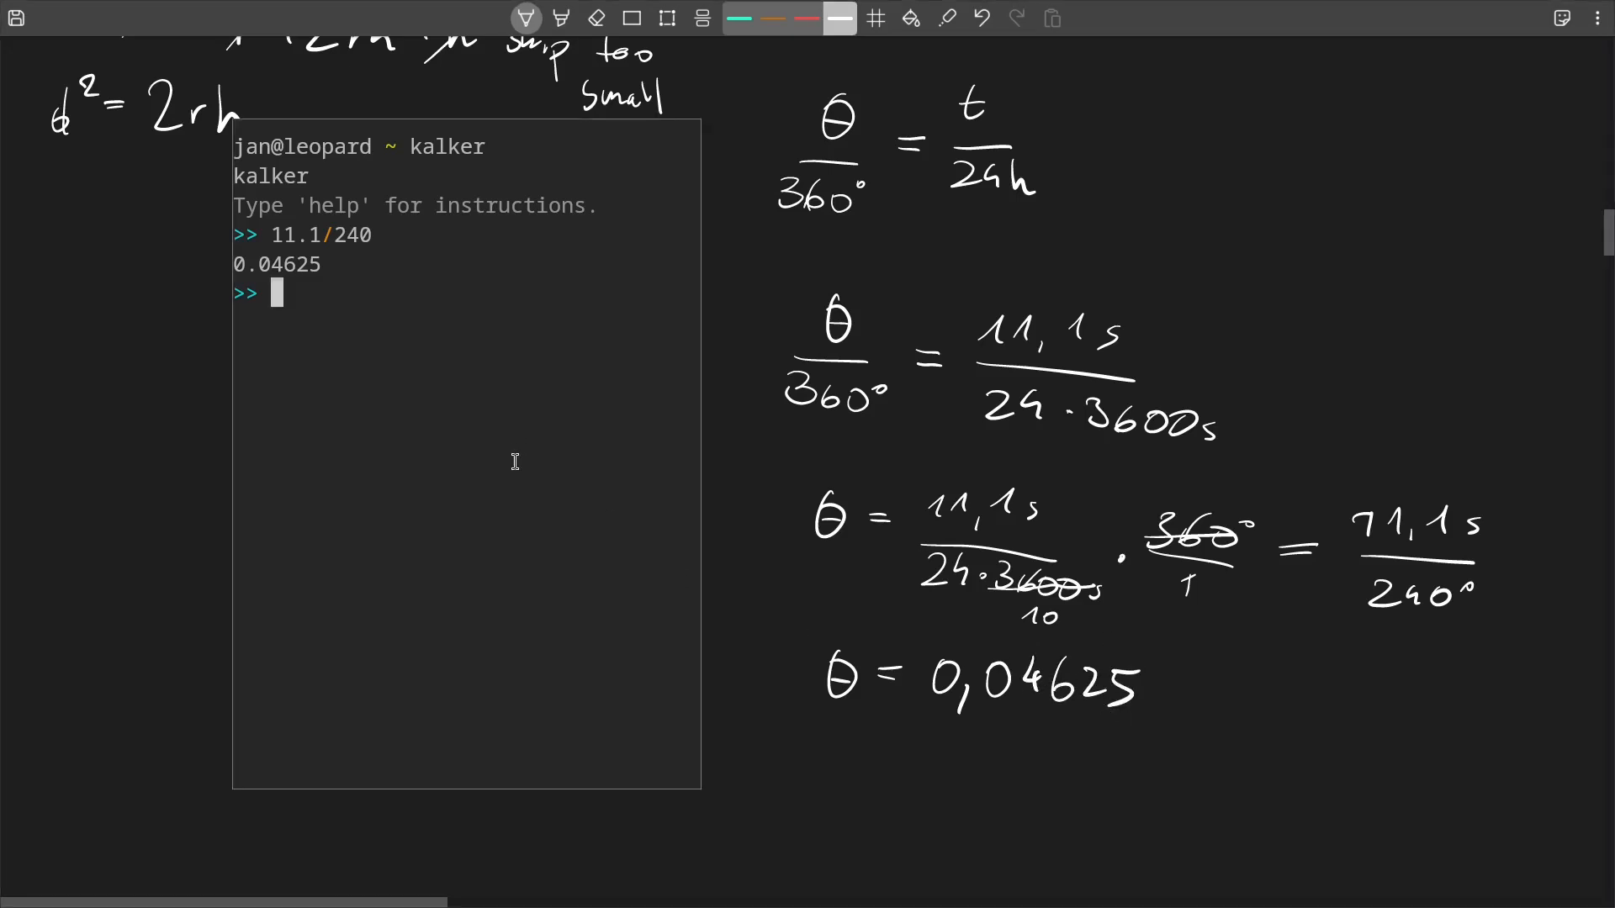
{"action": "left_click_drag", "start_coordinate": [464, 146], "coordinate": [1514, 145]}
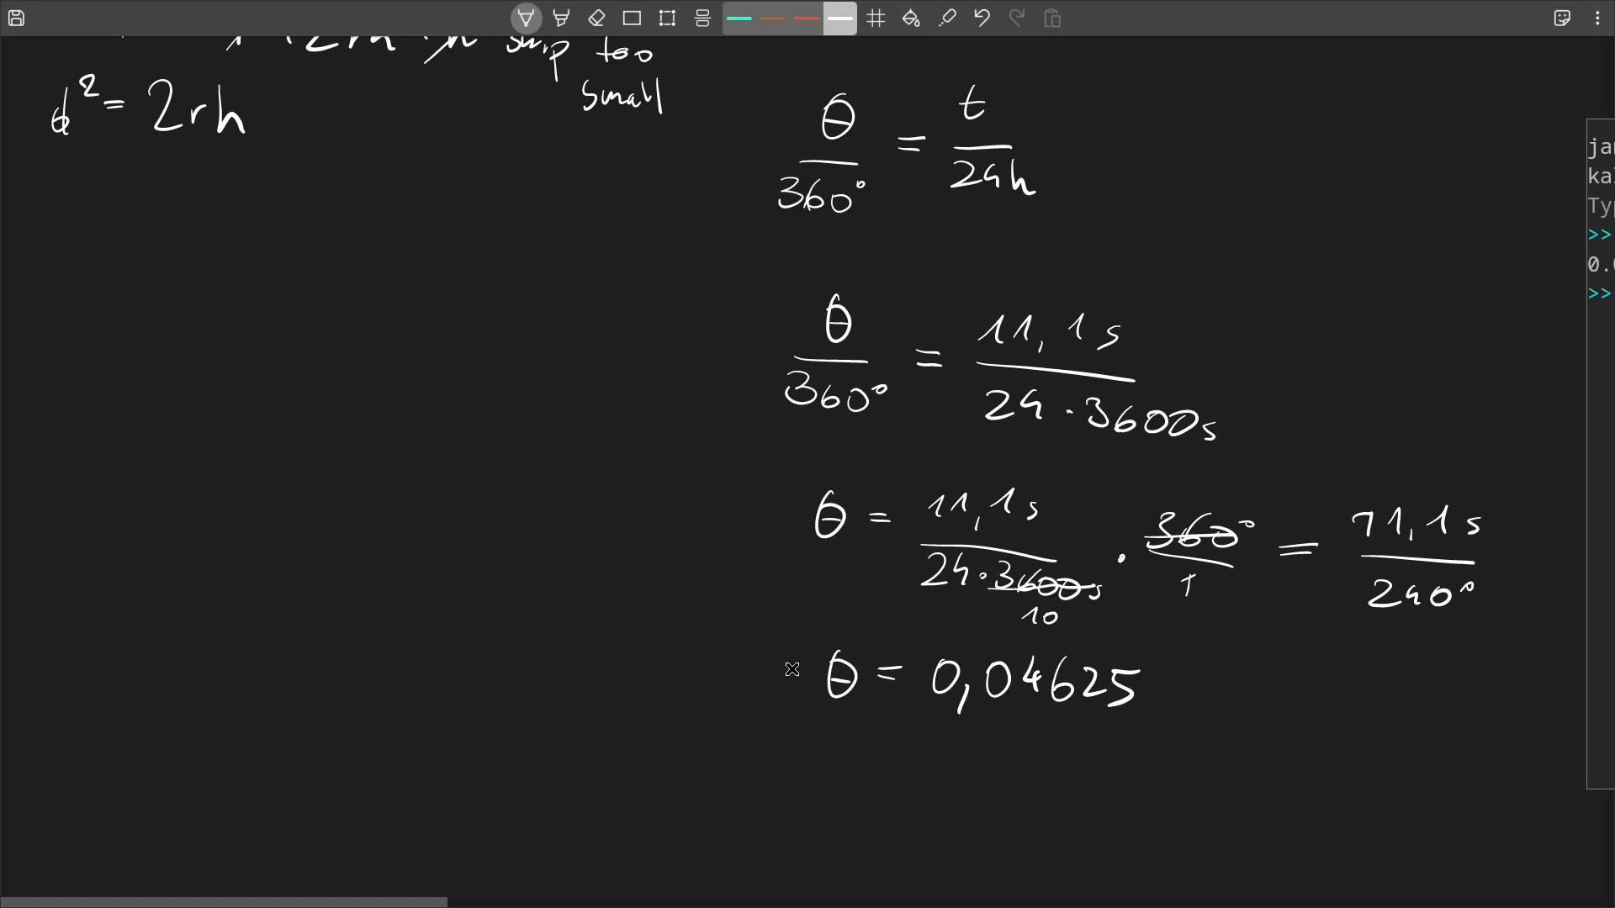
Below d² = 2rh, begin the substituted line (r tg(θ))² = 2r
{"action": "scroll", "scroll_direction": "down", "scroll_amount": 3}
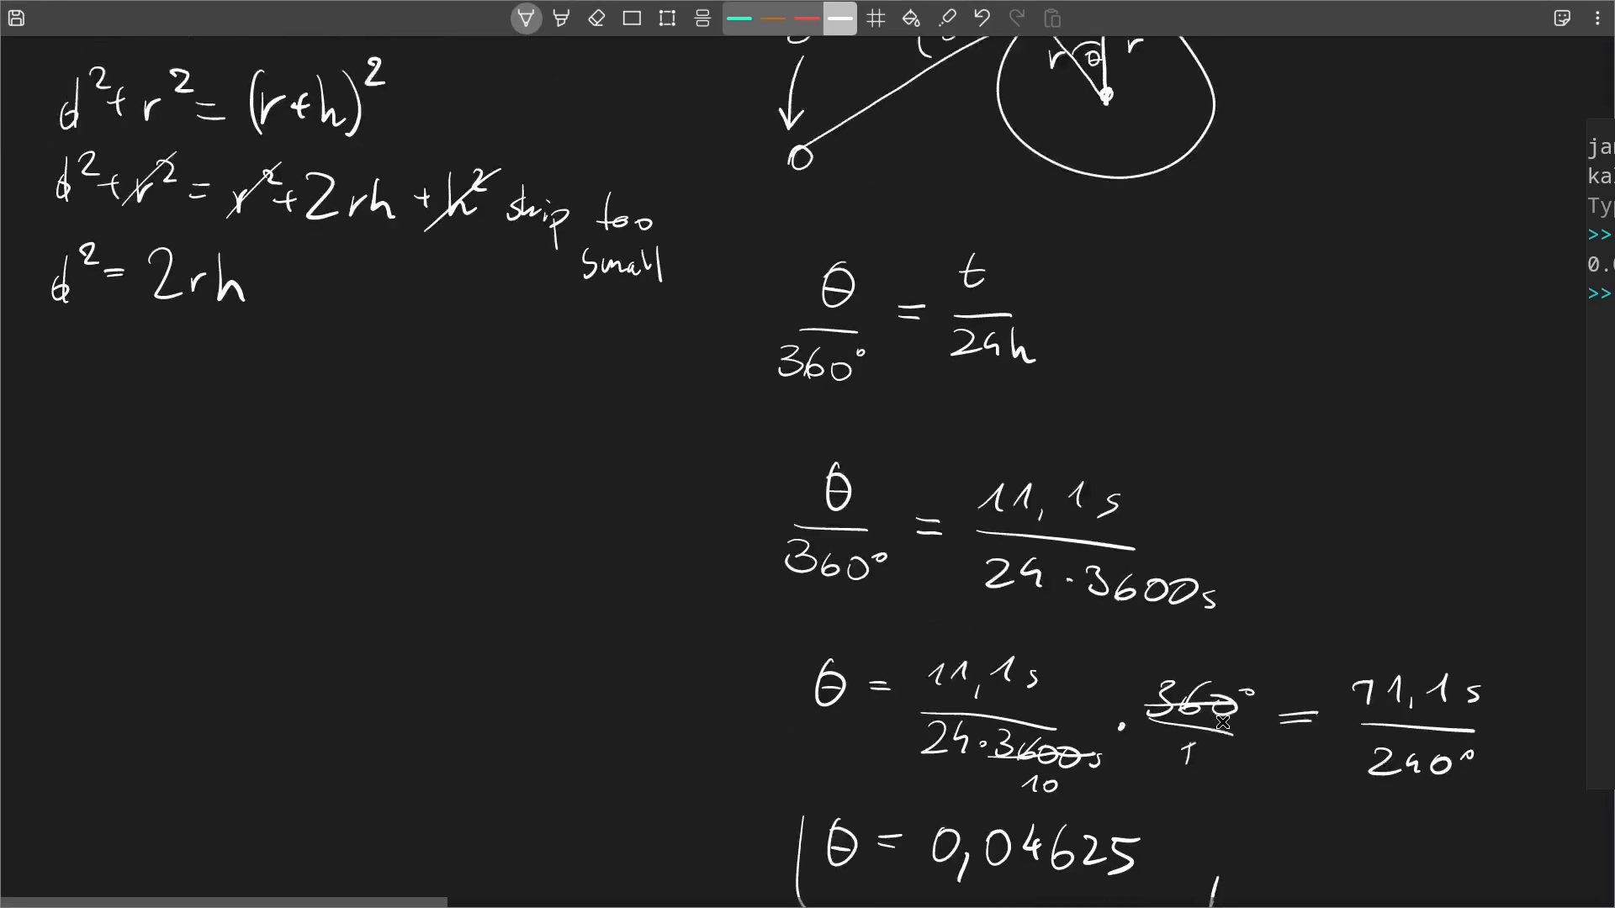
{"action": "scroll", "scroll_direction": "down", "scroll_amount": 3}
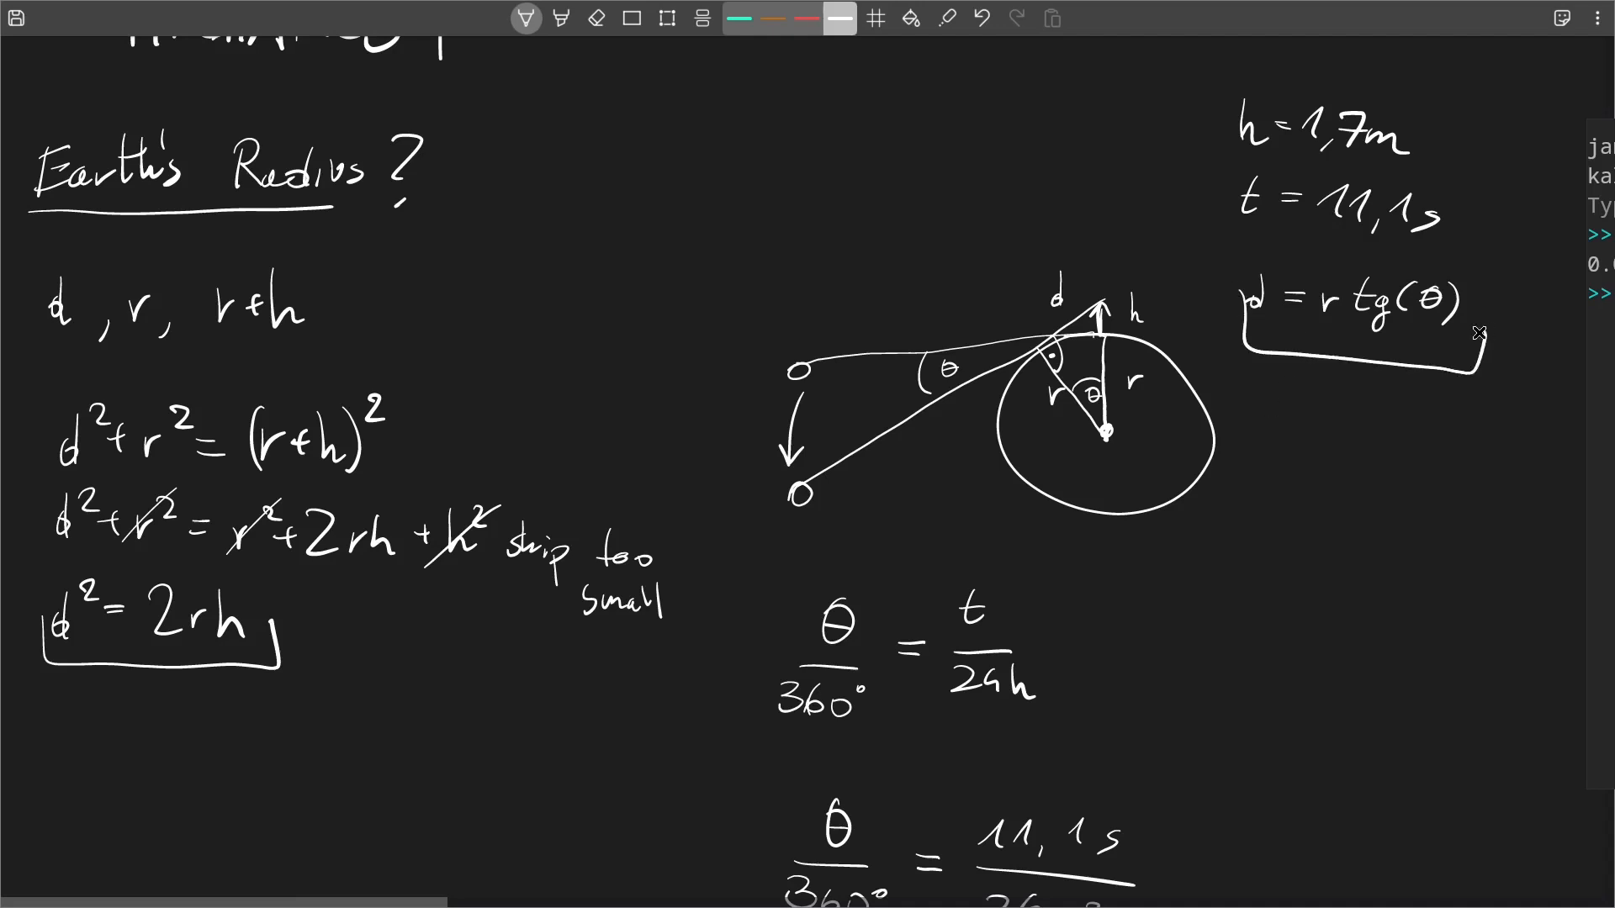
{"action": "mouse_move", "coordinate": [1481, 386]}
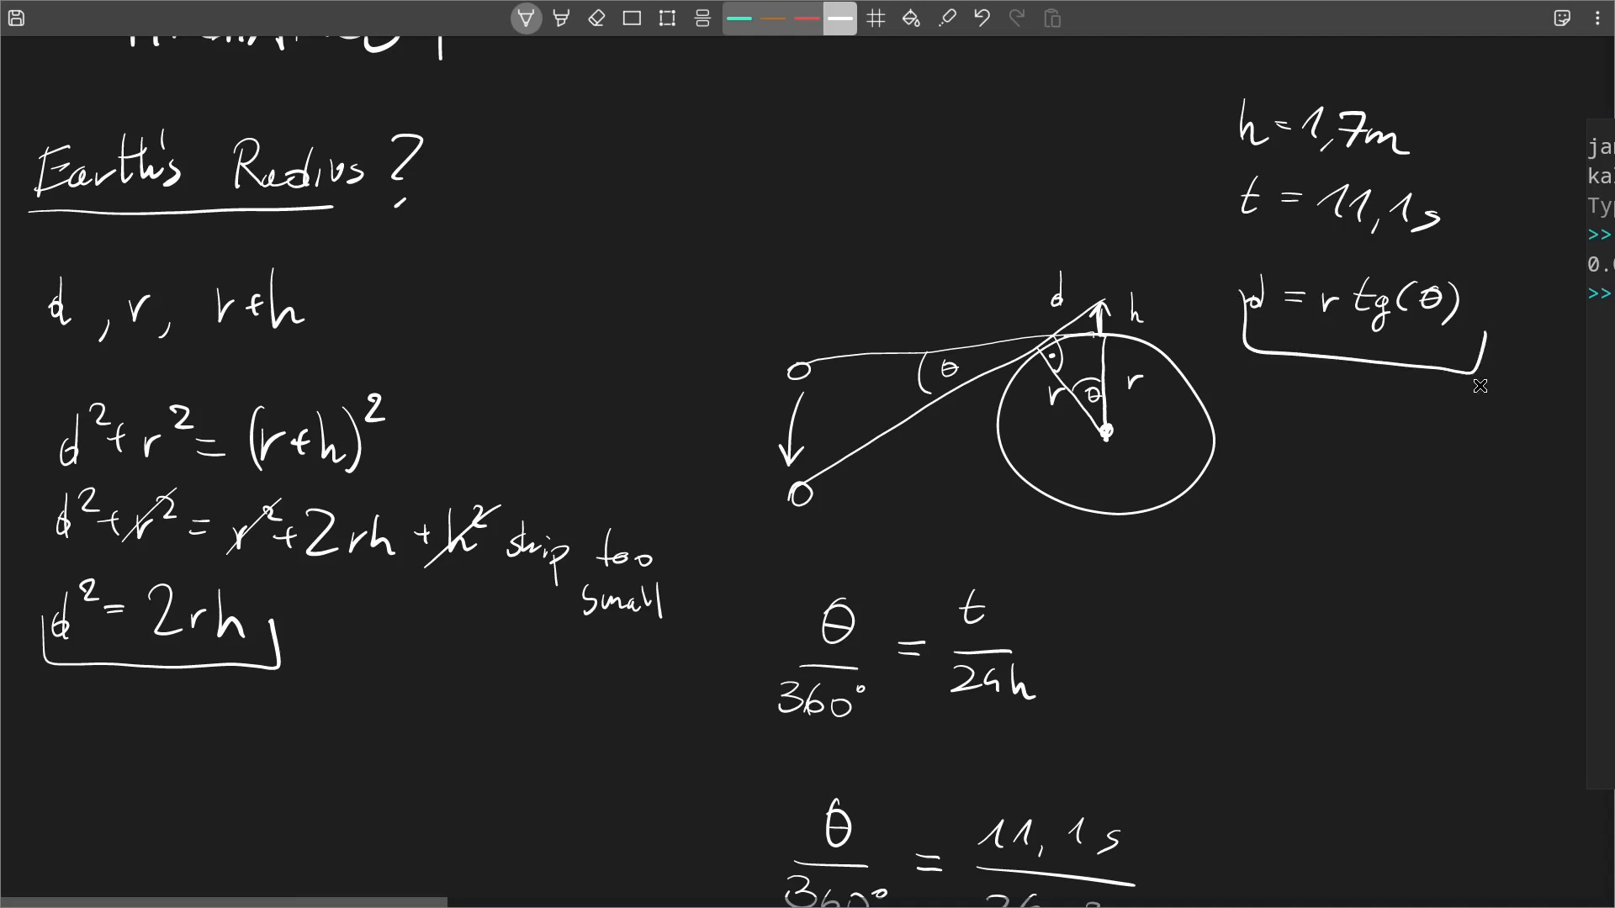
{"action": "scroll", "scroll_direction": "down", "scroll_amount": 3}
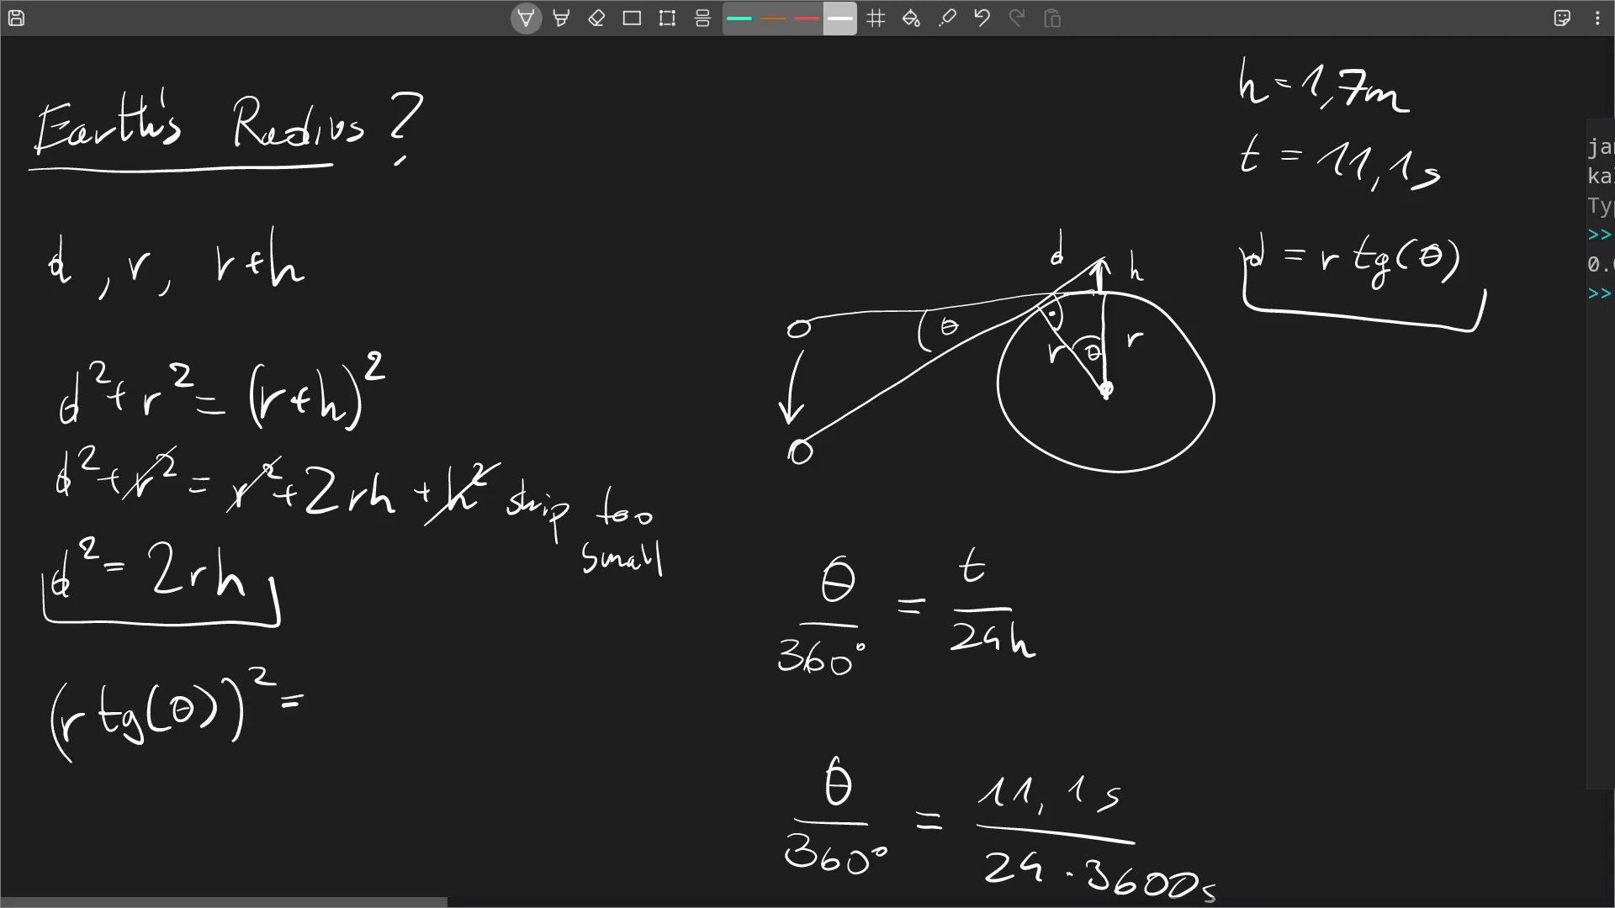
{"action": "type", "text": "2r"}
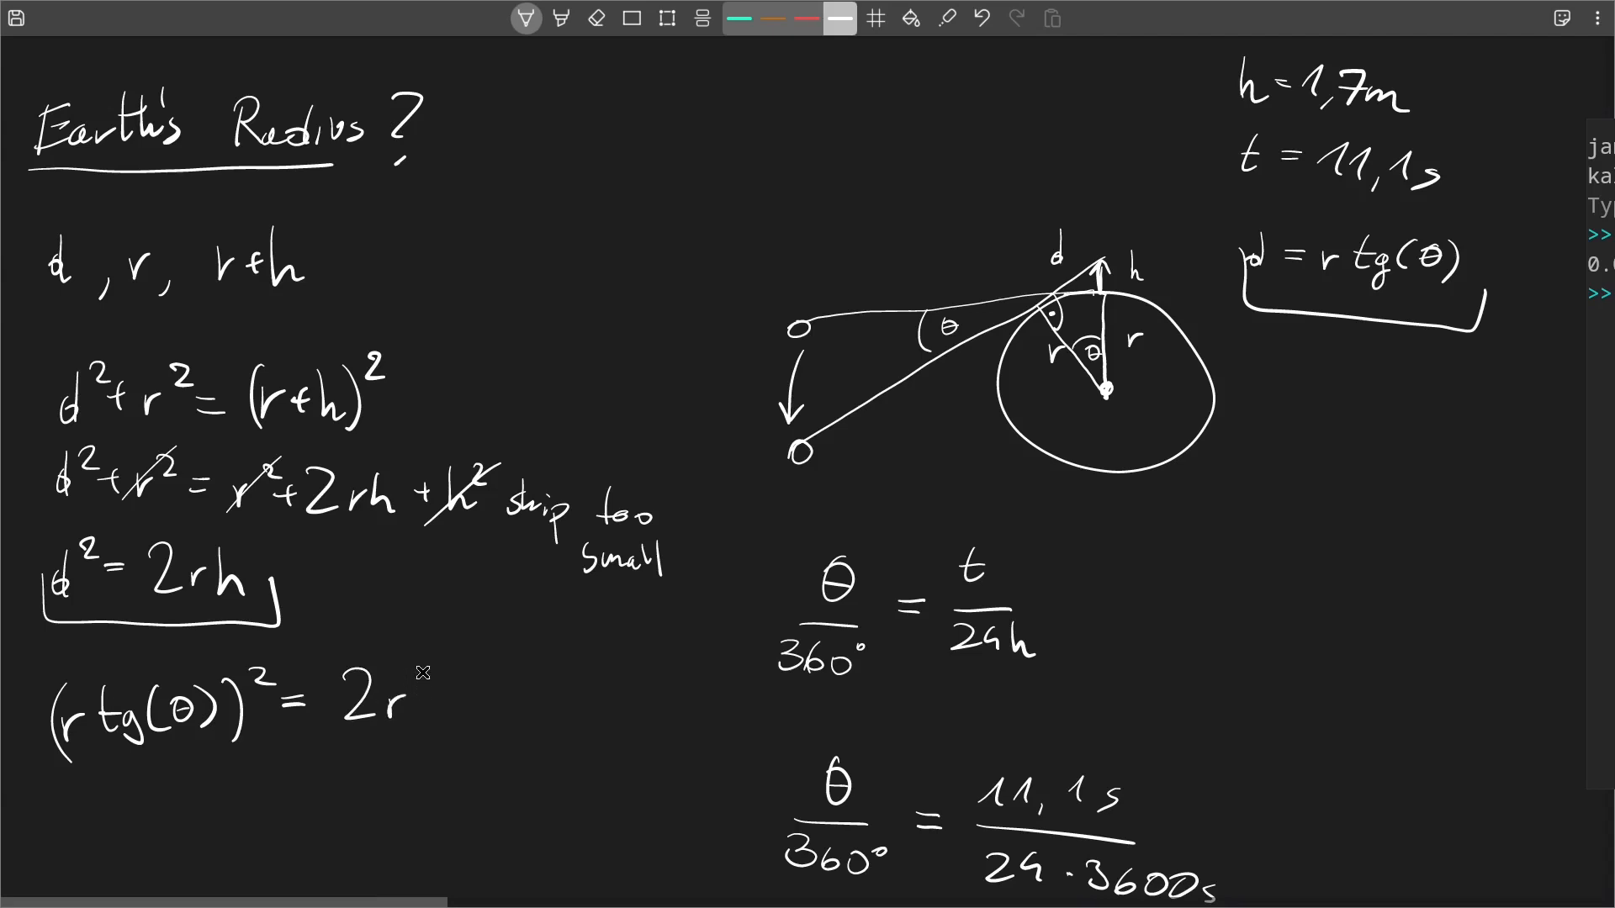
Derive r = 2·1,7m/tg²(0,04625) and enter 2*1.7 in the kalker calculator
{"action": "scroll", "scroll_direction": "down", "scroll_amount": 3}
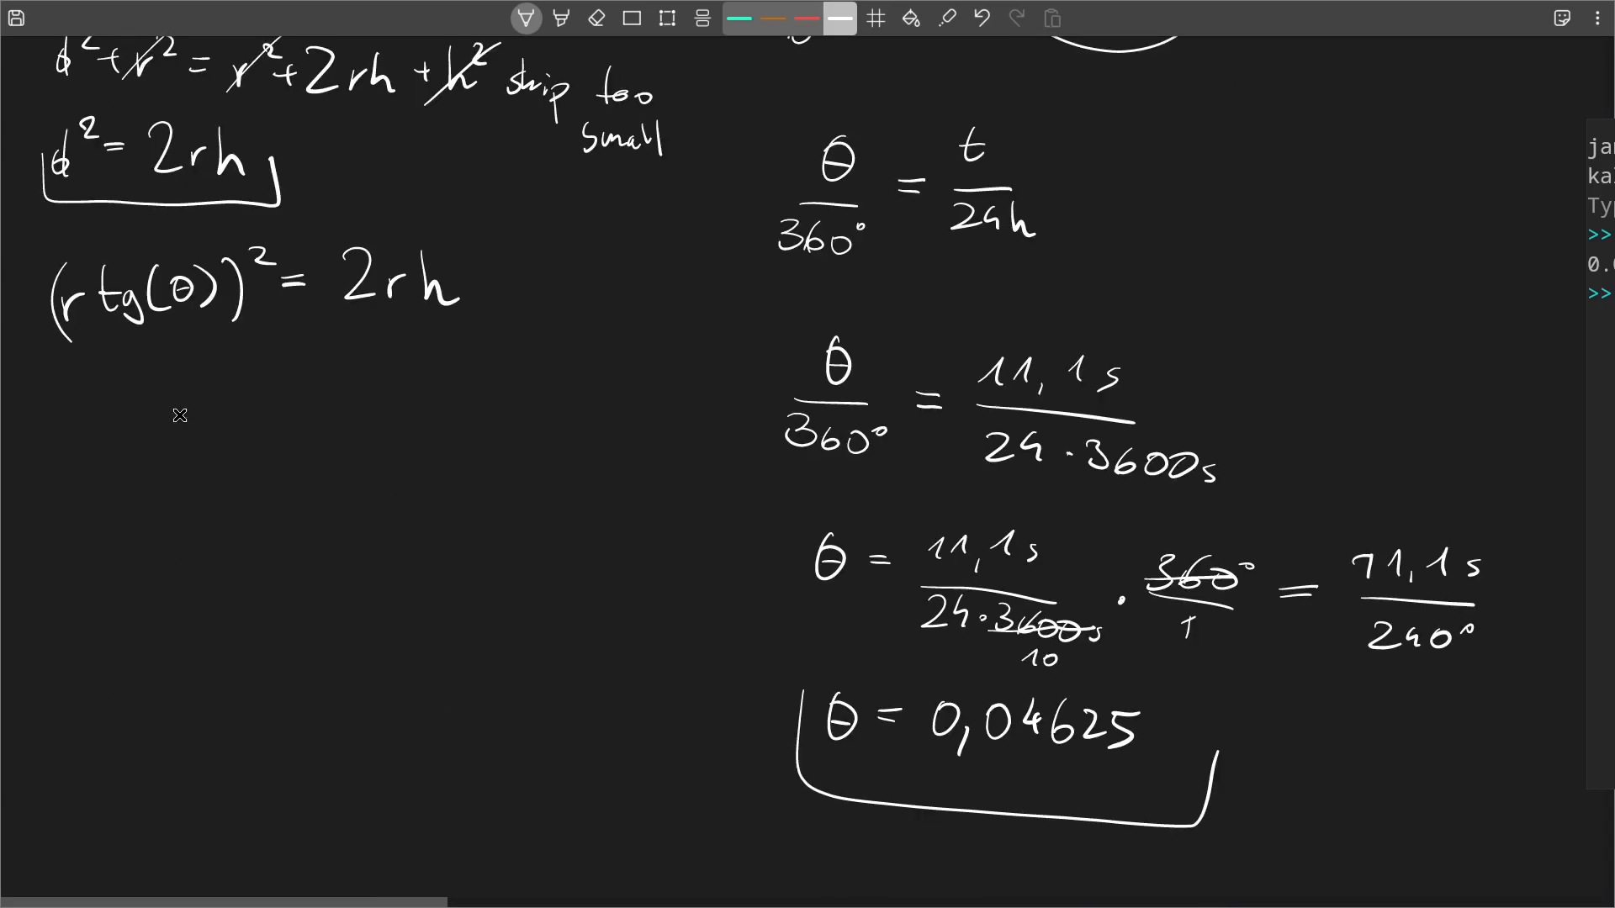
{"action": "mouse_move", "coordinate": [367, 367]}
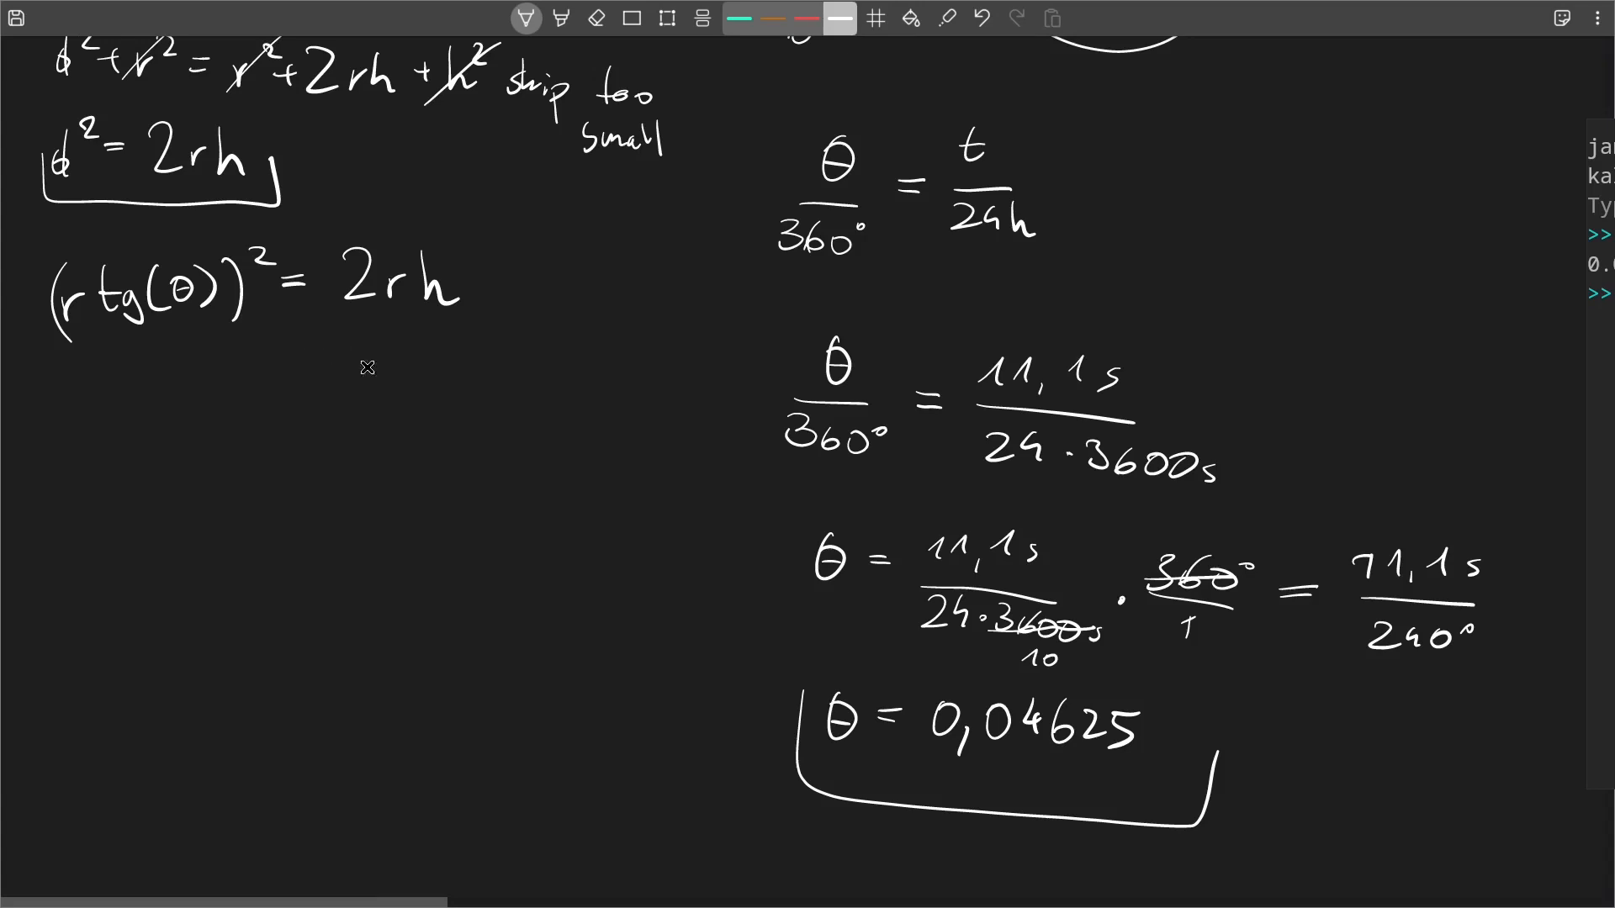
{"action": "mouse_move", "coordinate": [489, 278]}
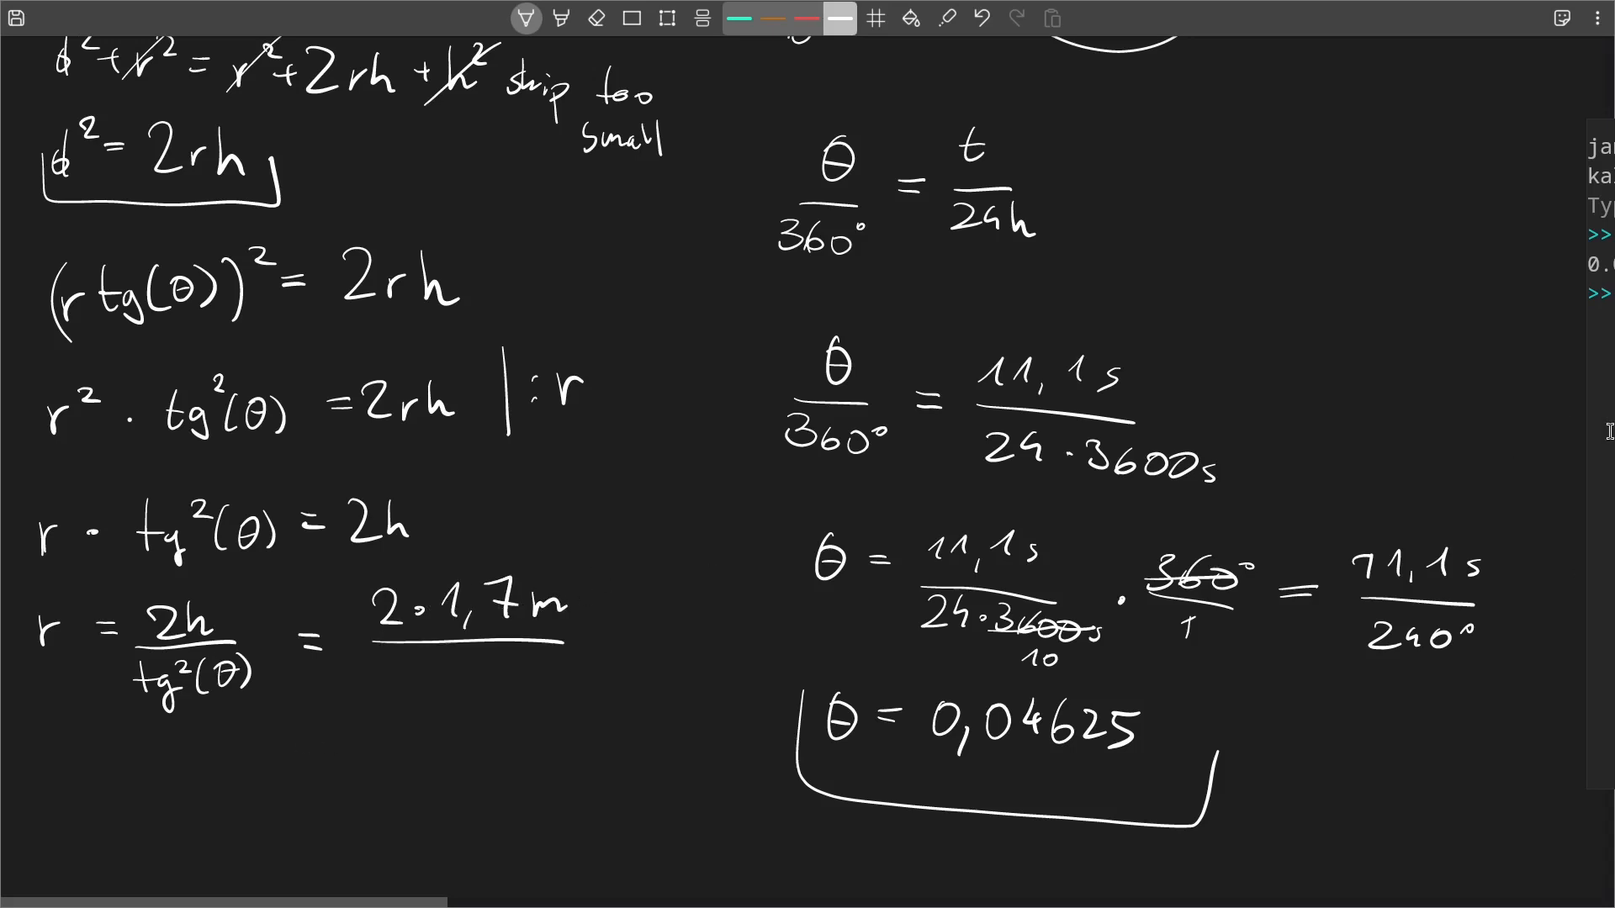
{"action": "type", "text": "2*1.7"}
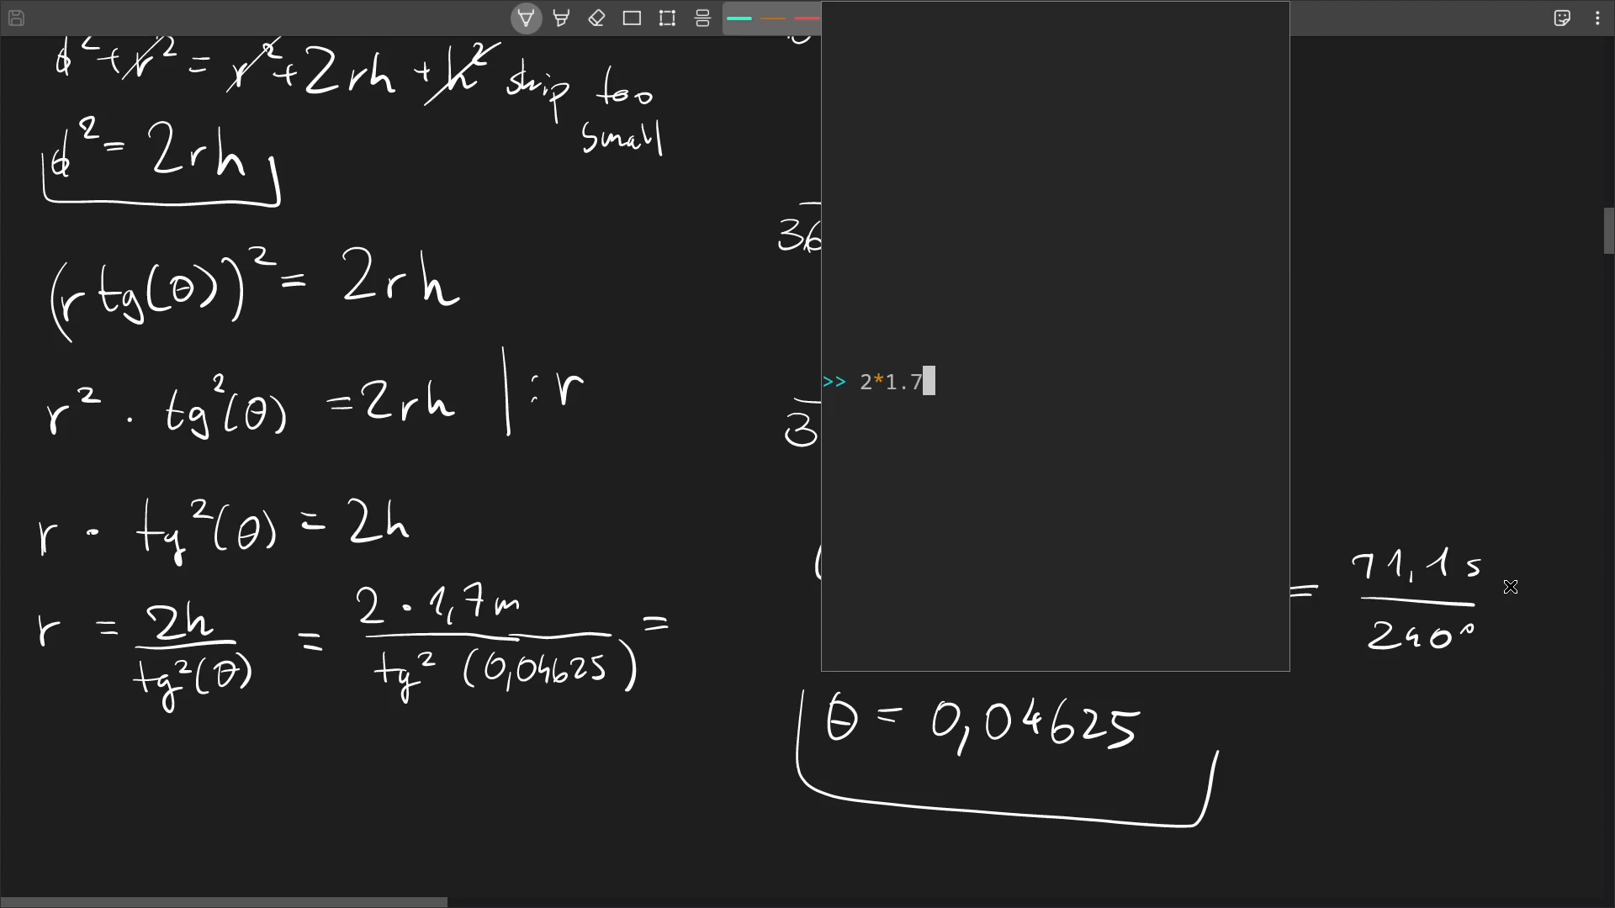
Evaluate (2*1.7)/(tan(0.04625))², write r = 5 217 957,28 ≈ 5,22·10⁶ m, and draw a heart
{"action": "type", "text": ")/(tan(0.04625)"}
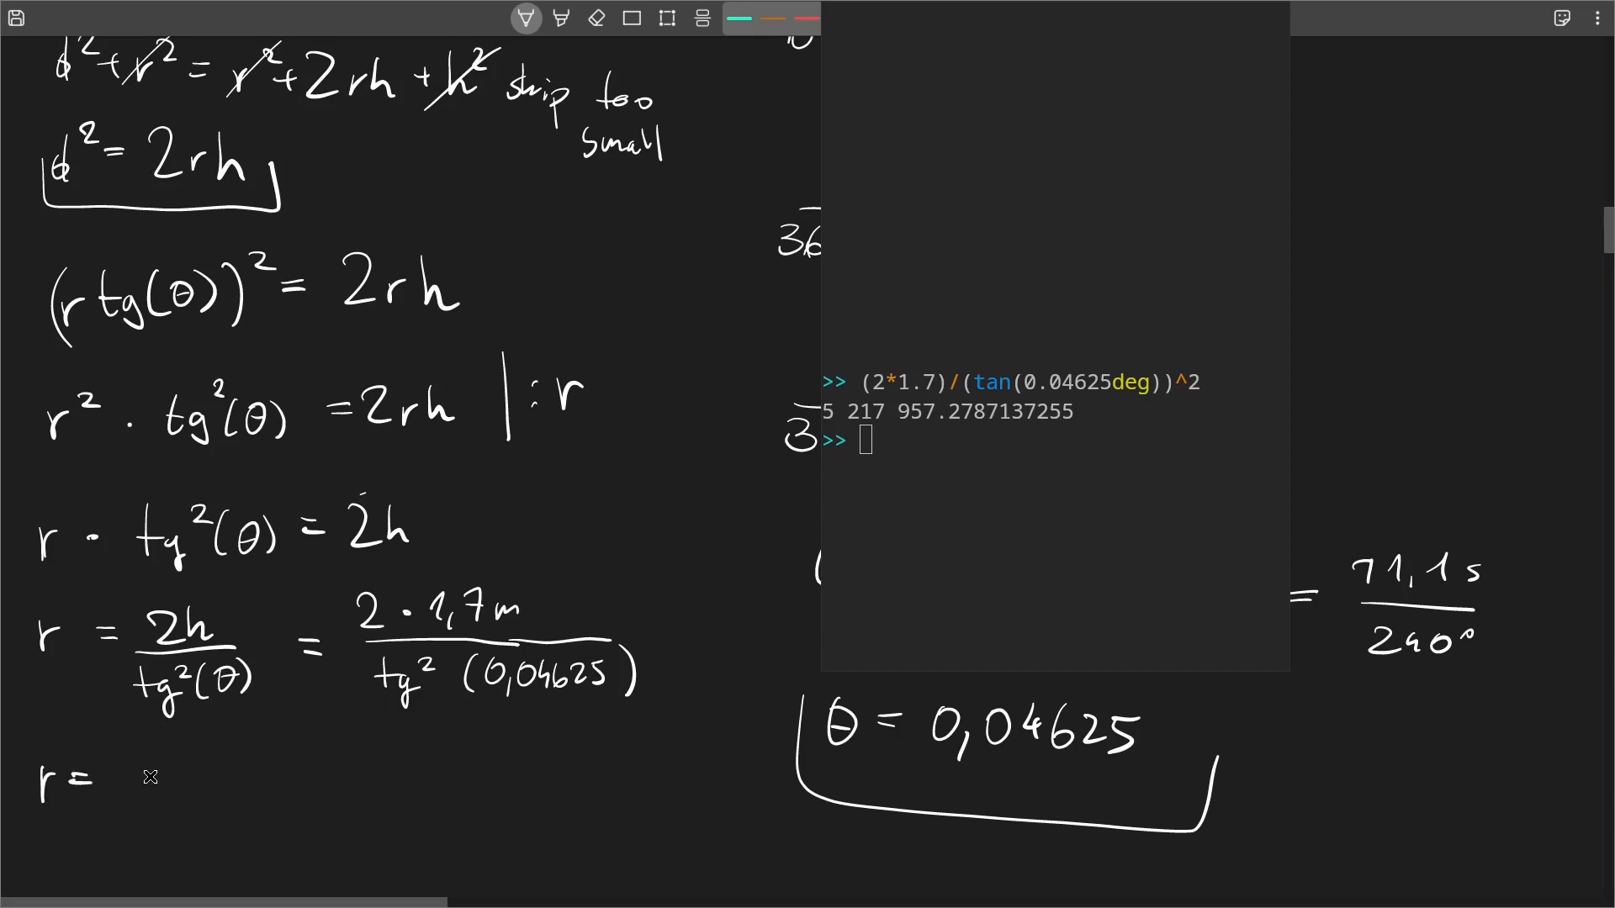
{"action": "left_click_drag", "start_coordinate": [123, 777], "coordinate": [237, 777]}
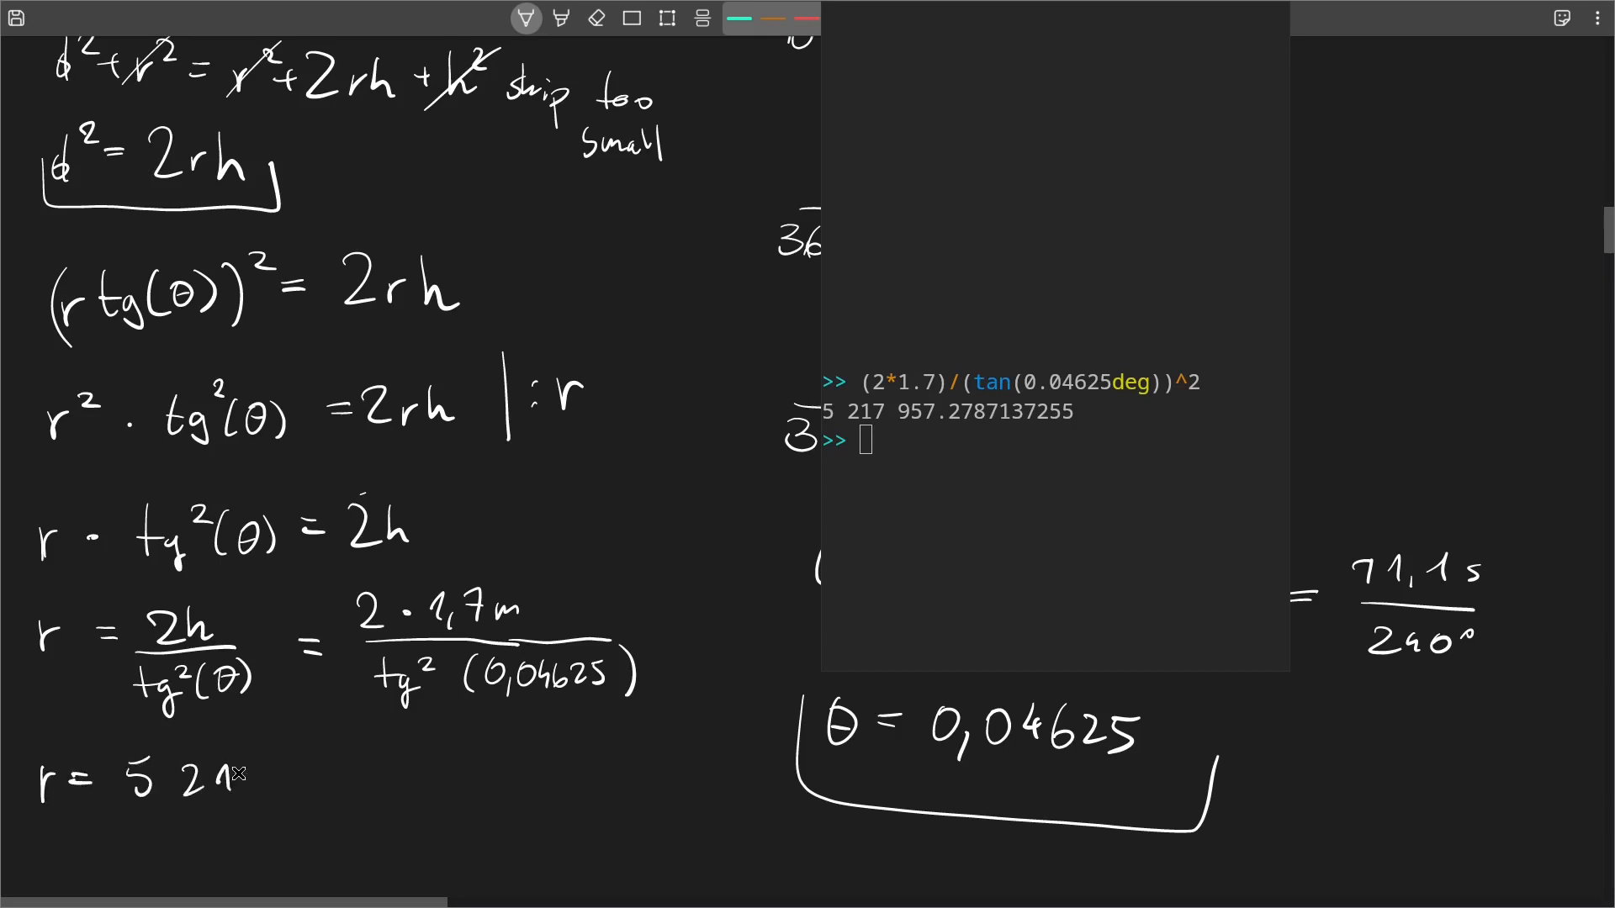
{"action": "left_click_drag", "start_coordinate": [237, 774], "coordinate": [360, 782]}
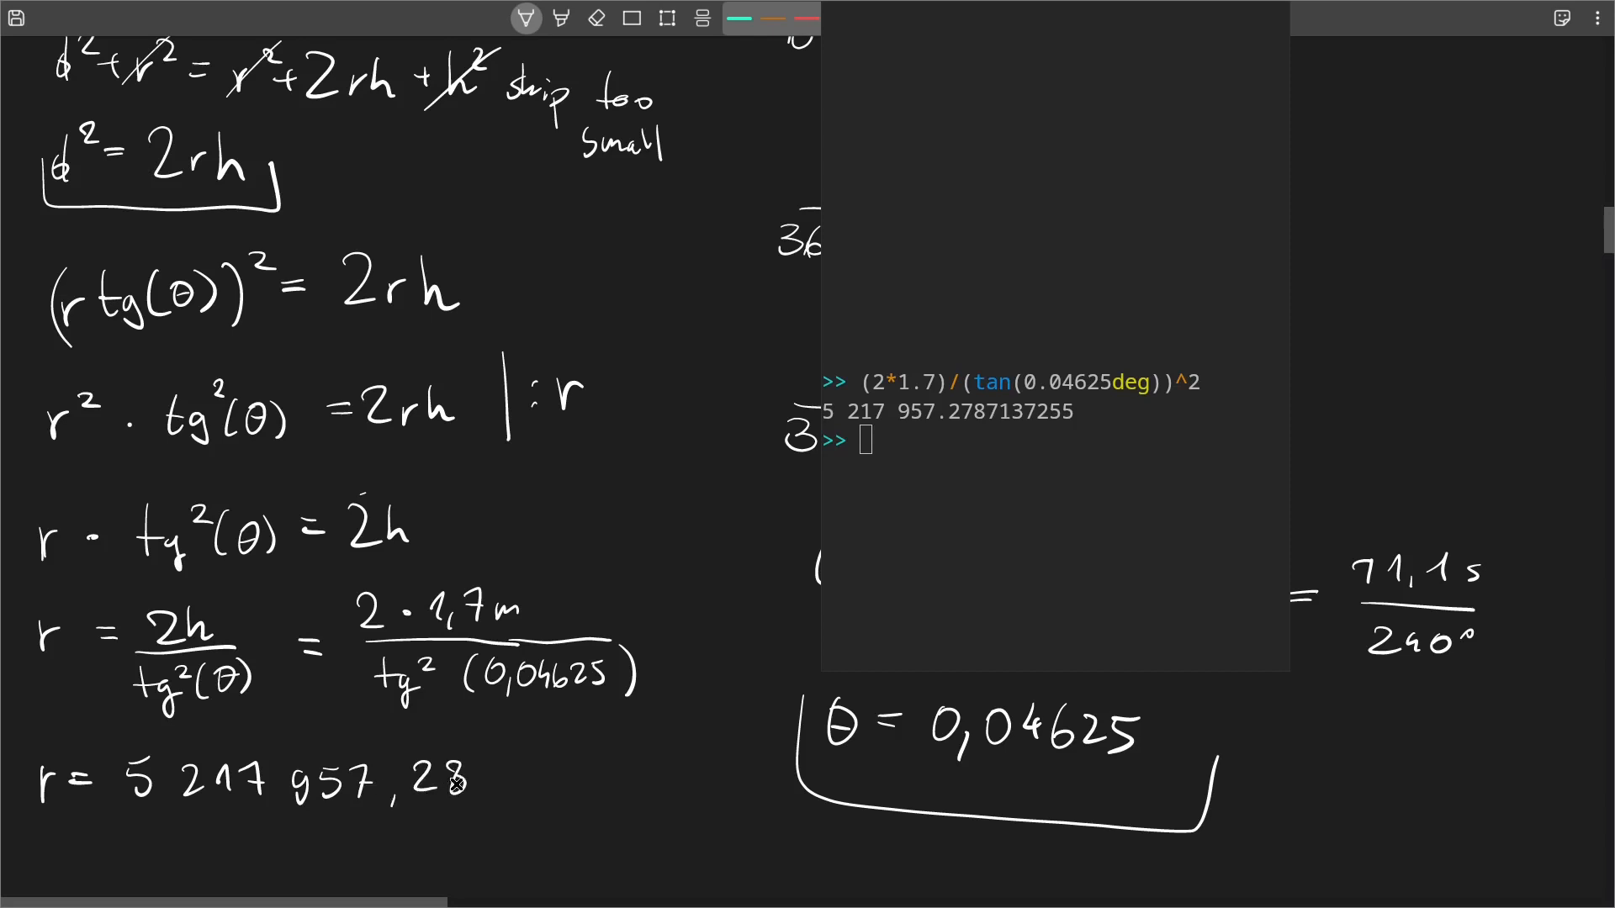
{"action": "left_click_drag", "start_coordinate": [504, 777], "coordinate": [515, 777]}
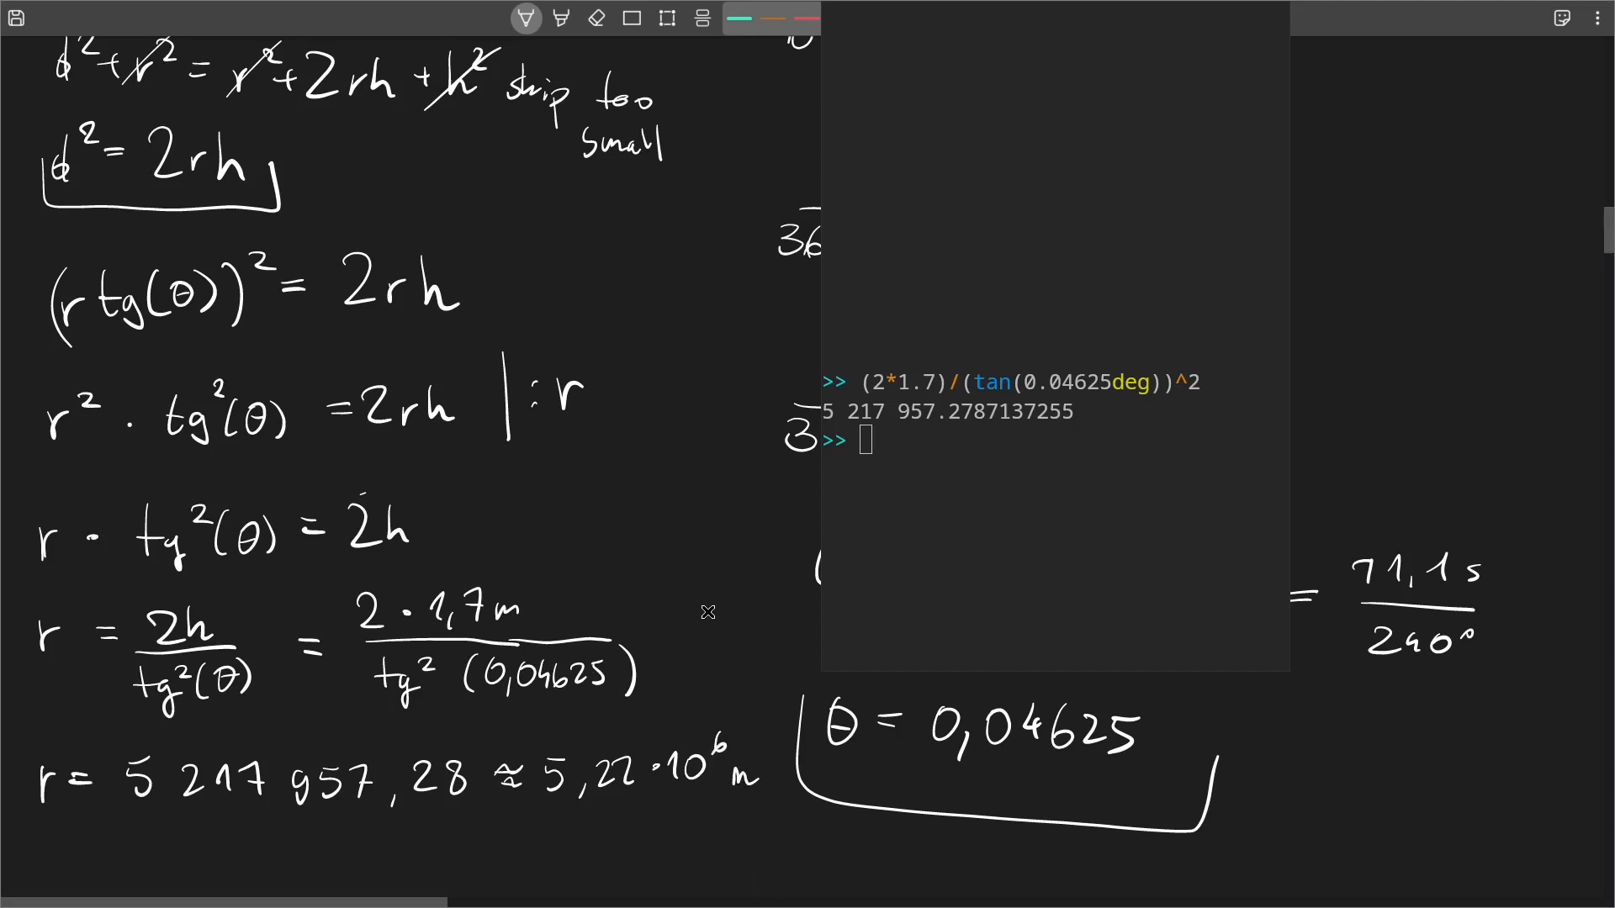
{"action": "left_click_drag", "start_coordinate": [679, 619], "coordinate": [731, 572]}
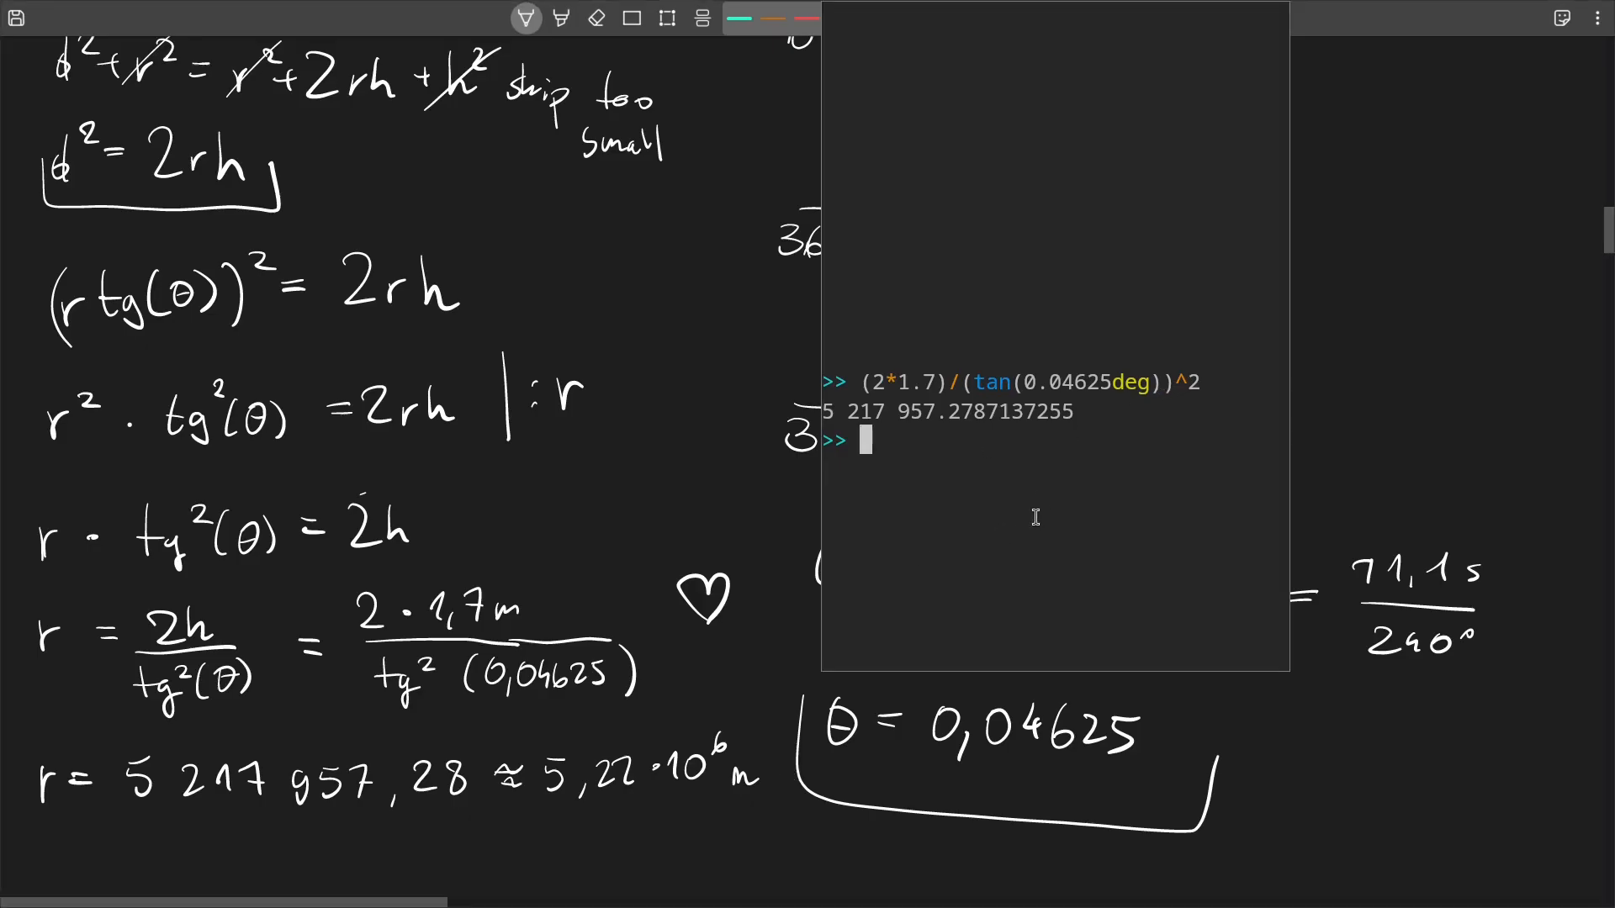
{"action": "double_click", "coordinate": [1131, 382]}
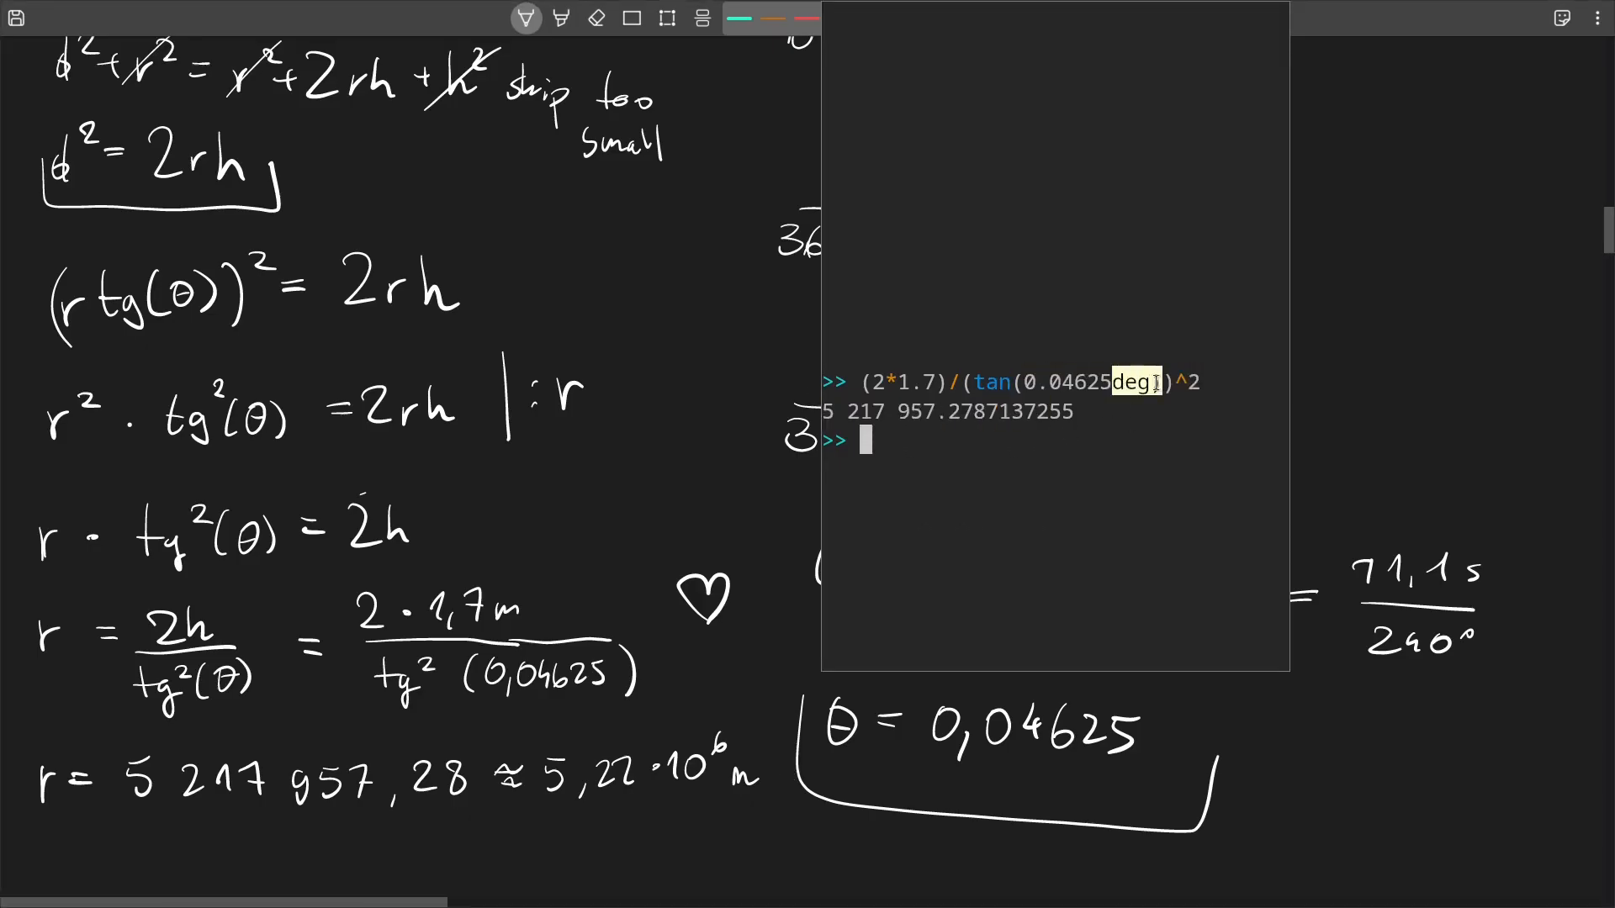